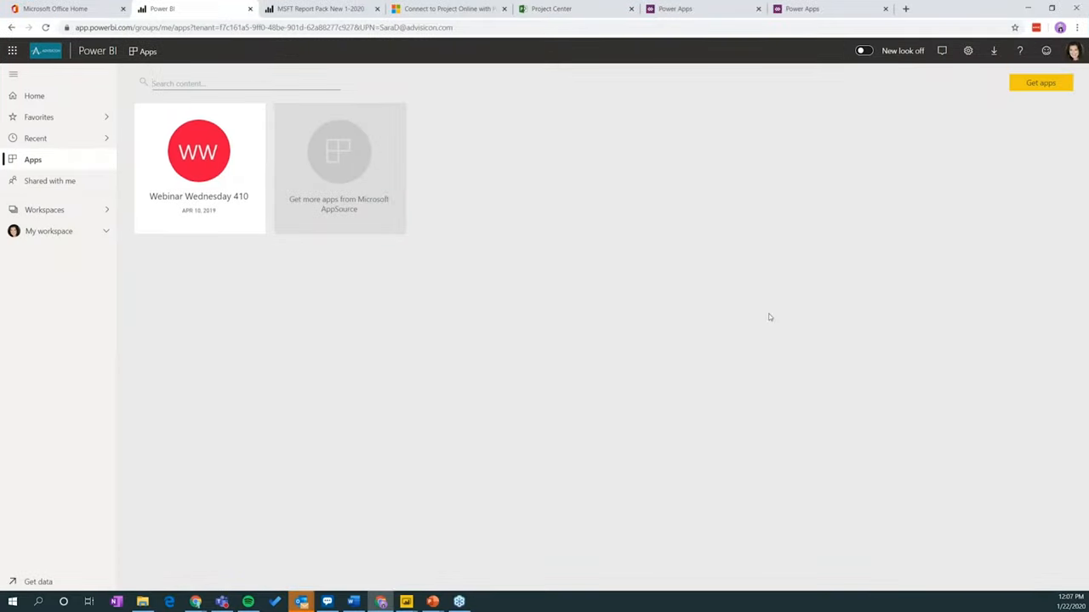
mouse_move(798, 288)
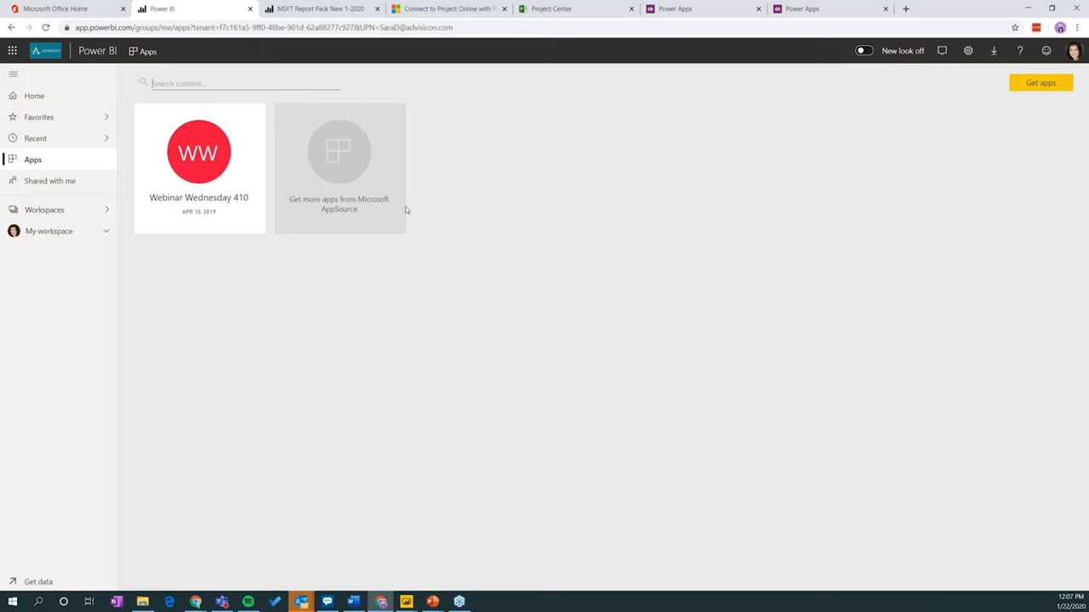
View the Microsoft Project Web App template's report preview screenshots in AppSource, then close the listing.
left_click(338, 151)
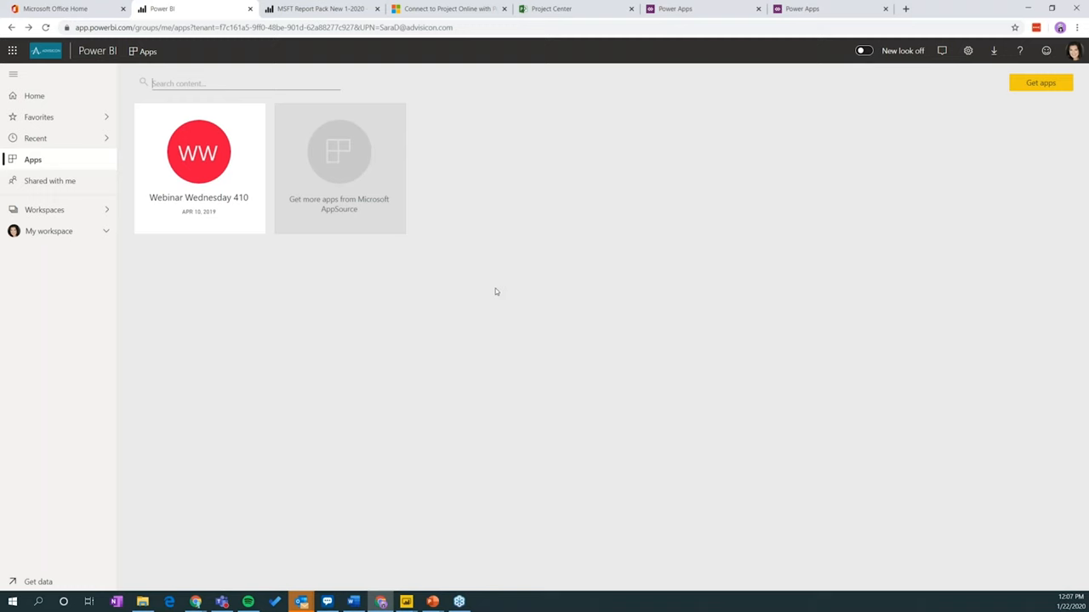
mouse_move(48, 174)
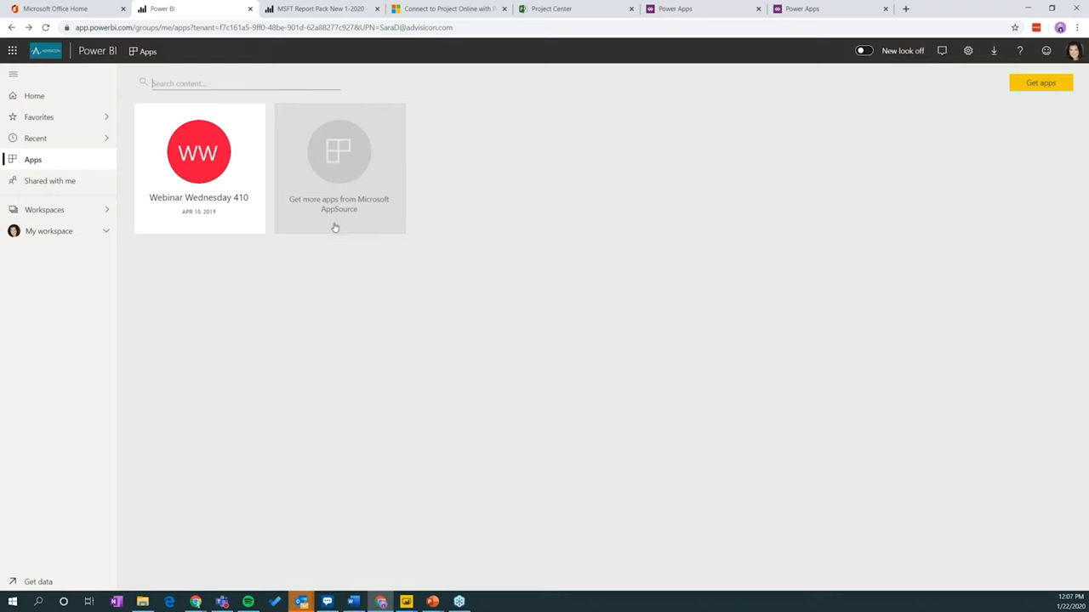
mouse_move(343, 181)
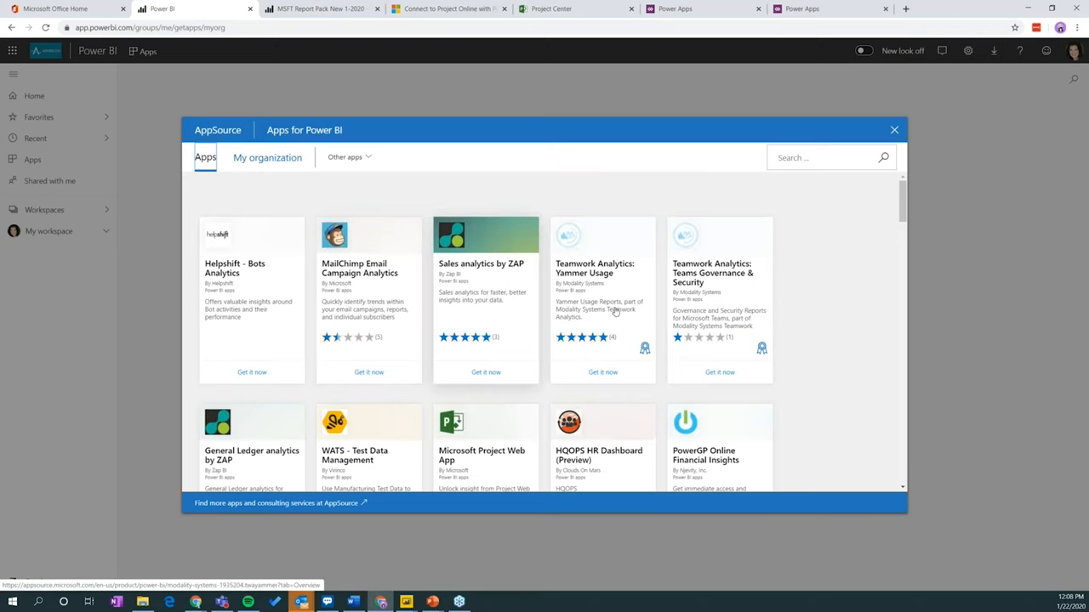
scroll("down", 3)
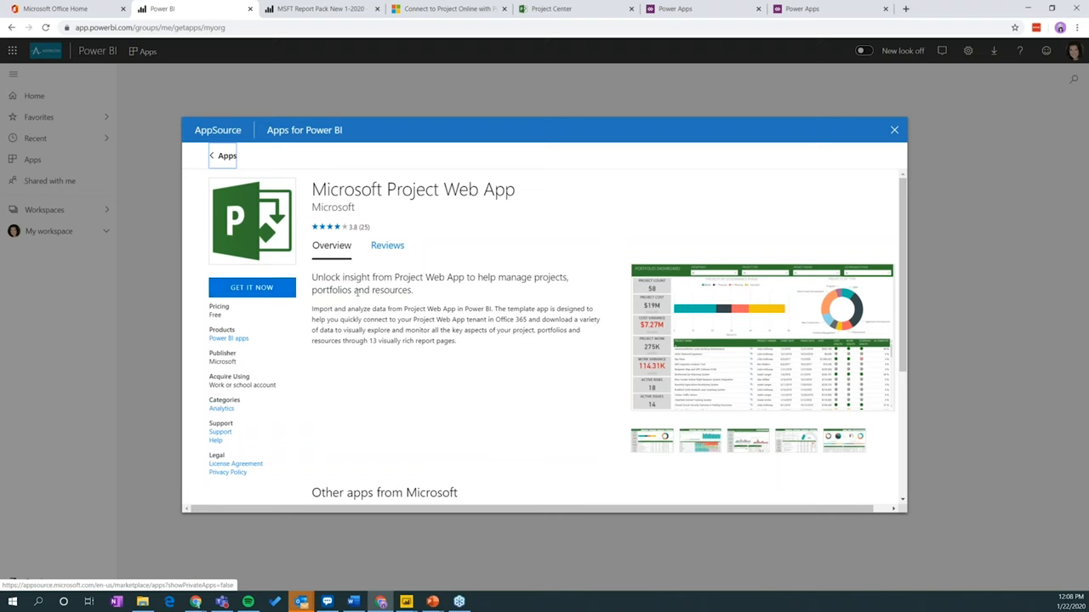
mouse_move(871, 355)
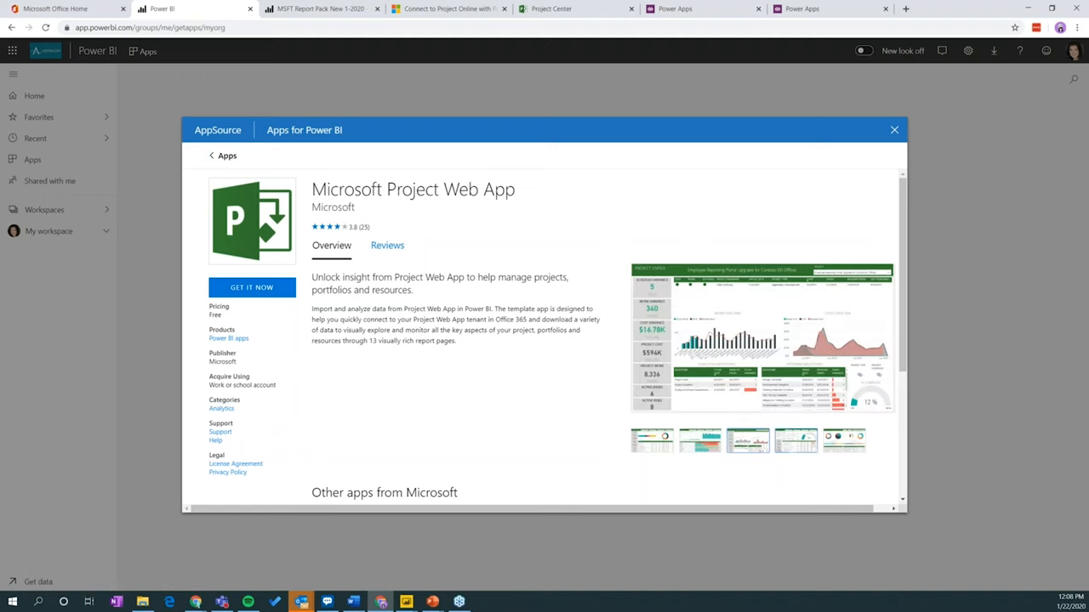
left_click(747, 439)
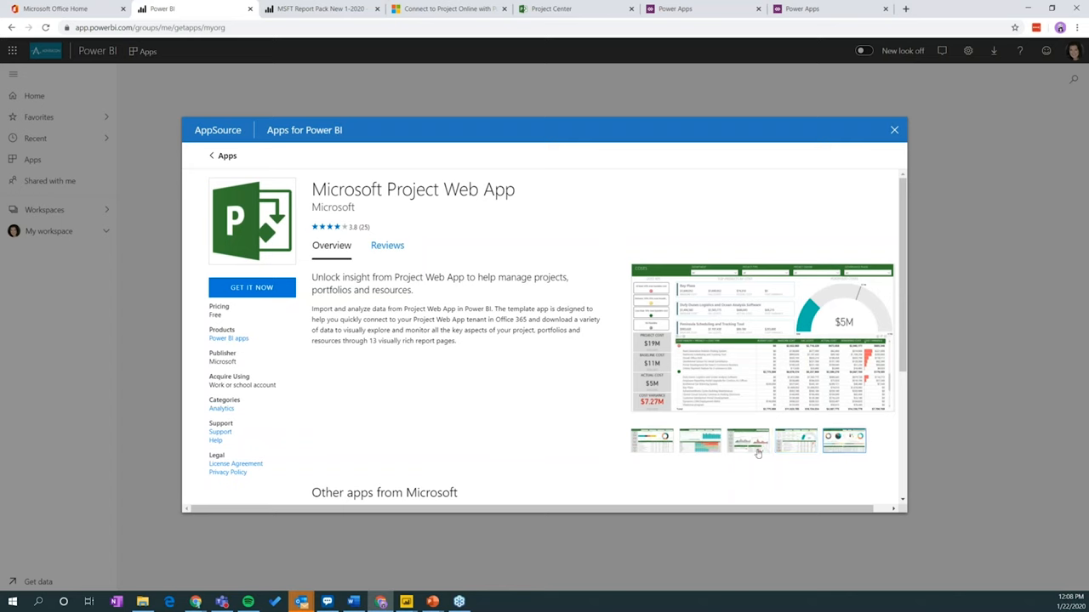
left_click(652, 439)
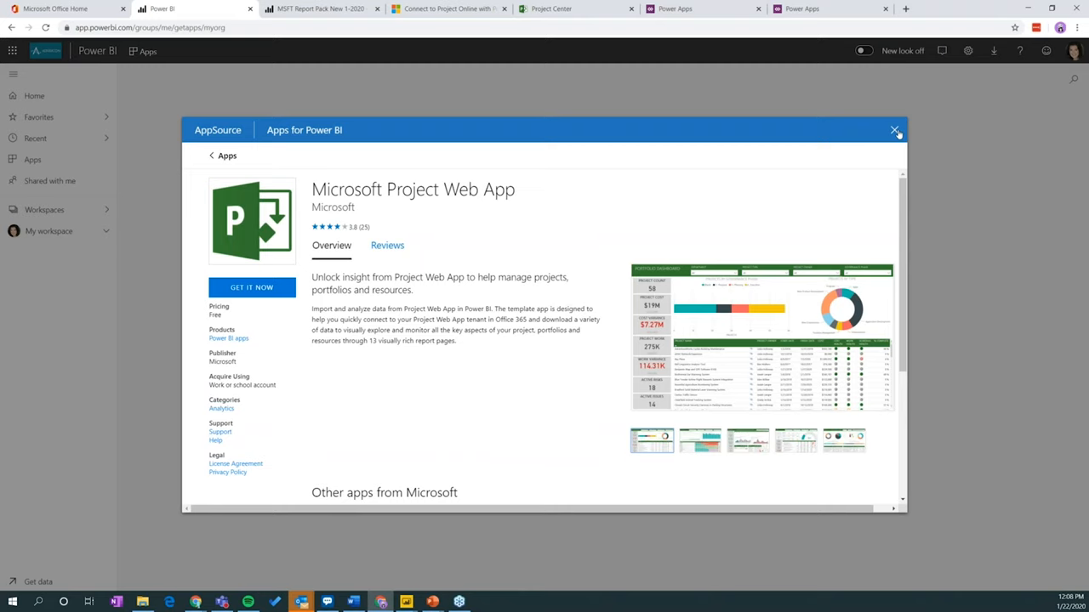
left_click(895, 131)
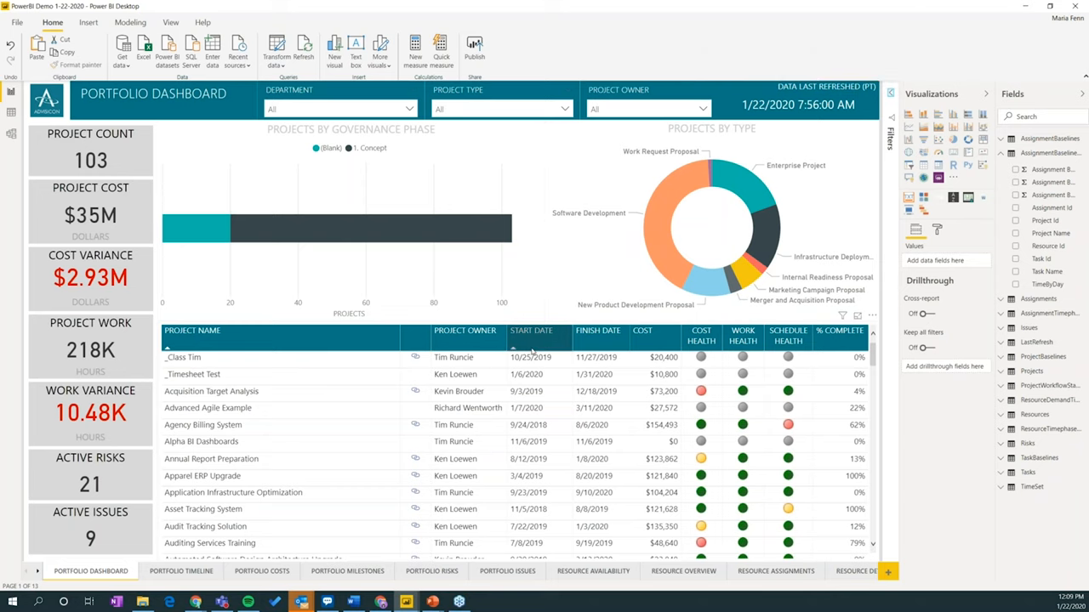
mouse_move(531, 357)
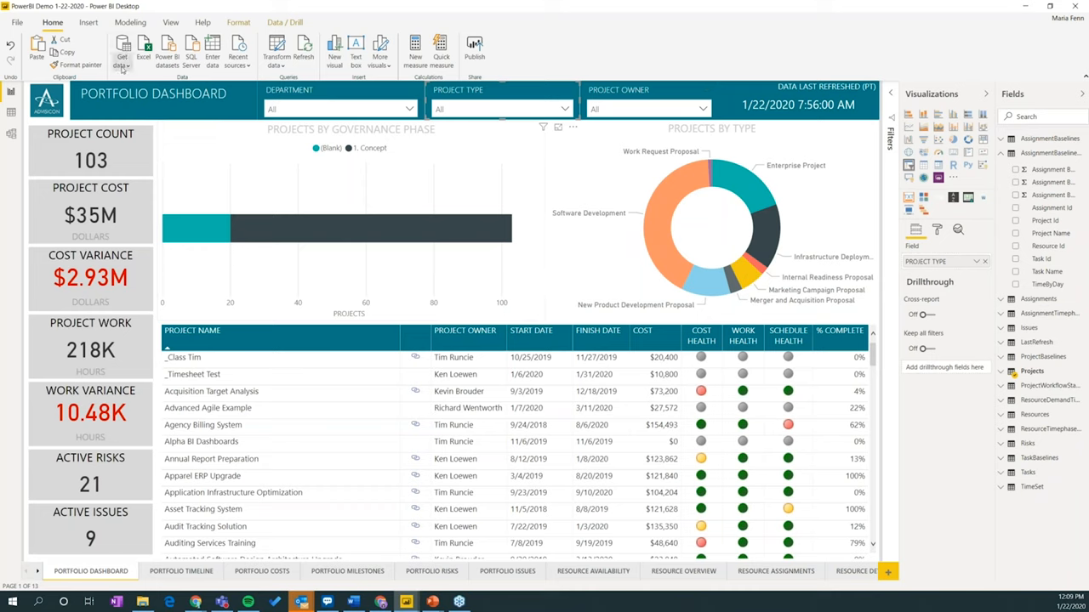
mouse_move(303, 51)
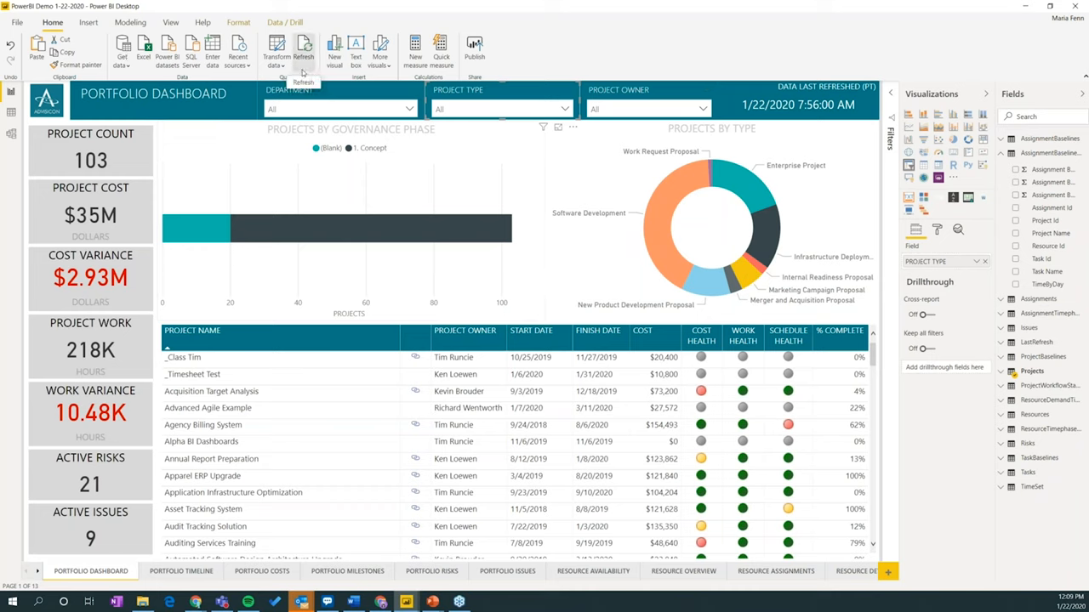
mouse_move(276, 47)
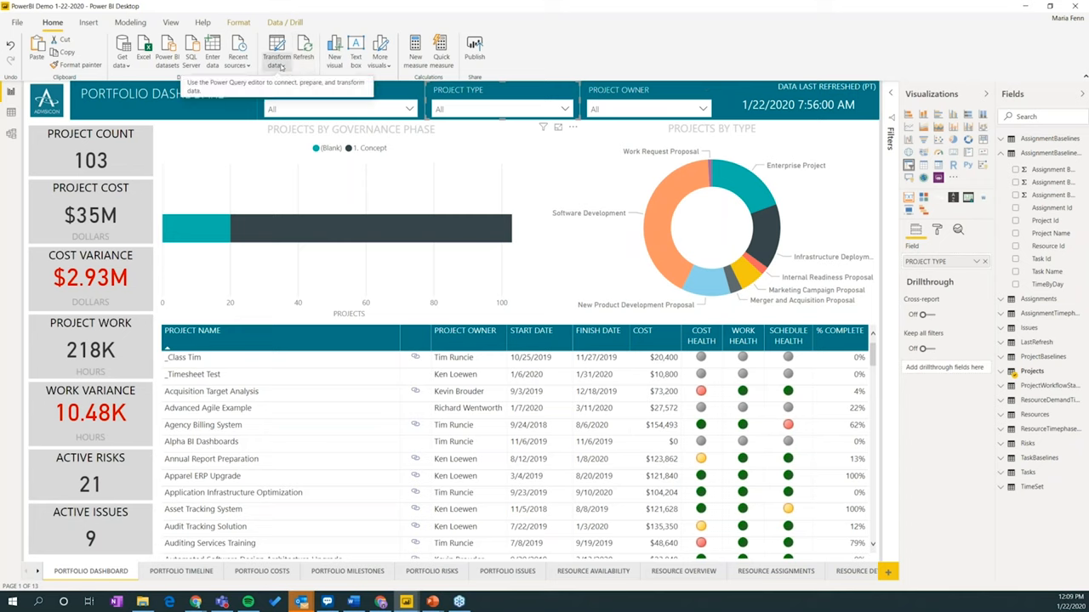
left_click(276, 51)
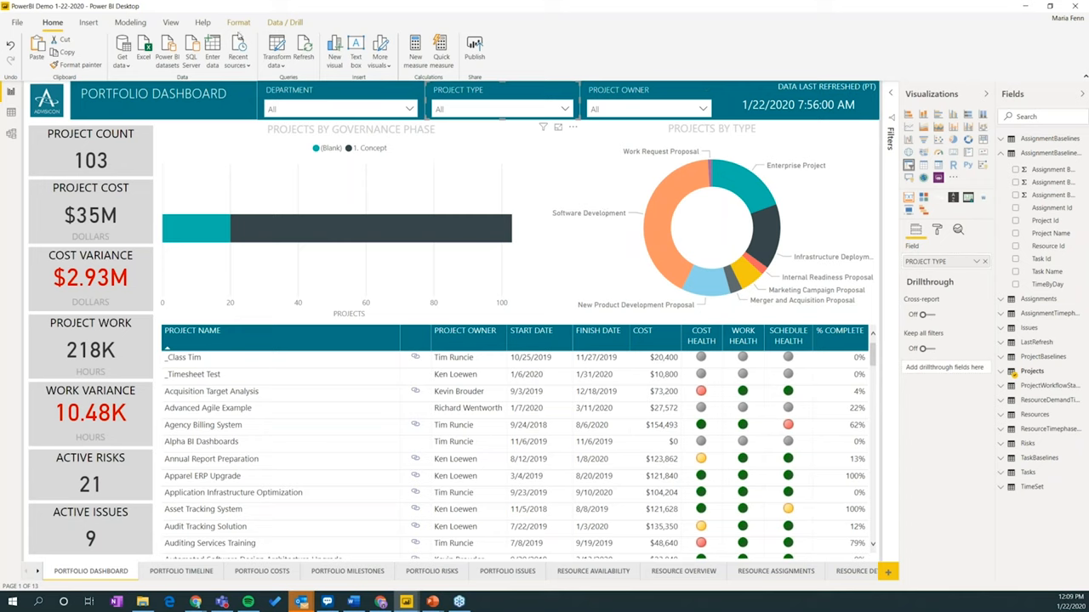
left_click(285, 22)
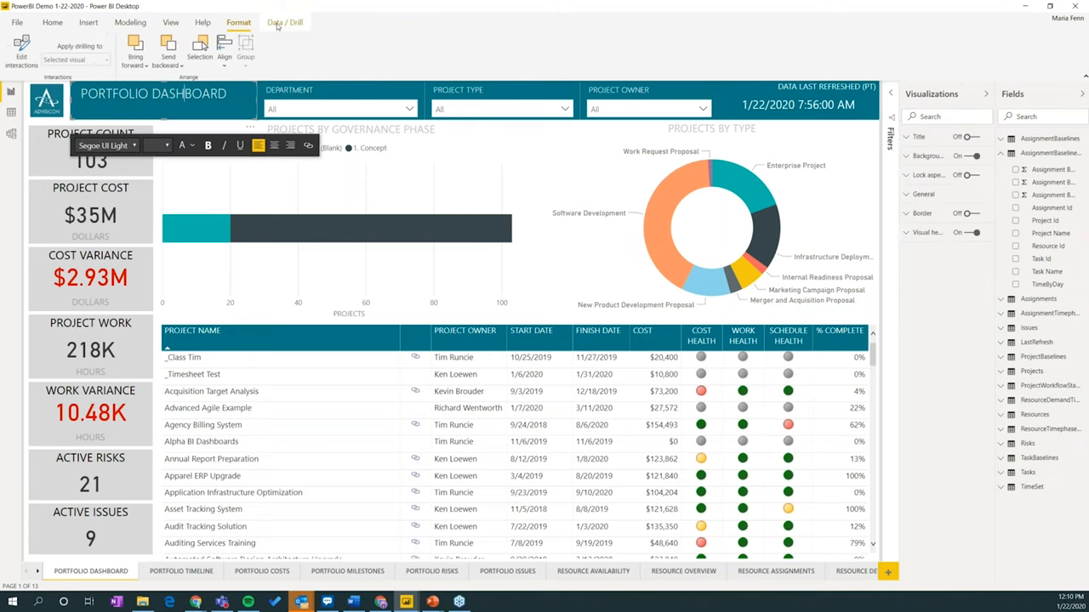
left_click(286, 23)
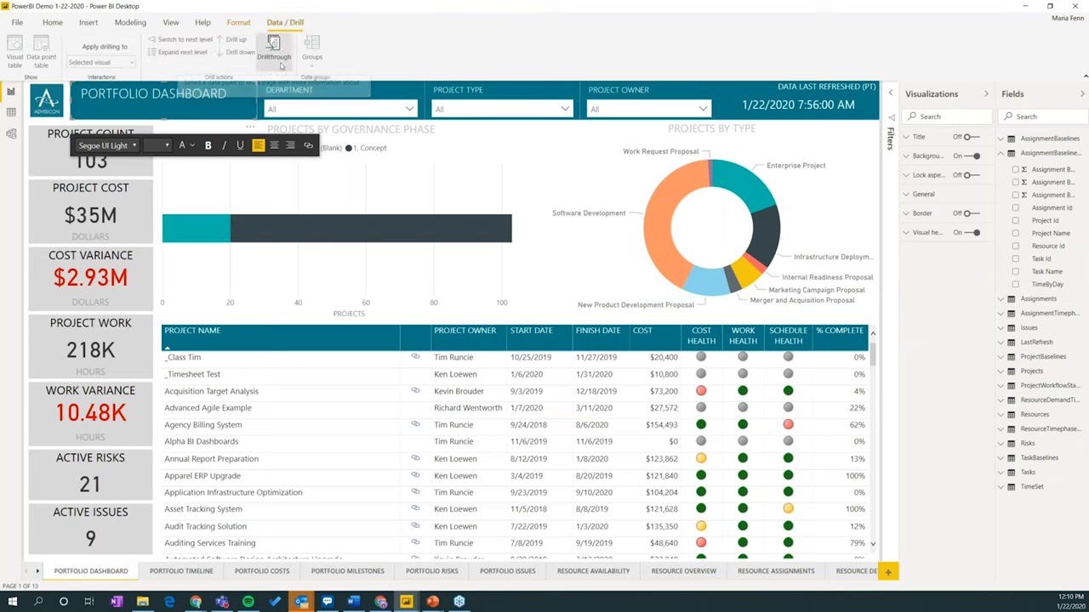
left_click(129, 22)
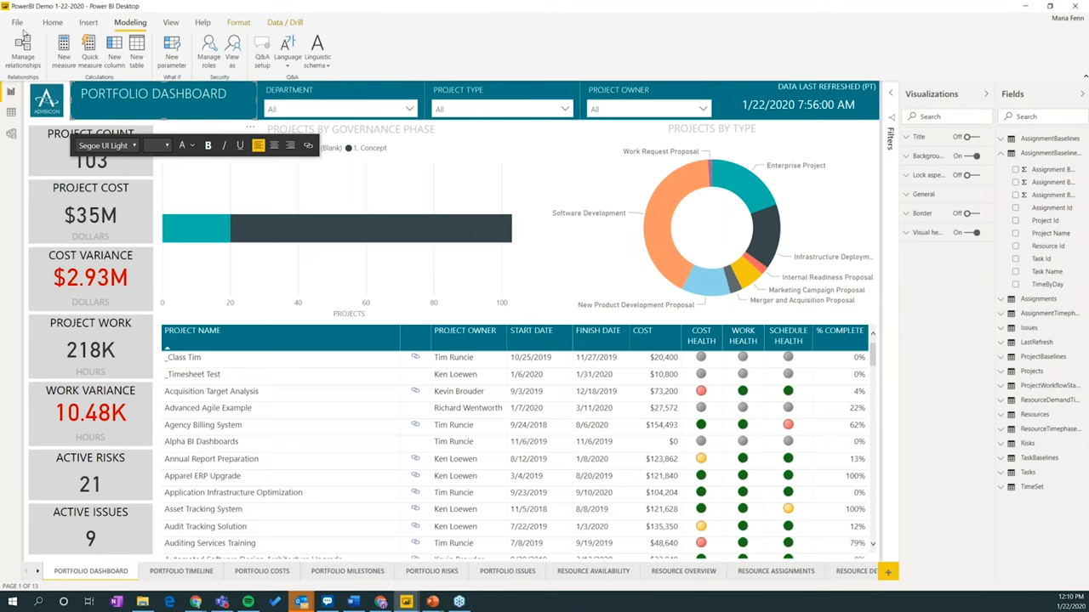
mouse_move(24, 52)
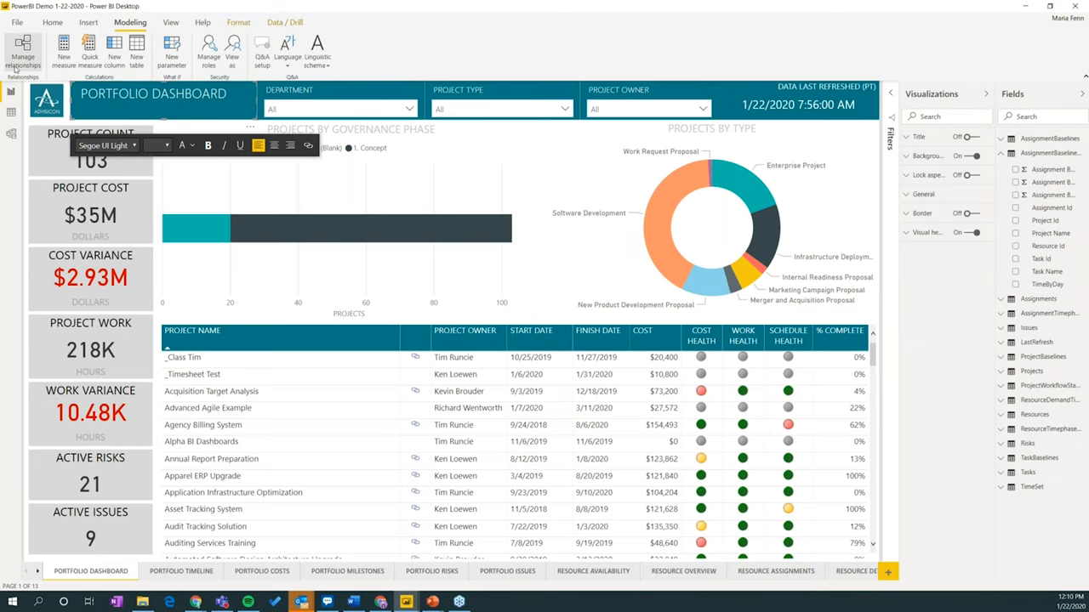
left_click(170, 22)
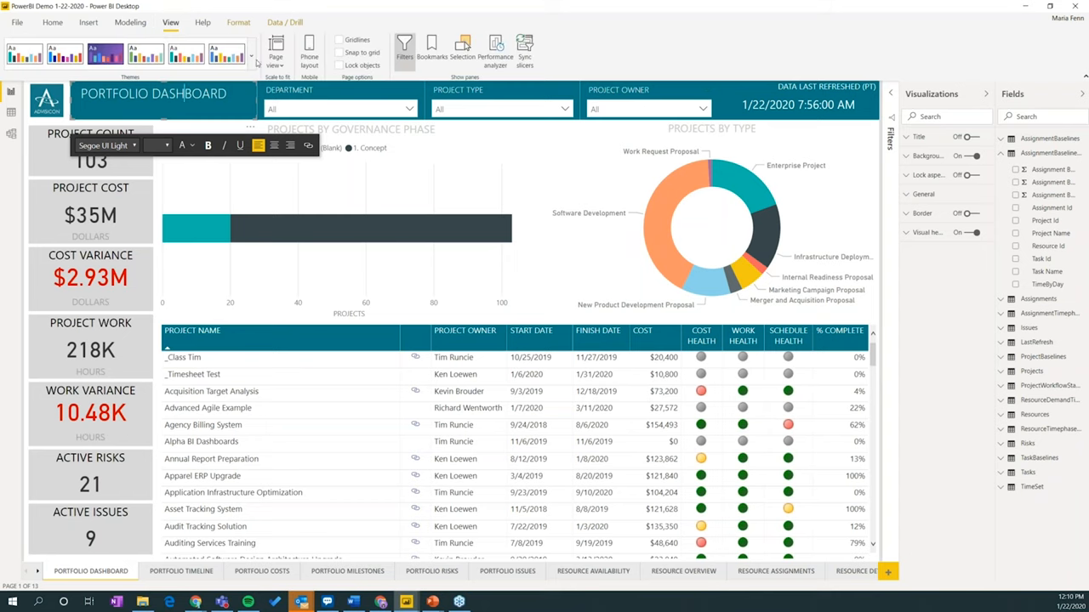
left_click(252, 55)
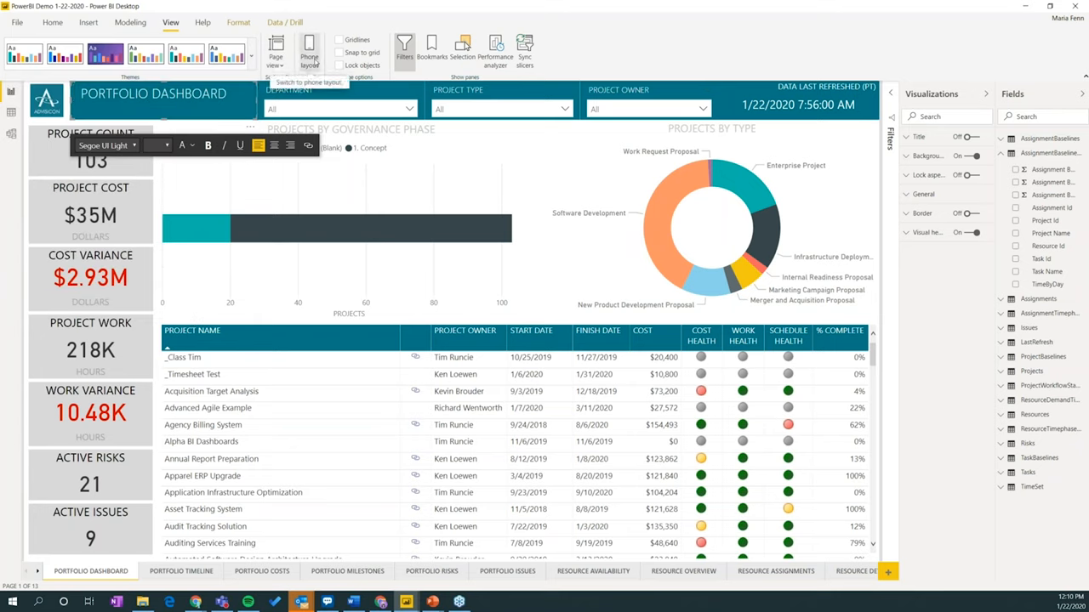
mouse_move(405, 50)
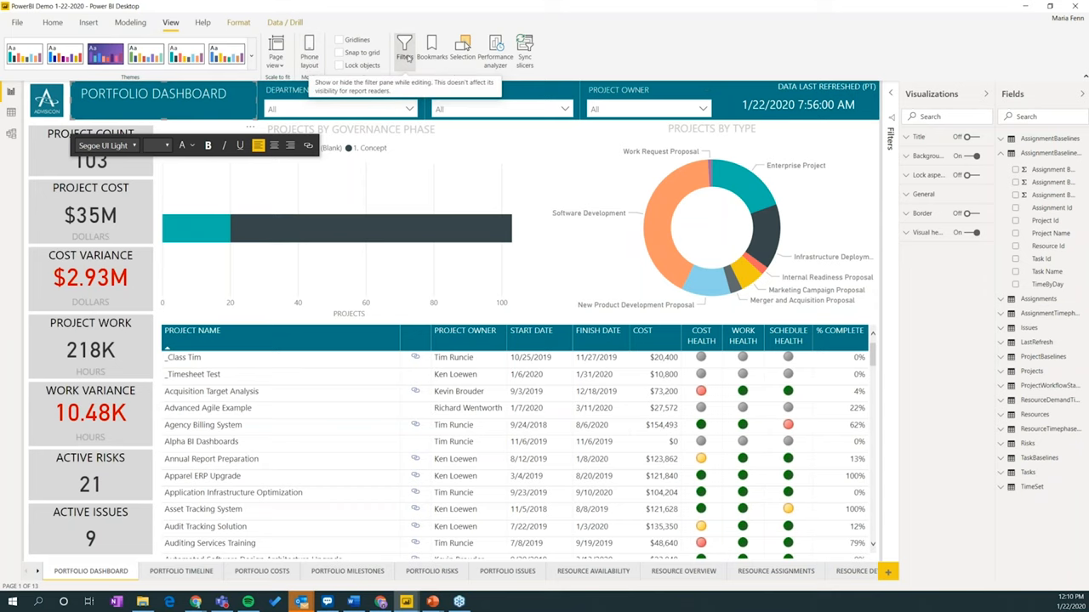
left_click(405, 51)
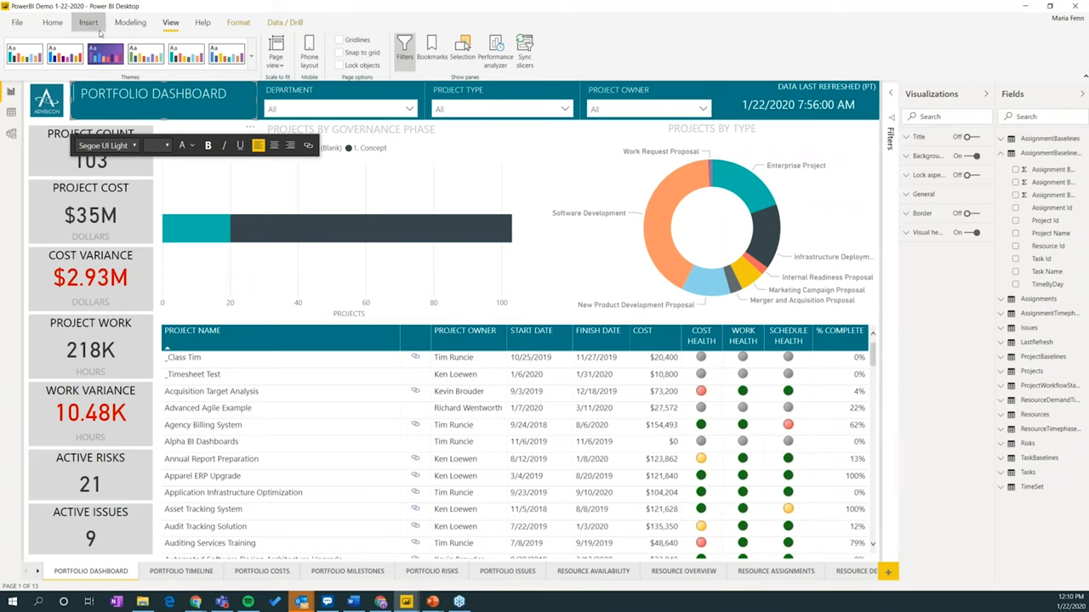
left_click(89, 22)
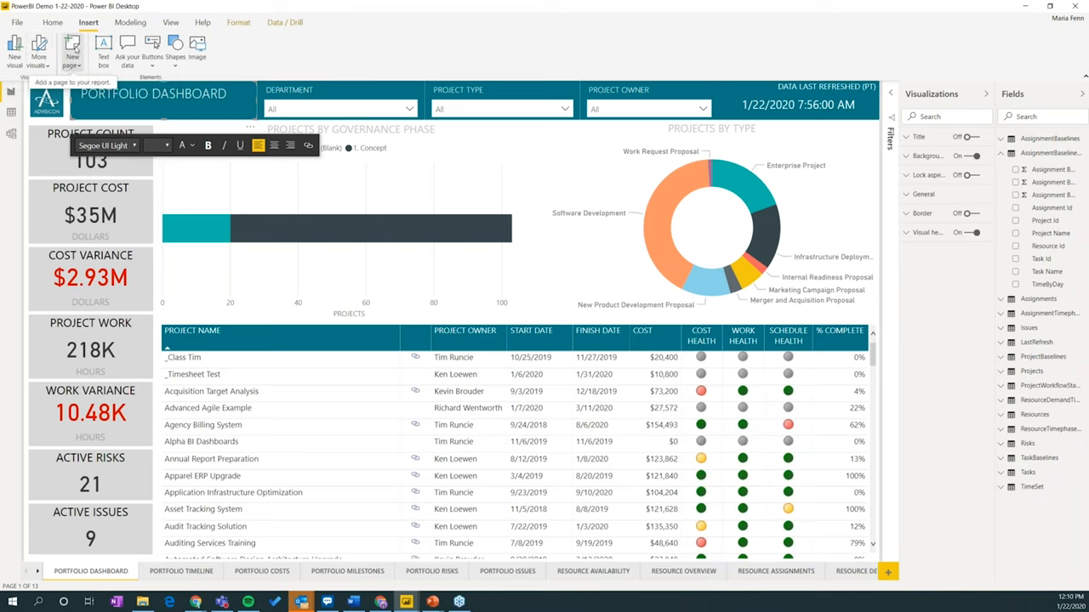
left_click(51, 23)
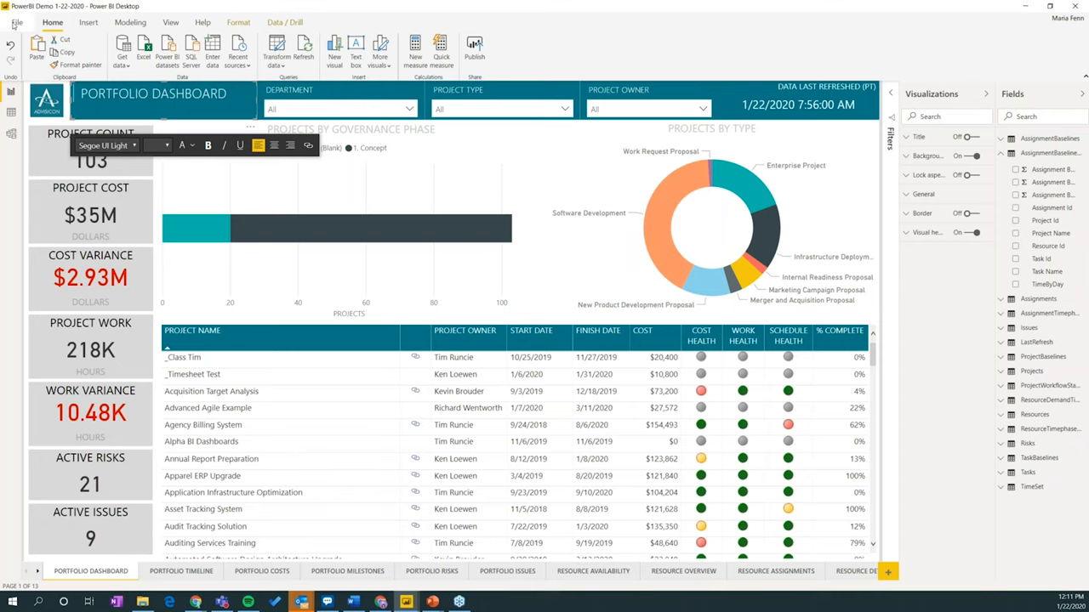
Review the Preview features list in Options, with Updated ribbon enabled, and confirm with OK.
left_click(17, 22)
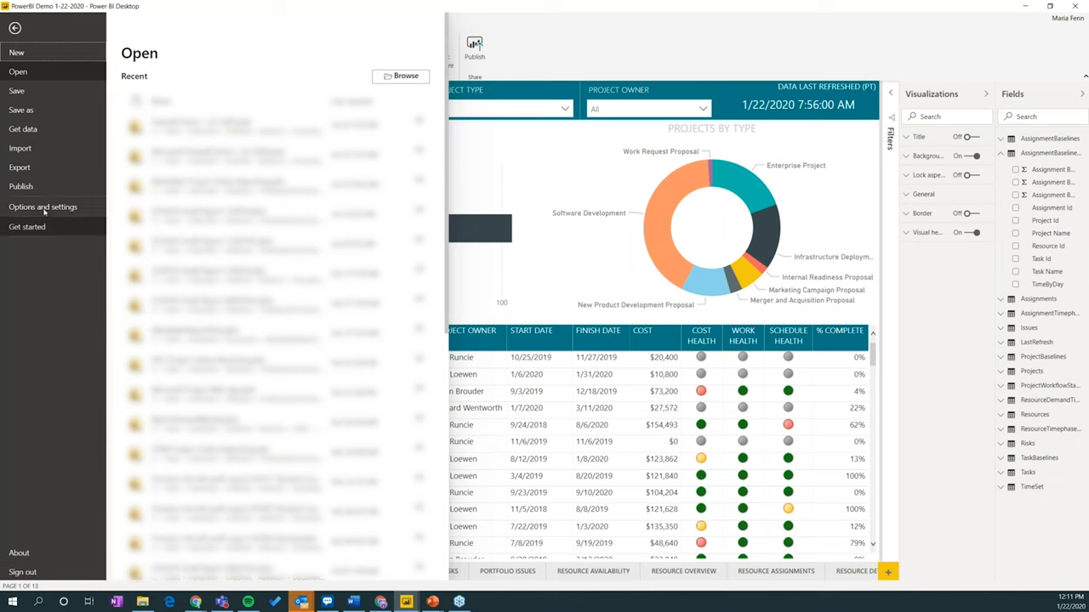
left_click(41, 207)
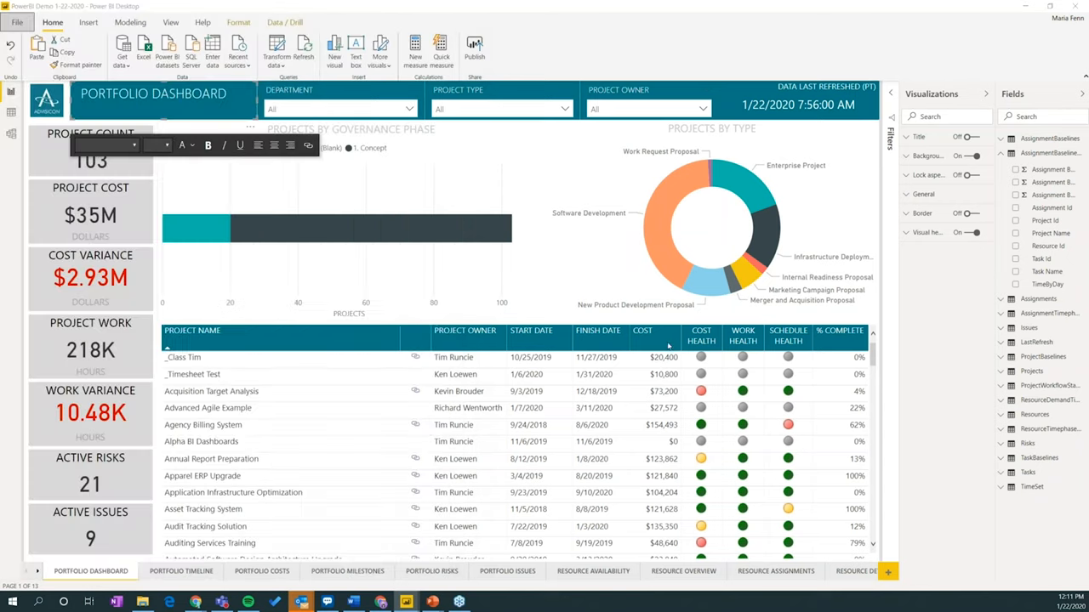
mouse_move(669, 390)
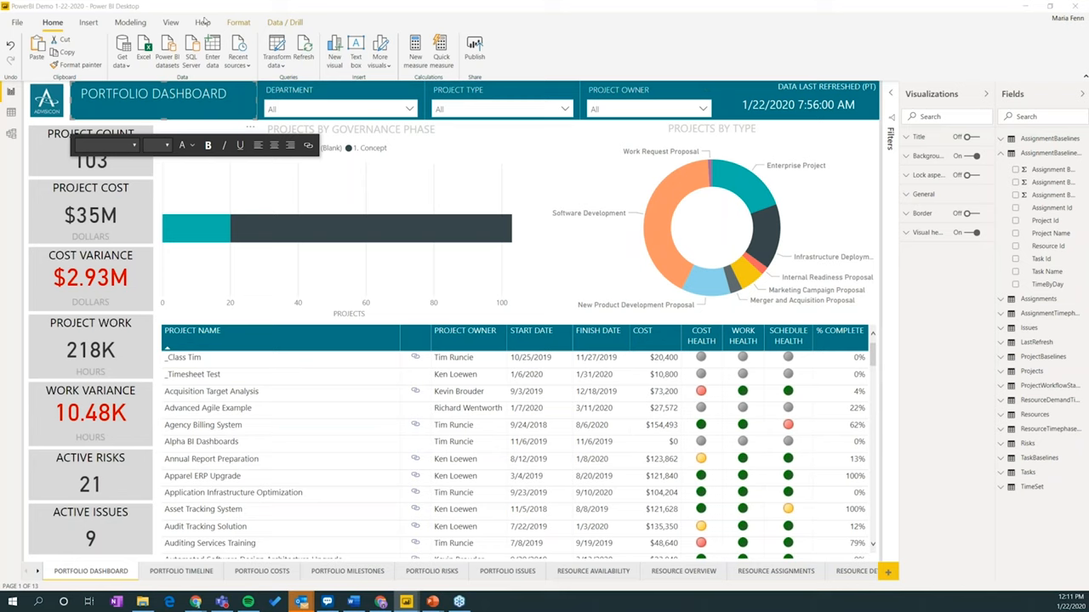
mouse_move(286, 292)
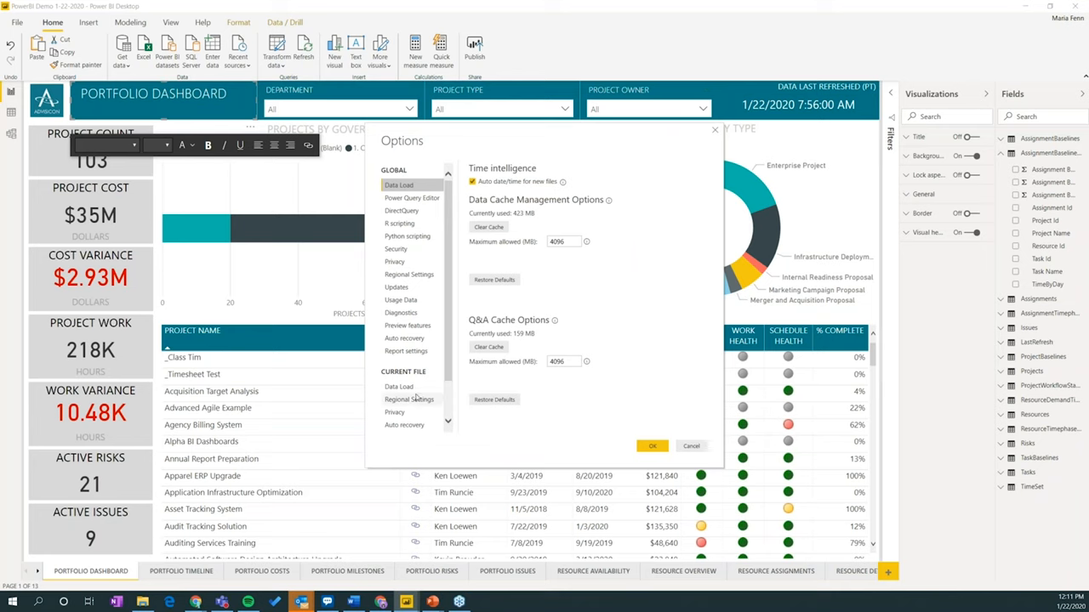
left_click(408, 327)
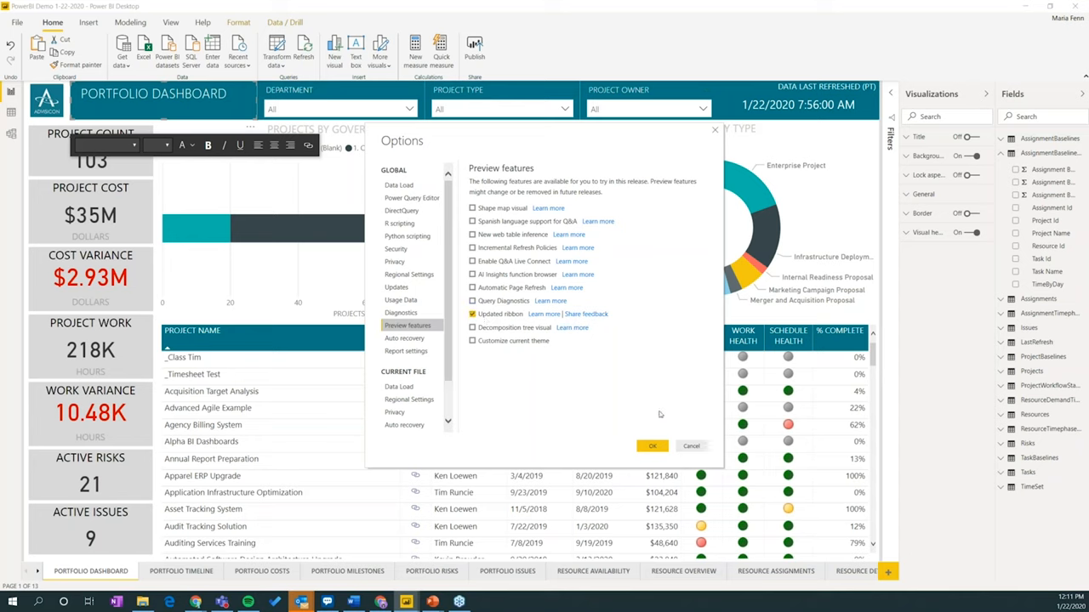
mouse_move(679, 387)
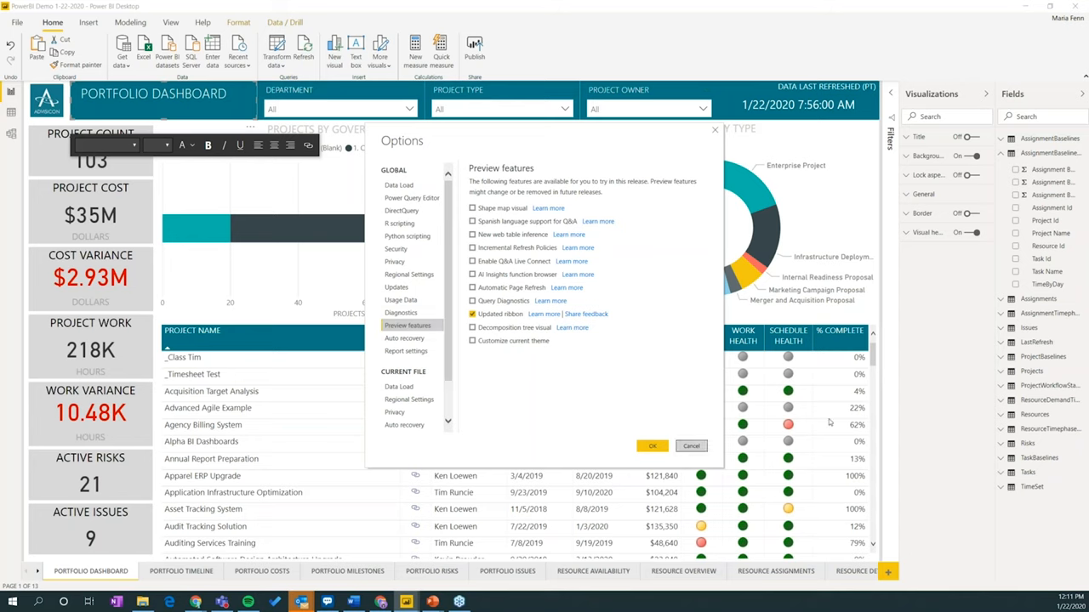
left_click(651, 446)
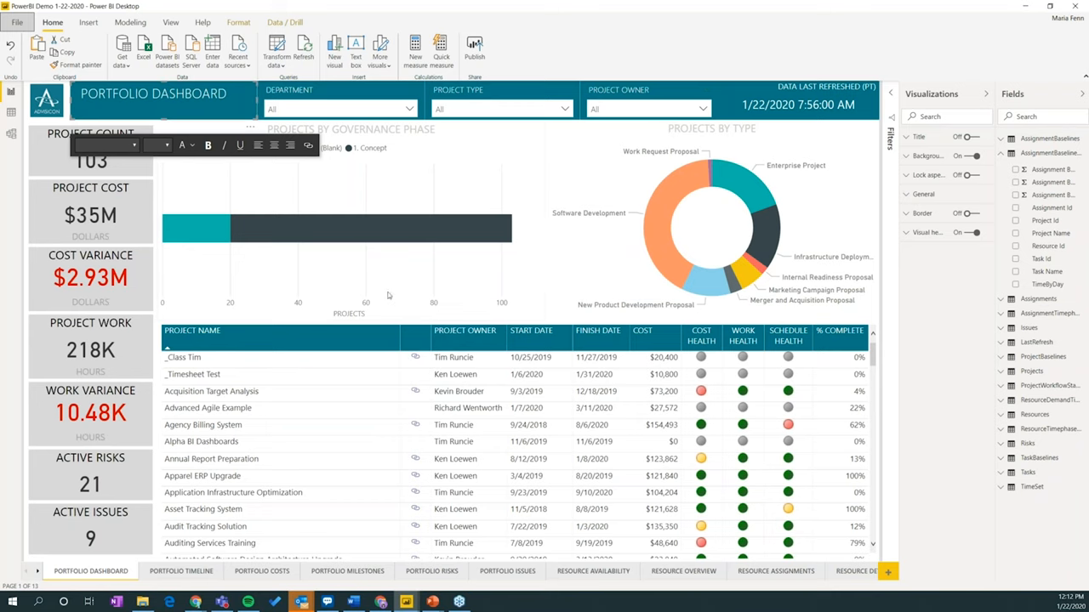
mouse_move(12, 233)
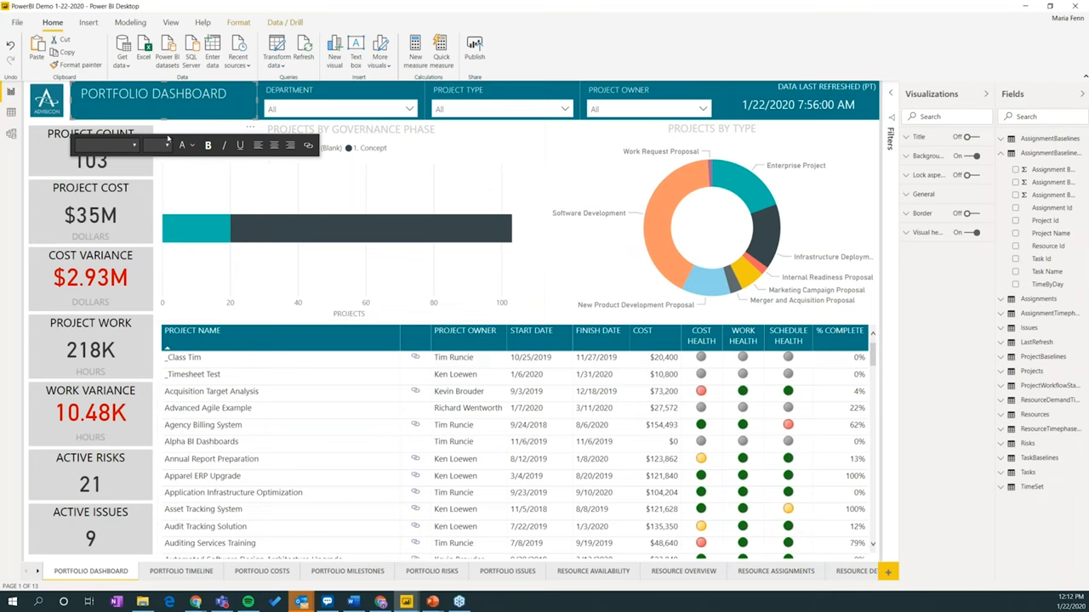
mouse_move(353, 357)
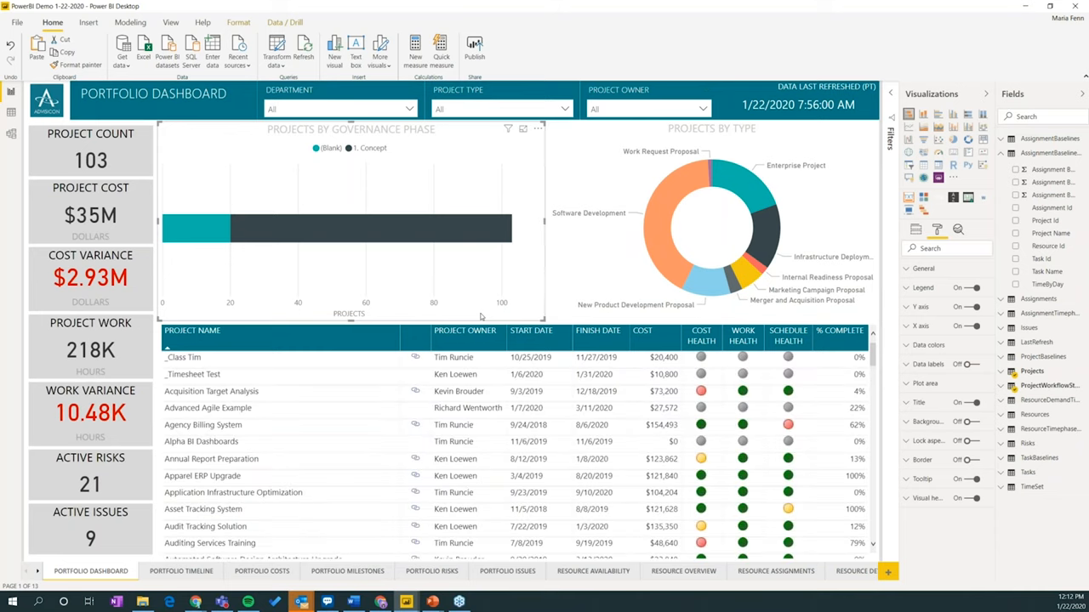
mouse_move(353, 393)
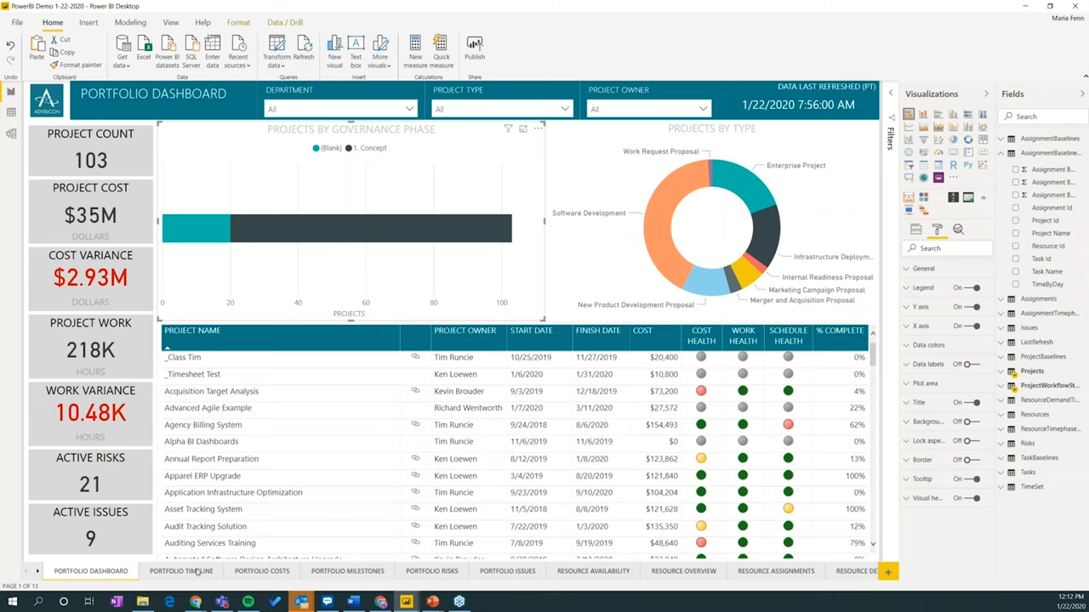
Switch to the Portfolio Timeline page showing project start dates from 2015 to 2023.
left_click(180, 571)
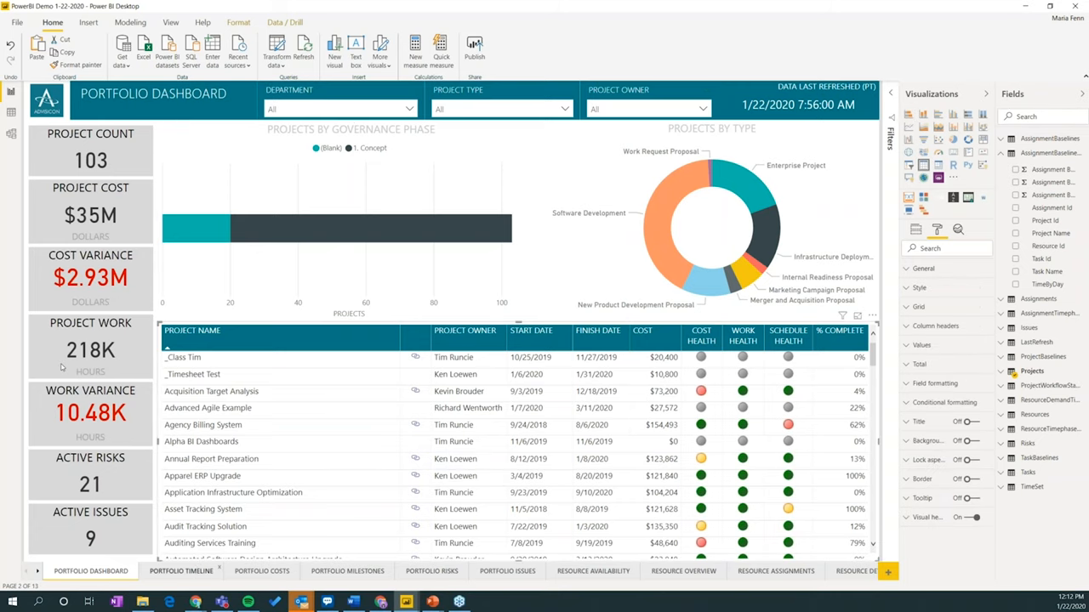
left_click(180, 572)
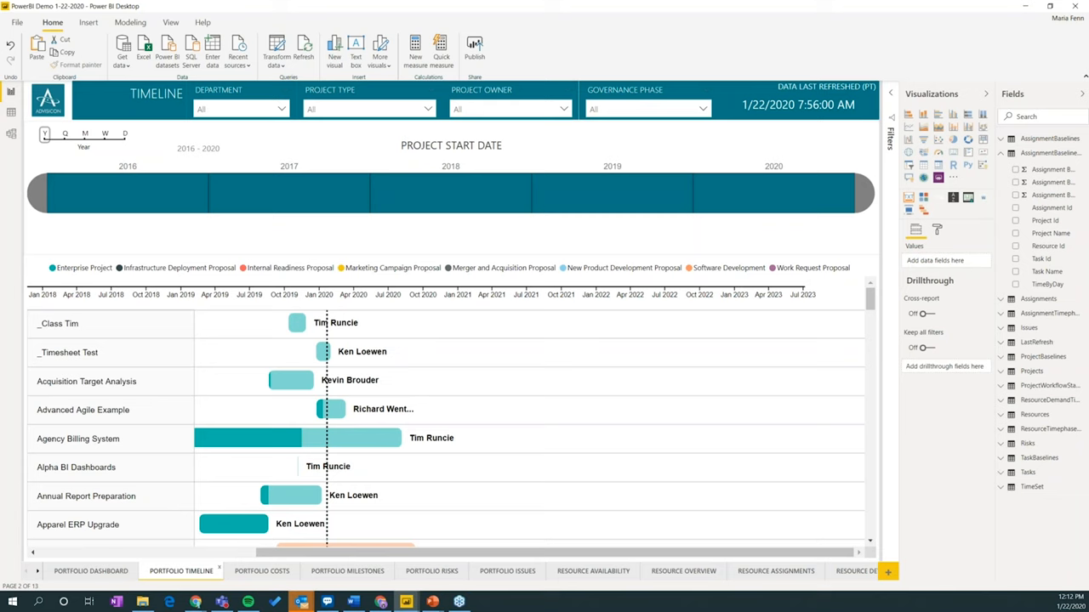
mouse_move(672, 347)
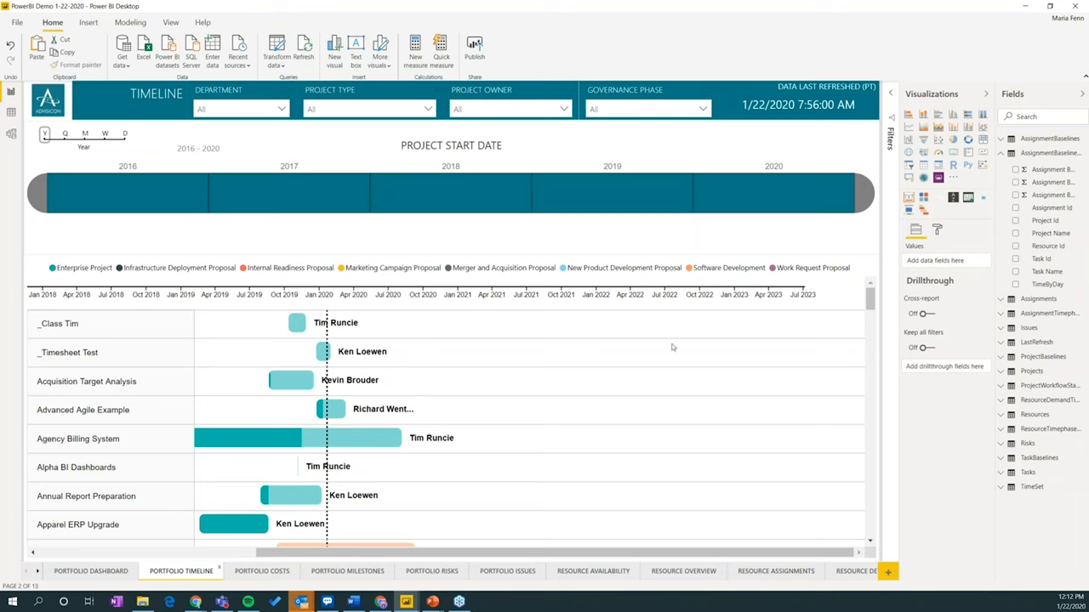
mouse_move(92, 572)
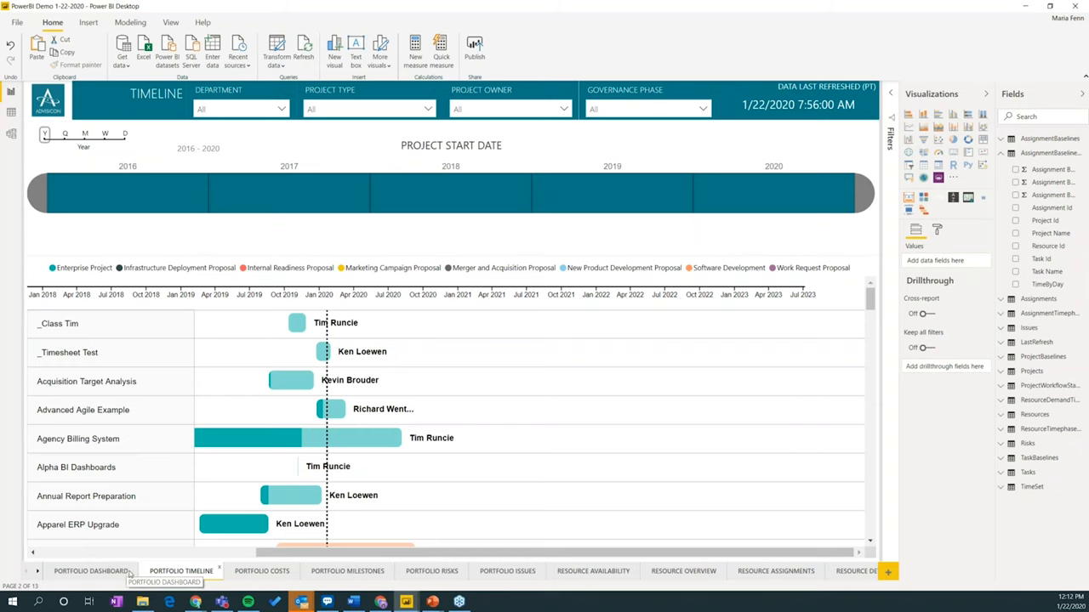
Return to the Portfolio Dashboard page with its project metrics and charts.
left_click(91, 571)
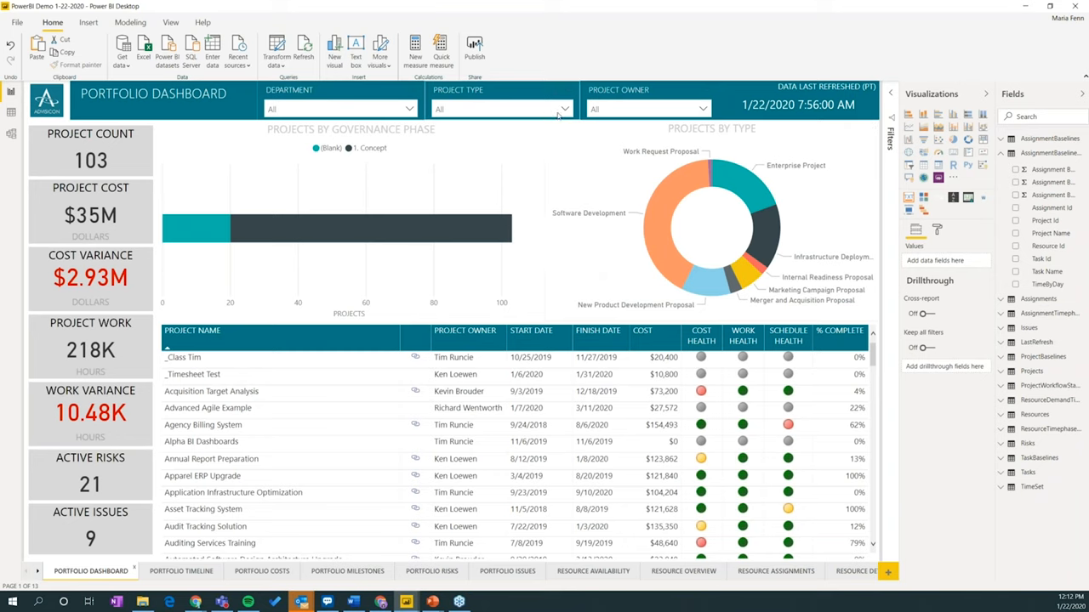
Filter the dashboard's Project Type slicer to include Enterprise Project.
left_click(565, 109)
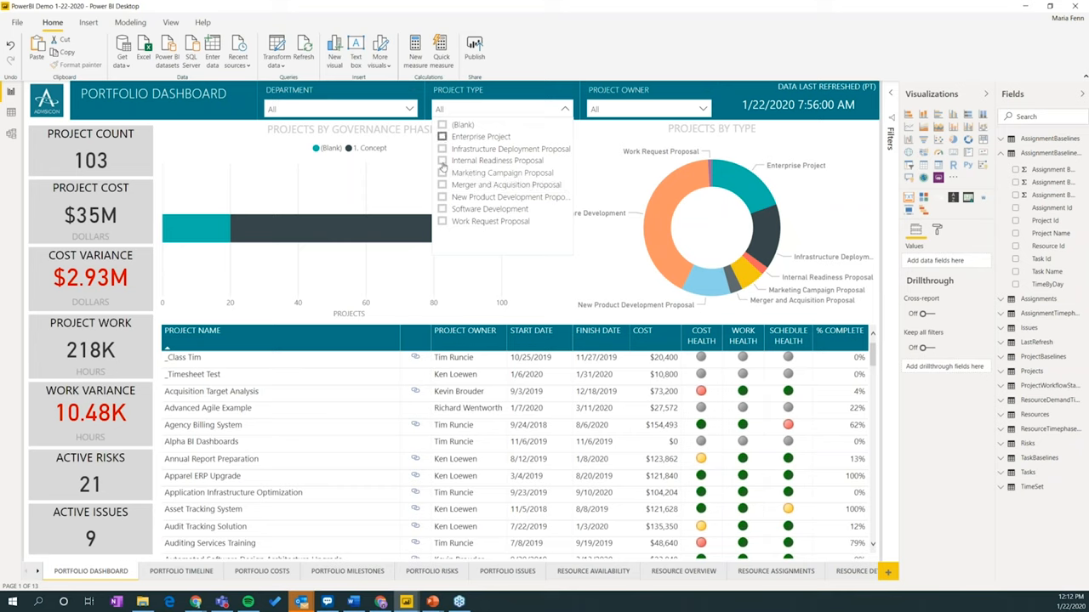
left_click(442, 136)
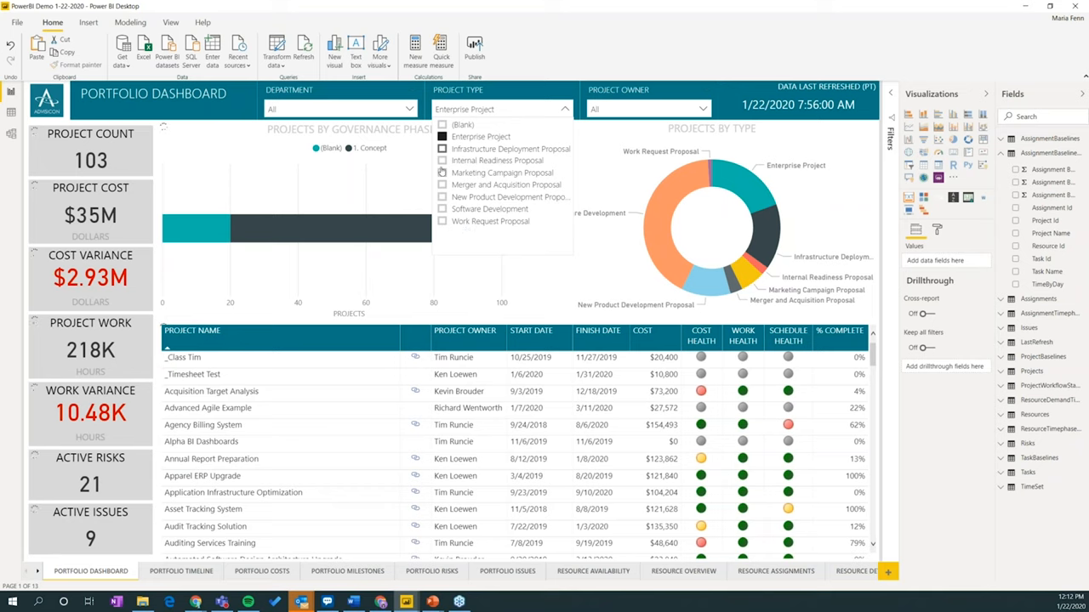
mouse_move(487, 238)
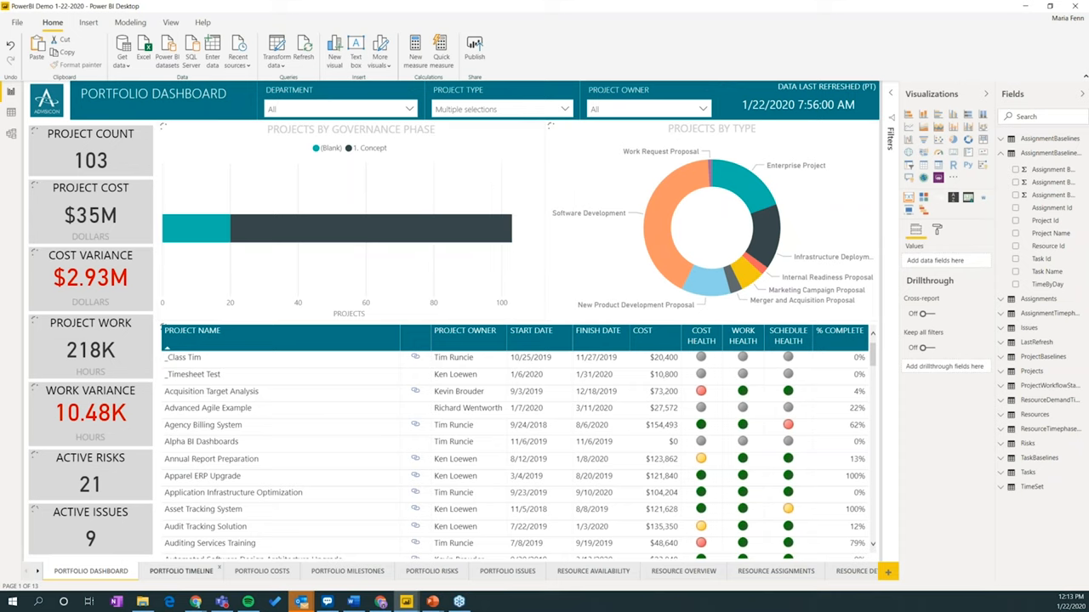
mouse_move(373, 368)
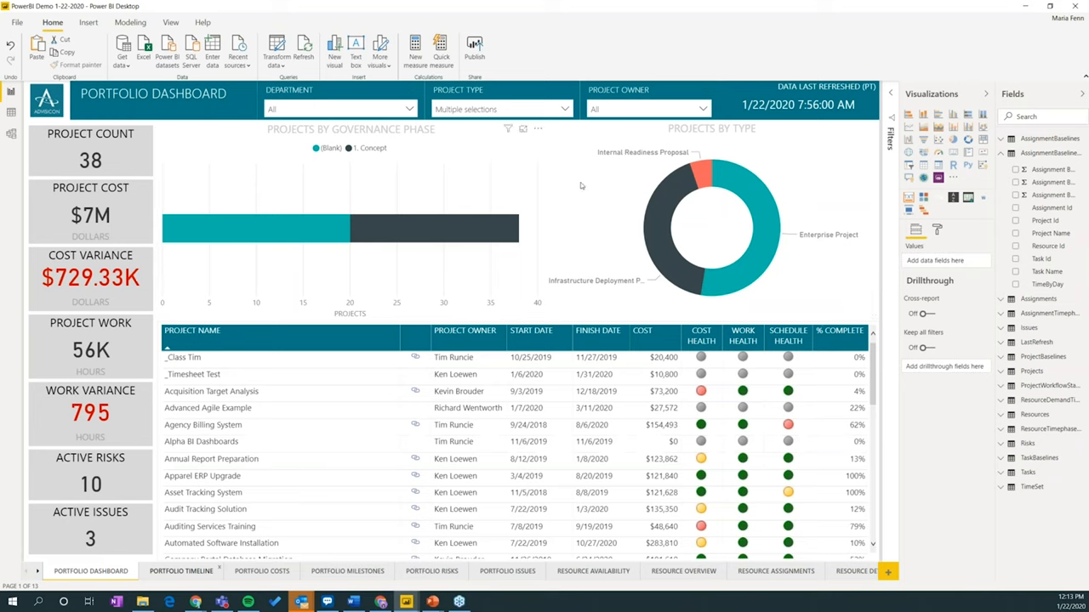
mouse_move(620, 327)
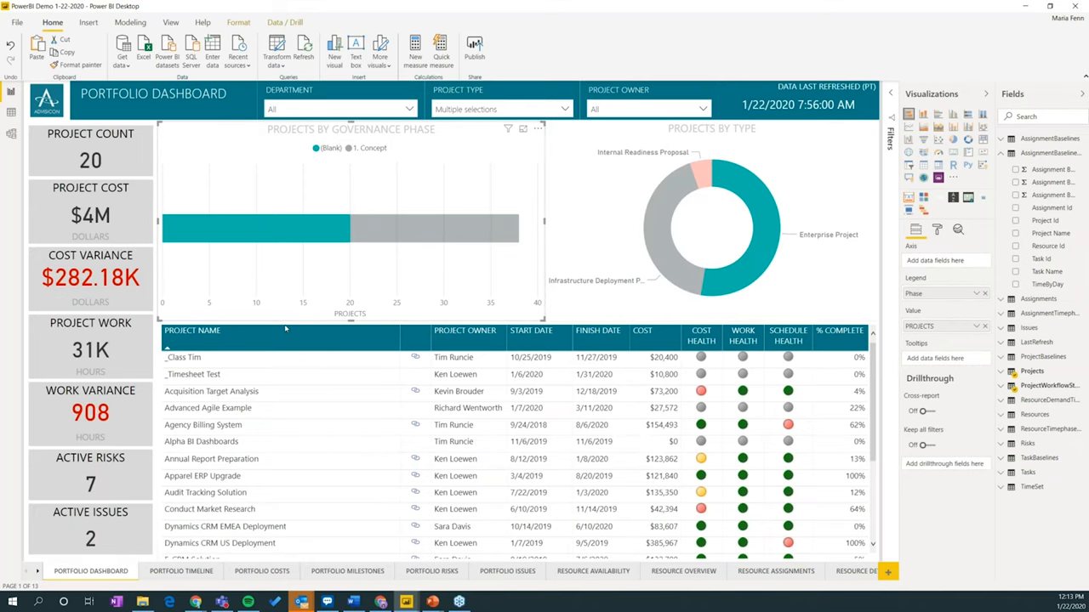
mouse_move(452, 306)
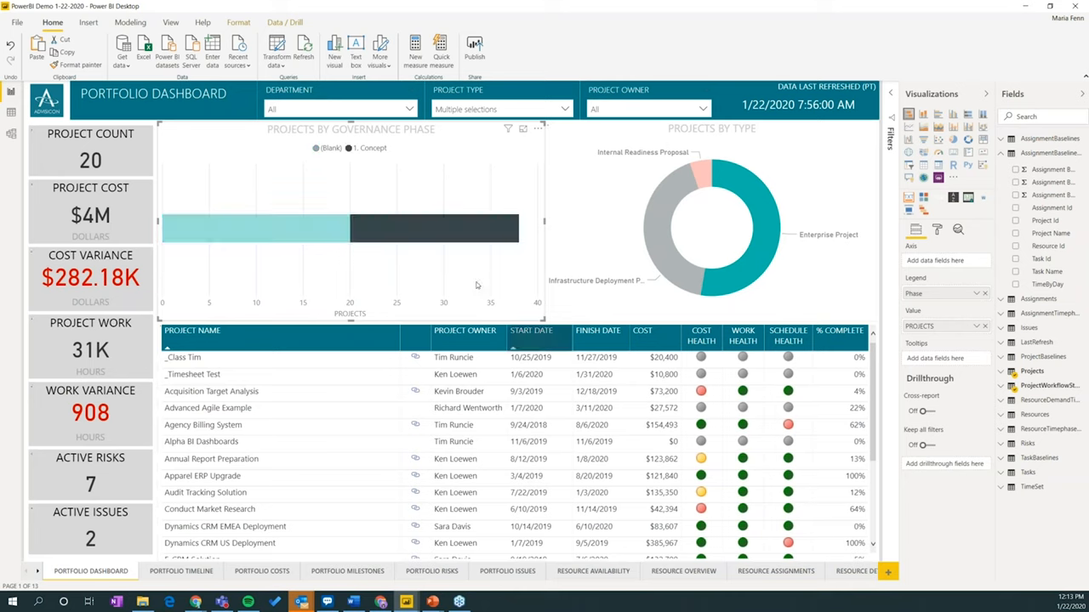
mouse_move(354, 450)
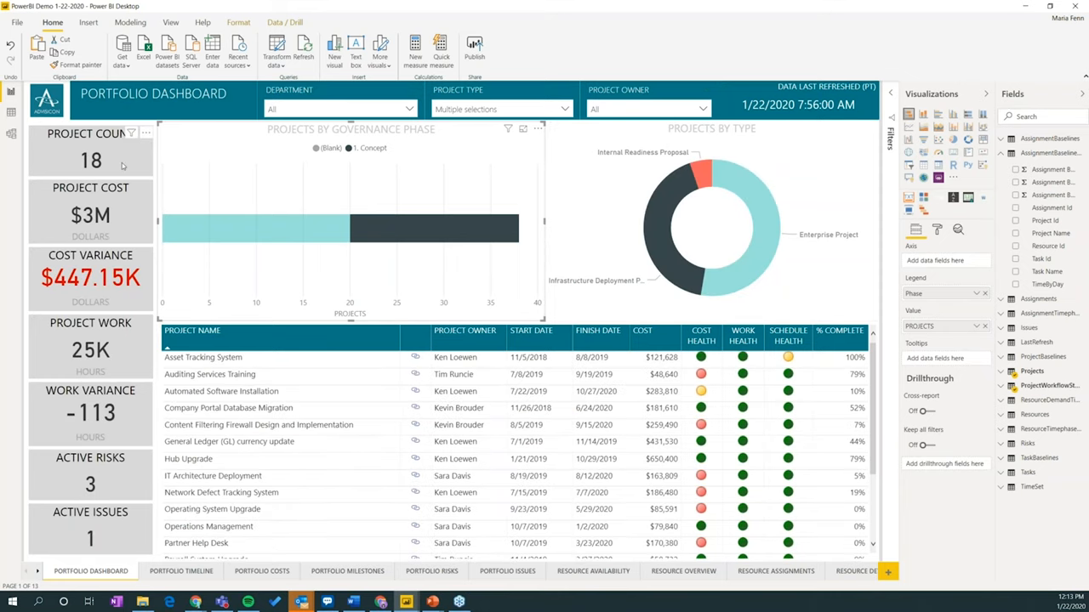
mouse_move(404, 160)
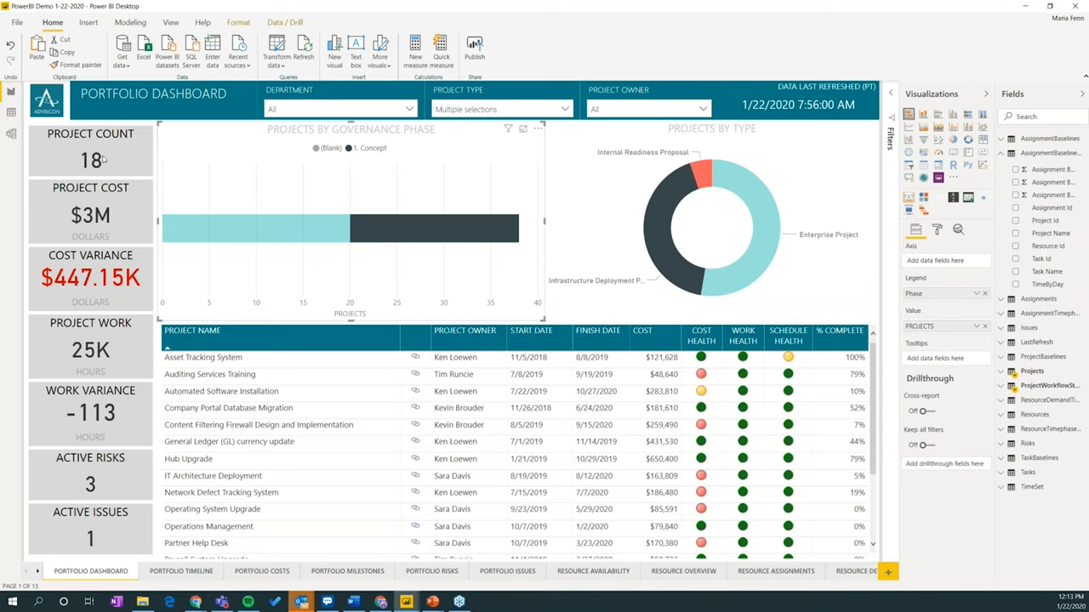
mouse_move(116, 225)
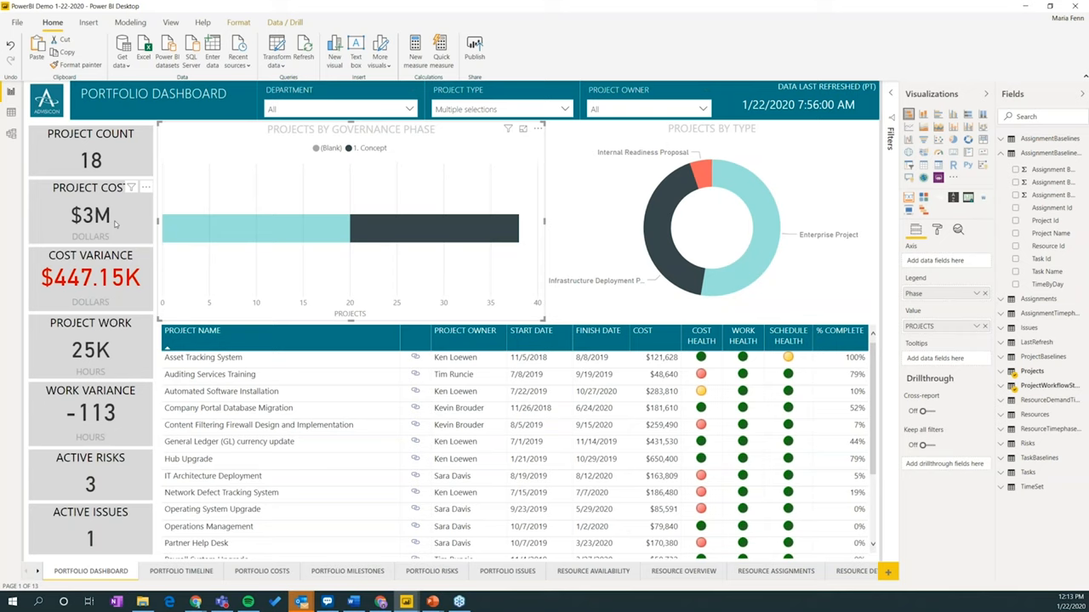
mouse_move(429, 320)
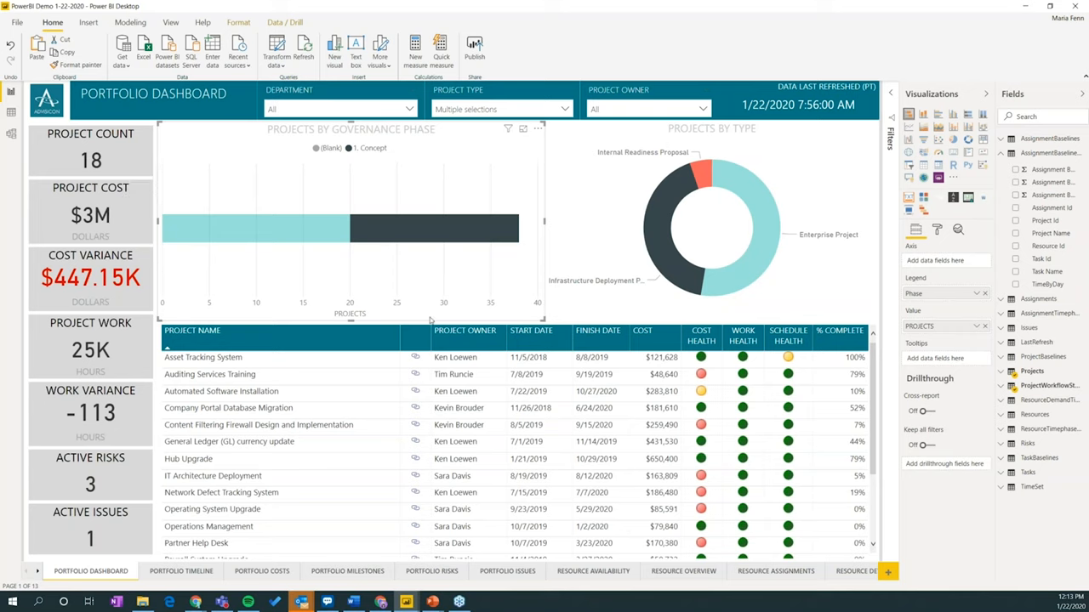
mouse_move(398, 322)
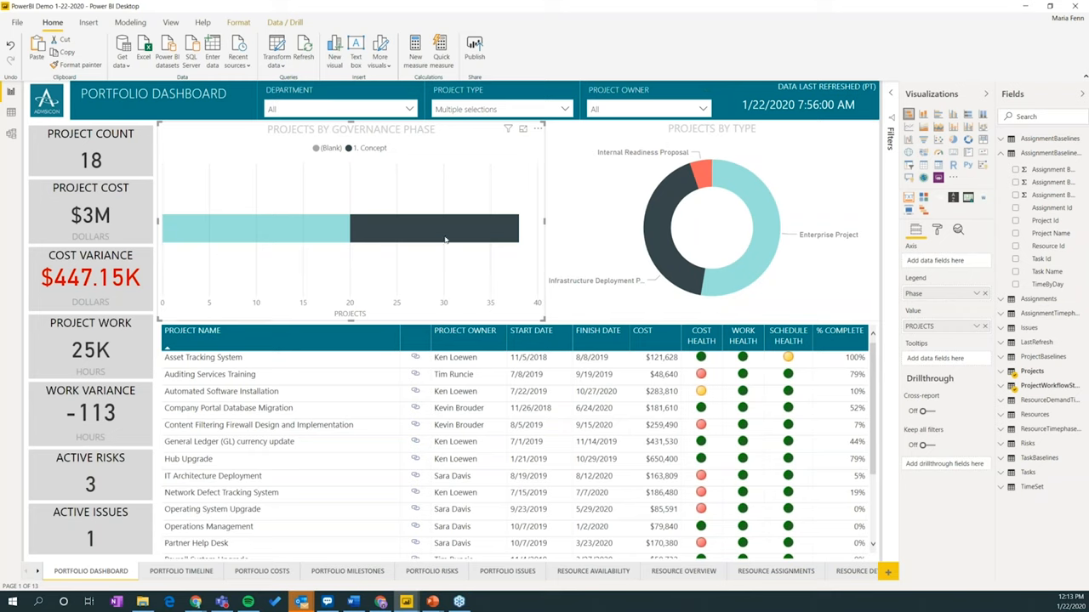
mouse_move(706, 213)
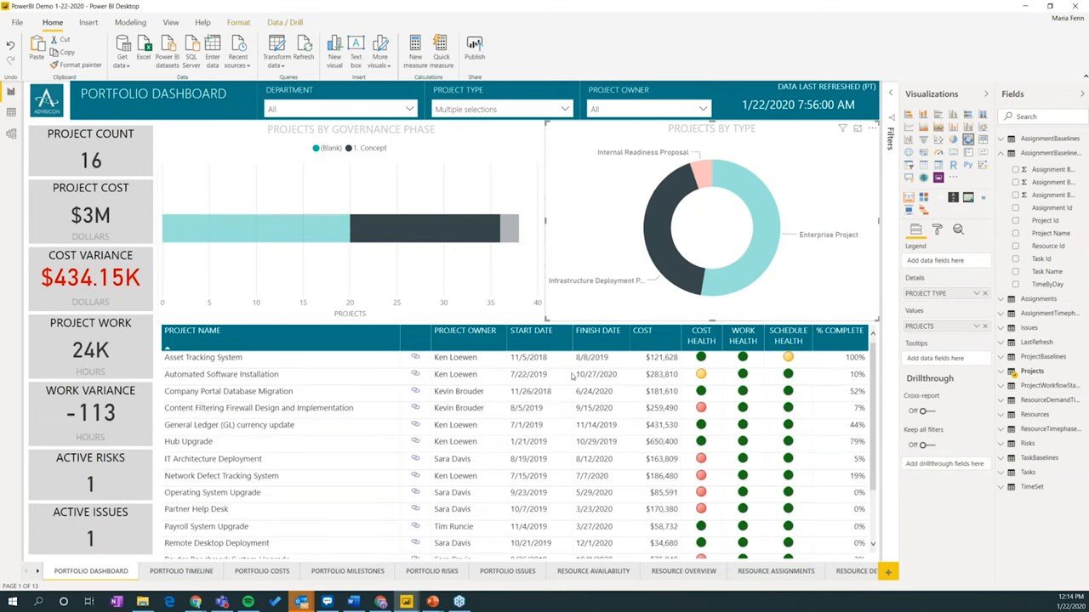
mouse_move(415, 443)
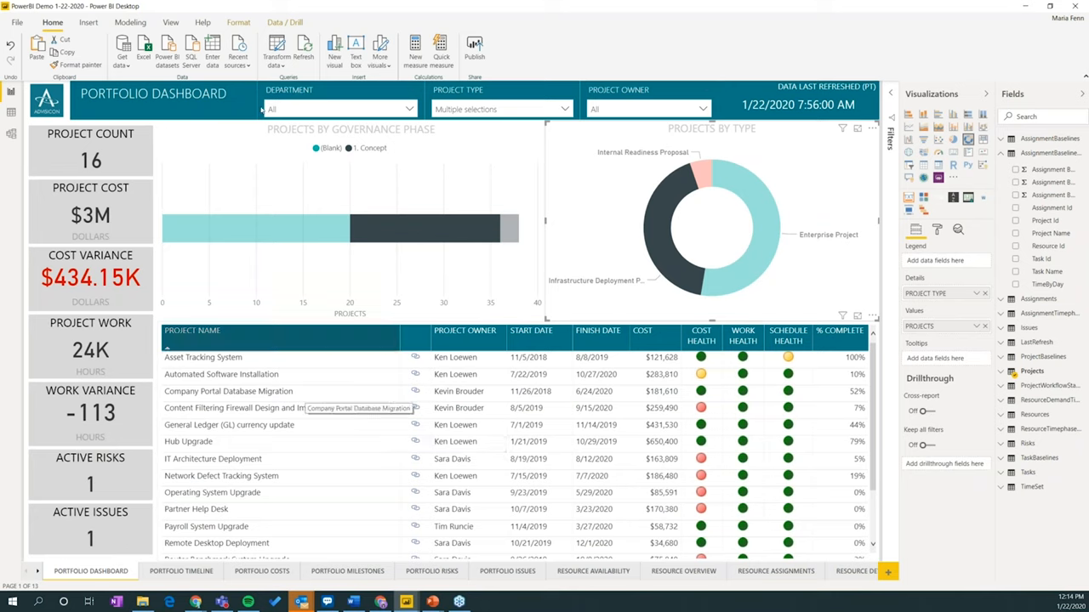
Show the Format ribbon's edit-interactions and arrange commands over the filtered dashboard.
left_click(238, 23)
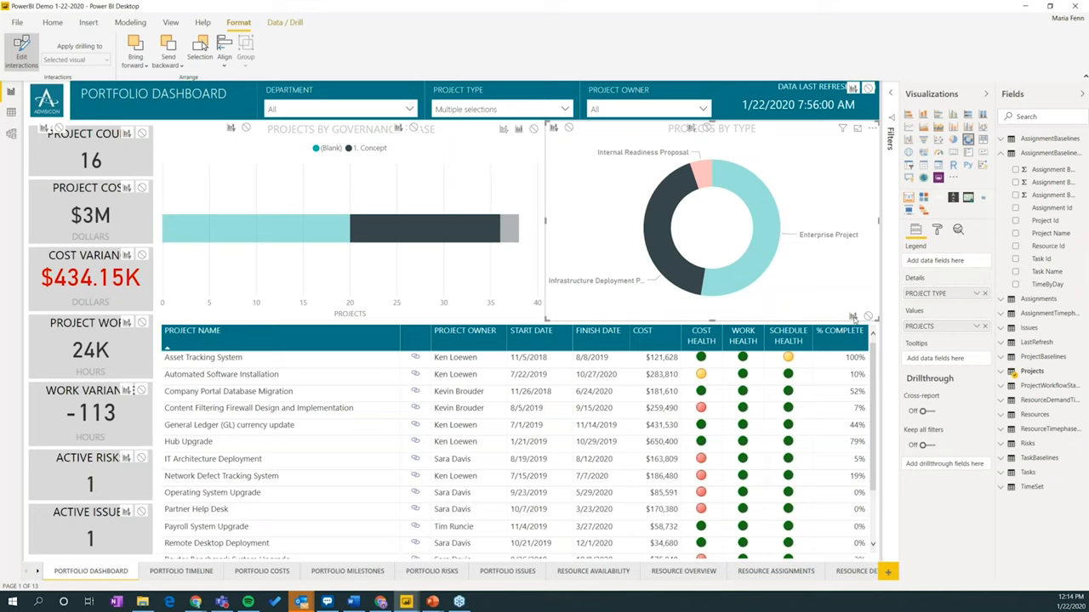
mouse_move(854, 324)
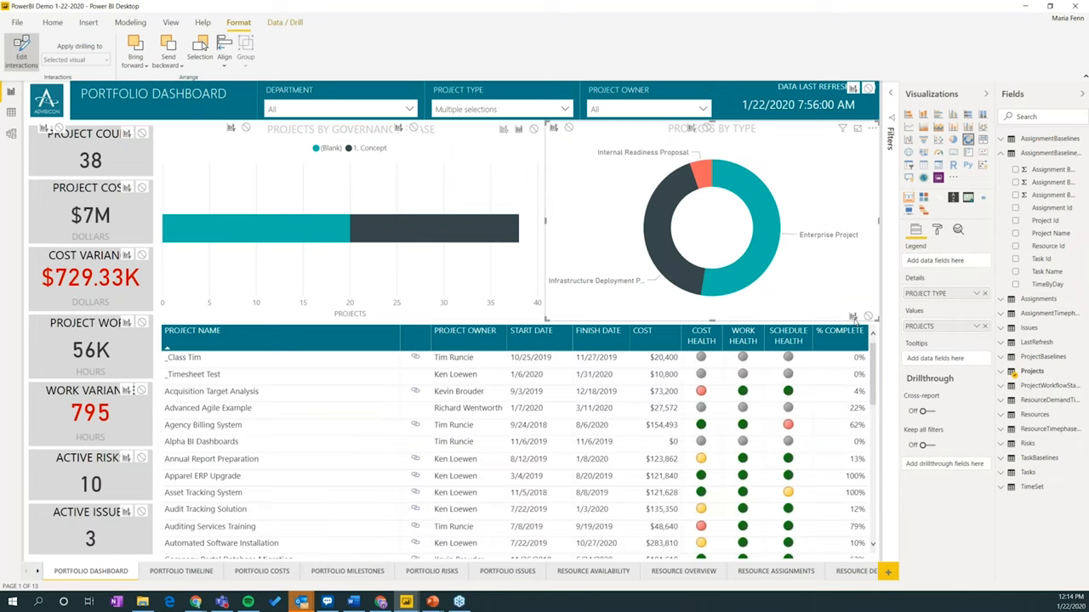
mouse_move(337, 255)
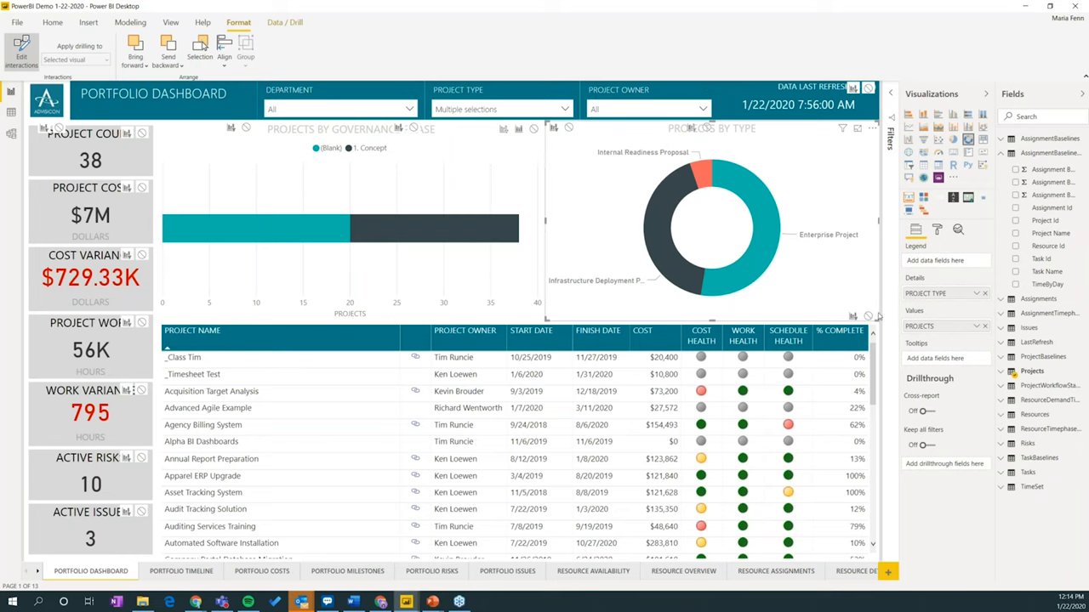
mouse_move(871, 318)
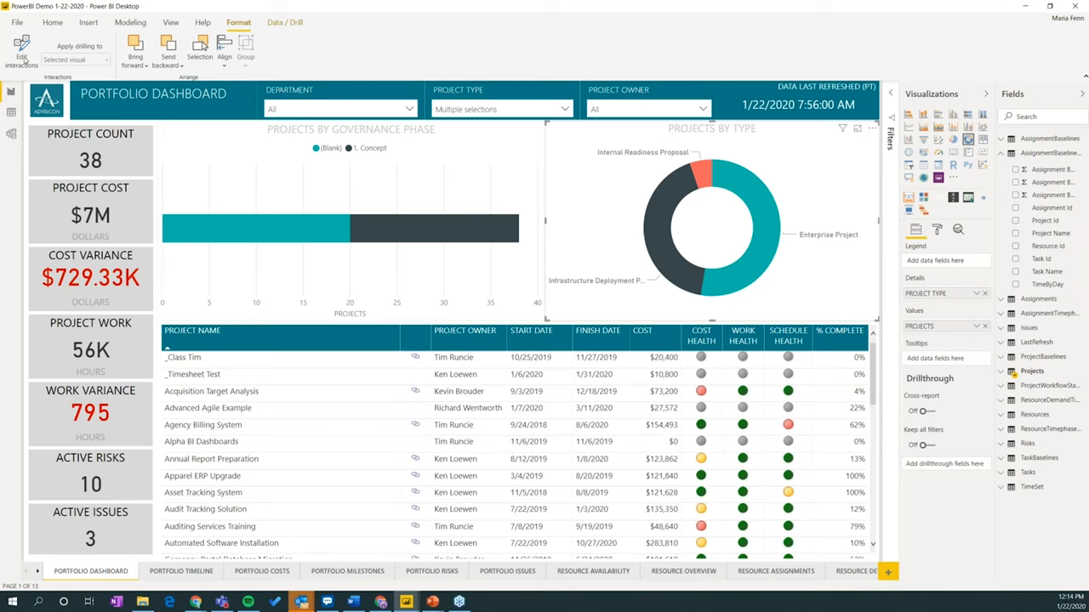
mouse_move(21, 52)
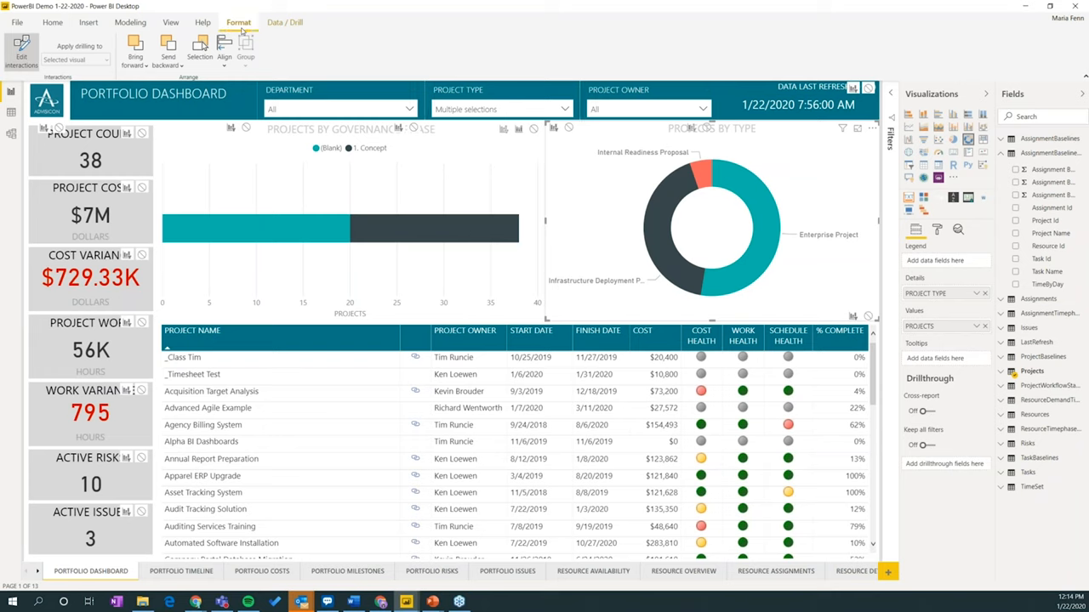
mouse_move(401, 376)
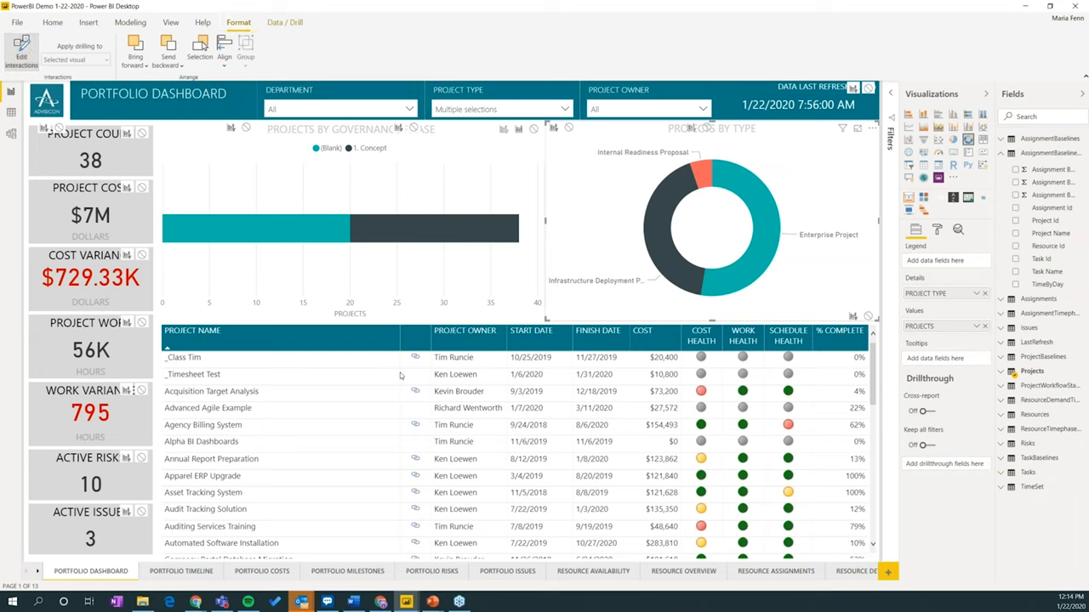
mouse_move(180, 572)
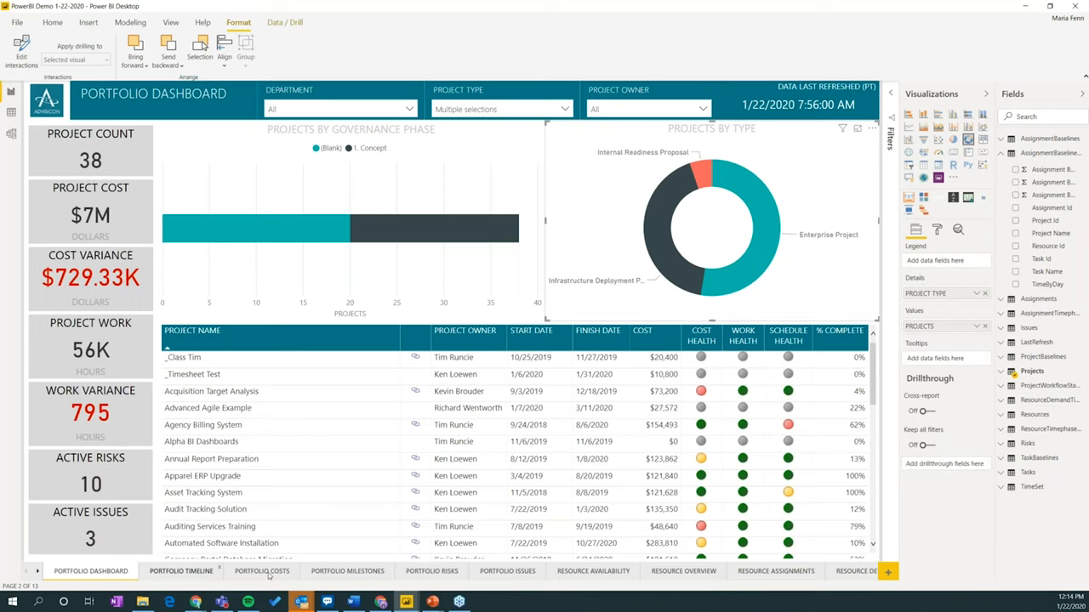
Move through Portfolio Timeline to the Portfolio Costs page with $35M project cost and $2.93M variance.
left_click(180, 572)
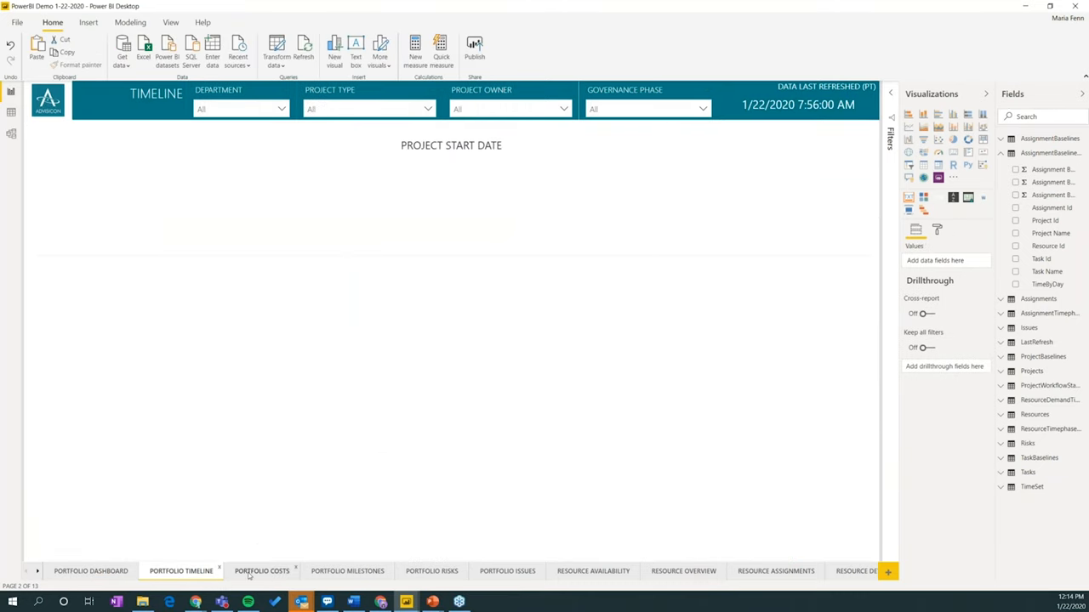
left_click(262, 571)
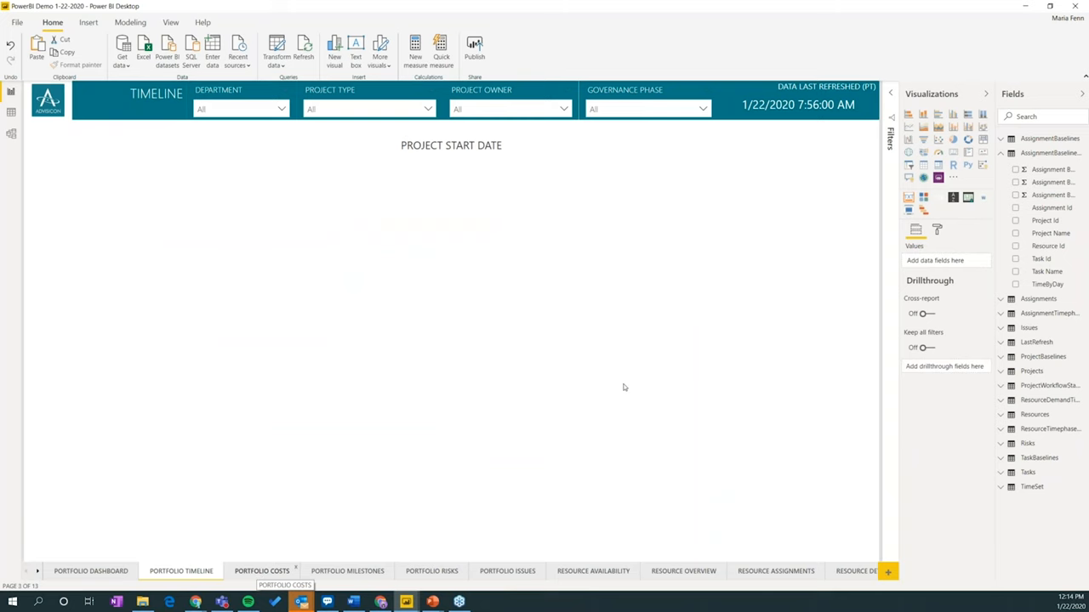
left_click(262, 571)
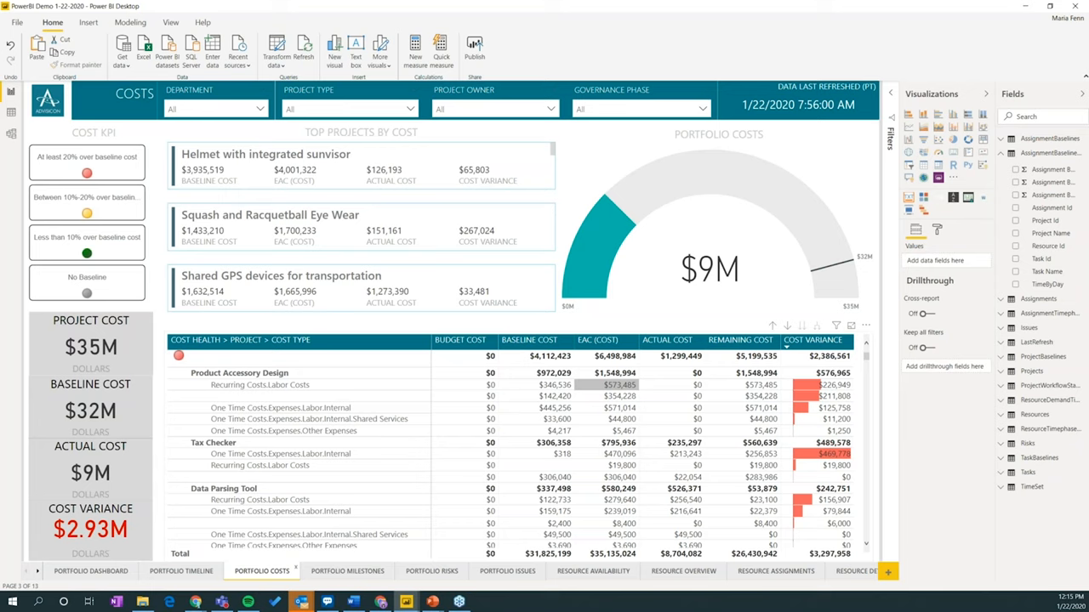
mouse_move(942, 293)
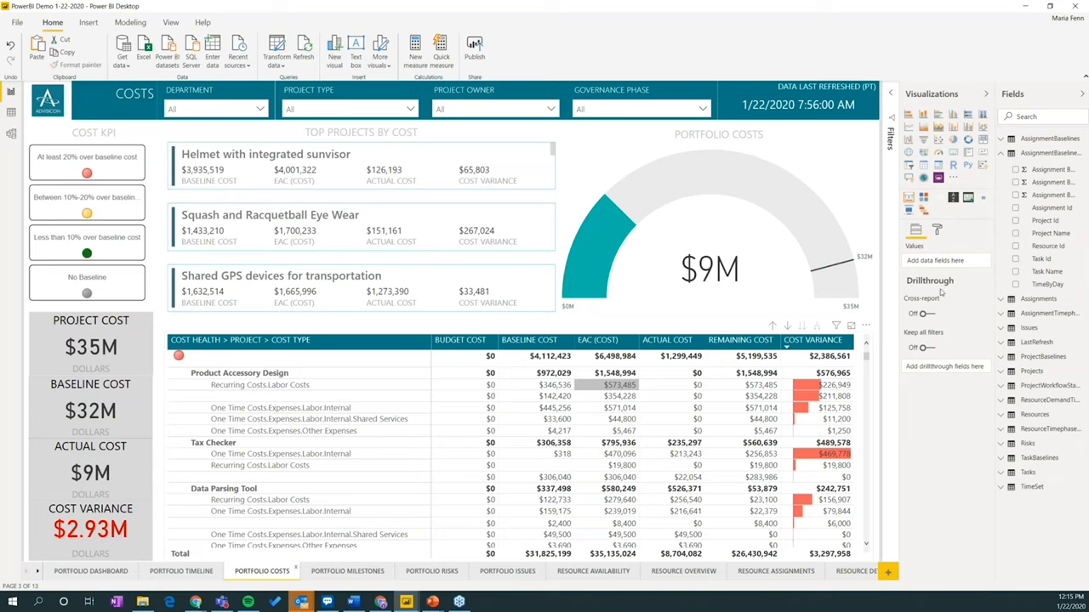
mouse_move(708, 248)
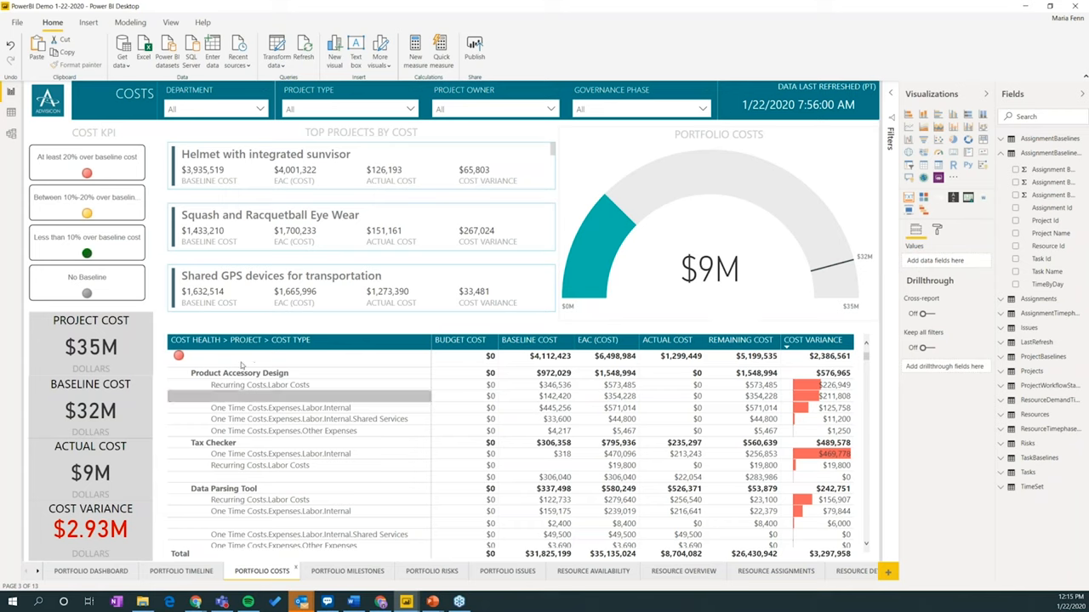
Scroll through the cost table, then switch to the Portfolio Milestones page.
scroll("down", 3)
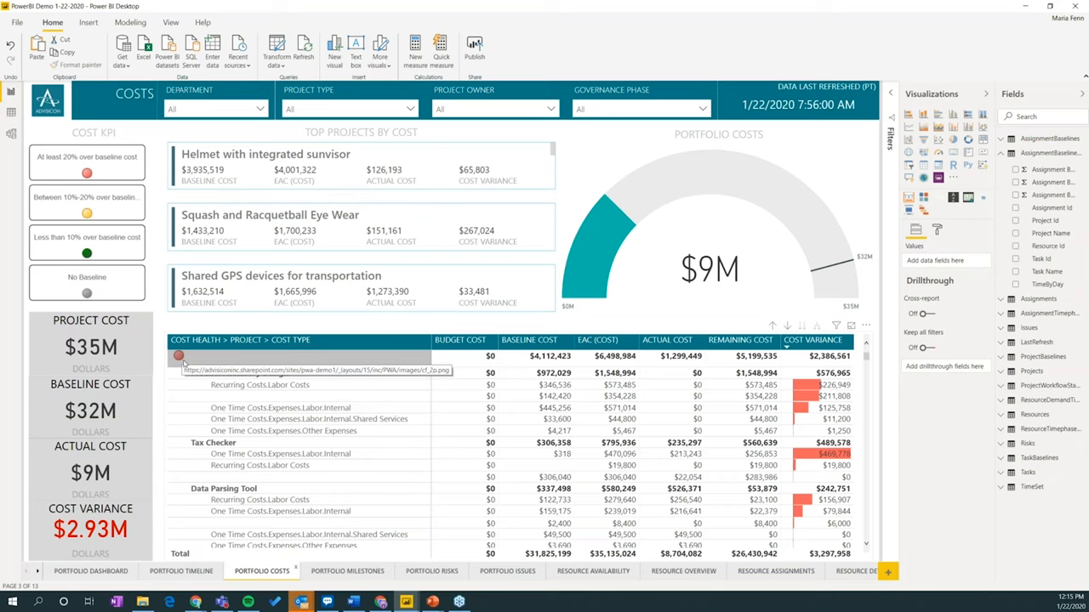
scroll("down", 3)
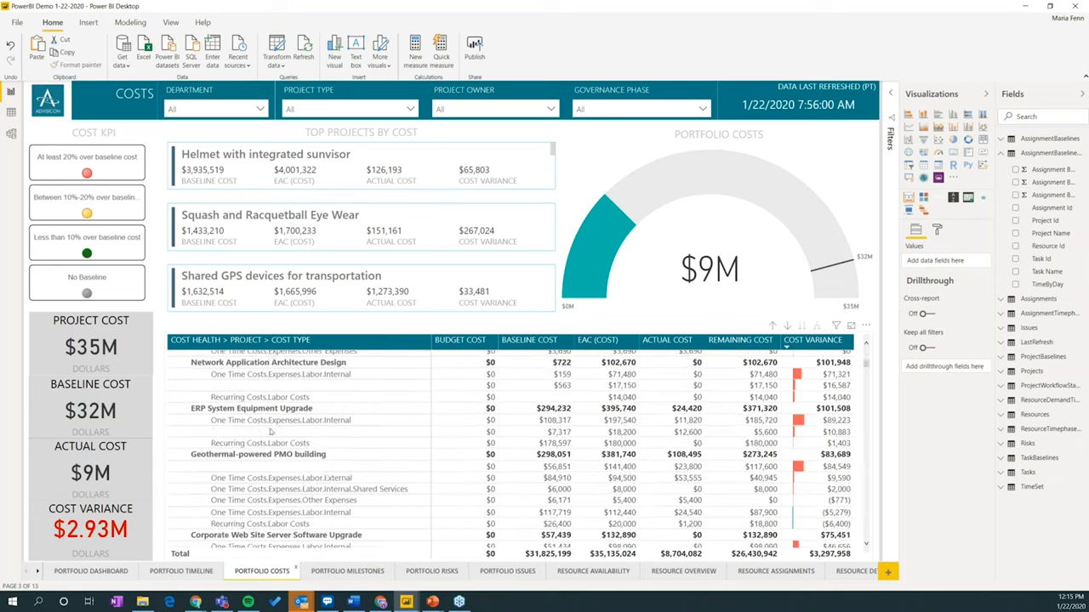
scroll("down", 3)
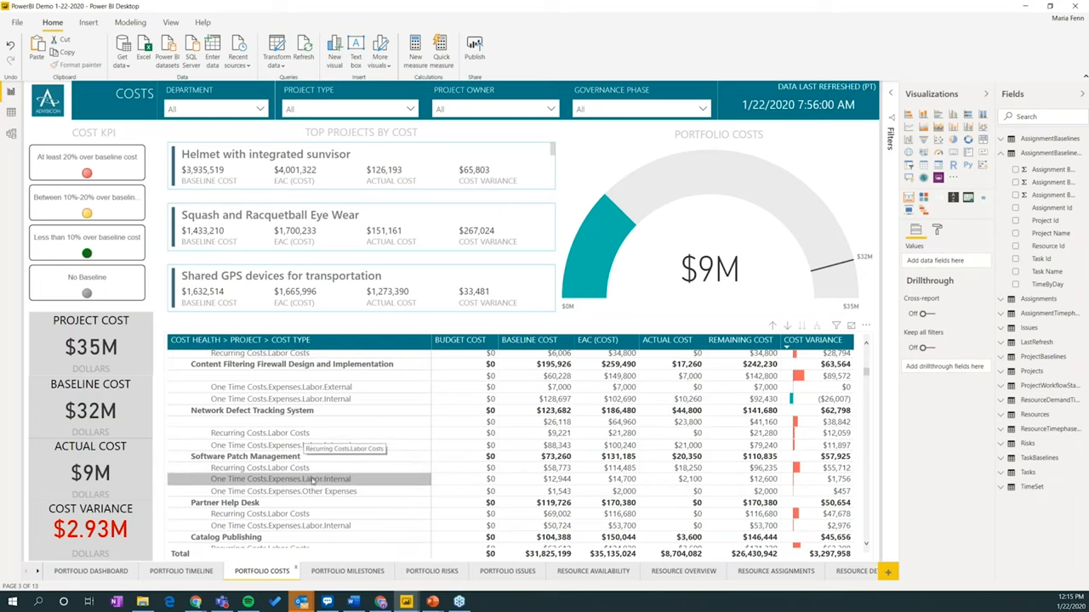
scroll("down", 3)
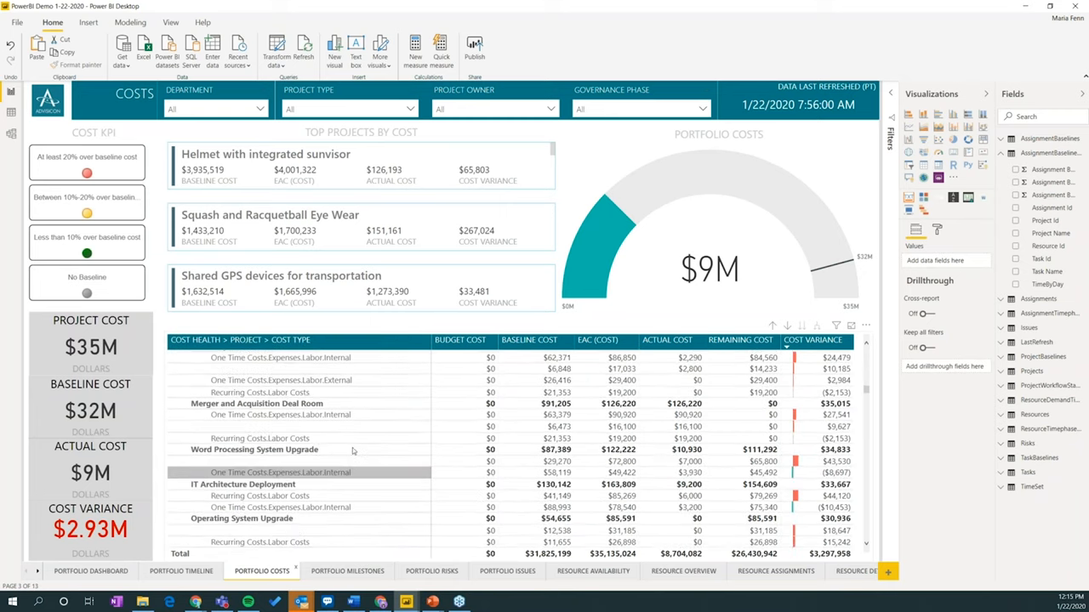
mouse_move(344, 446)
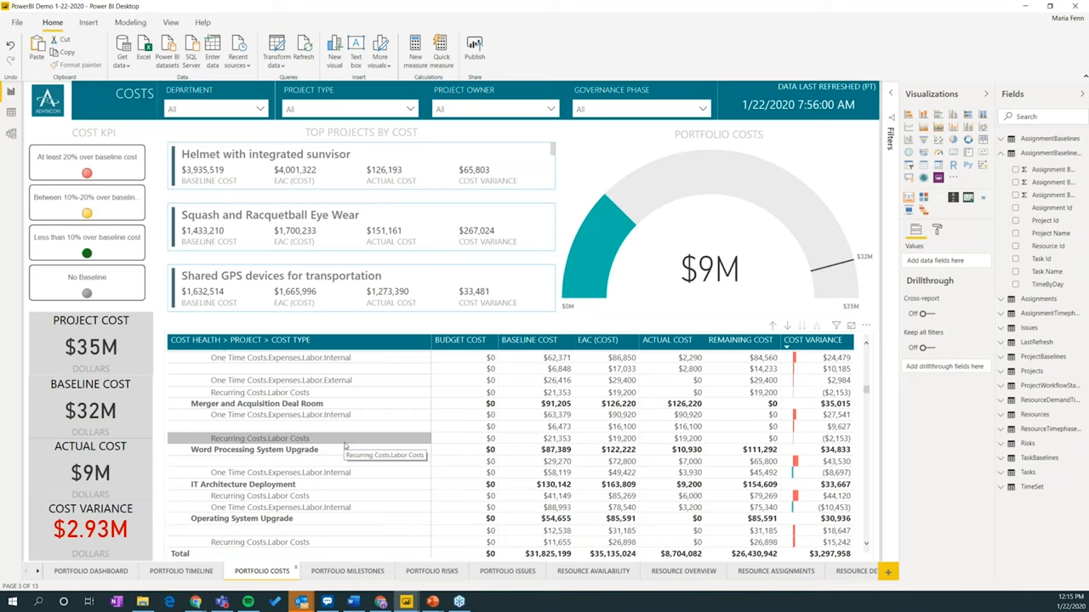
scroll("down", 3)
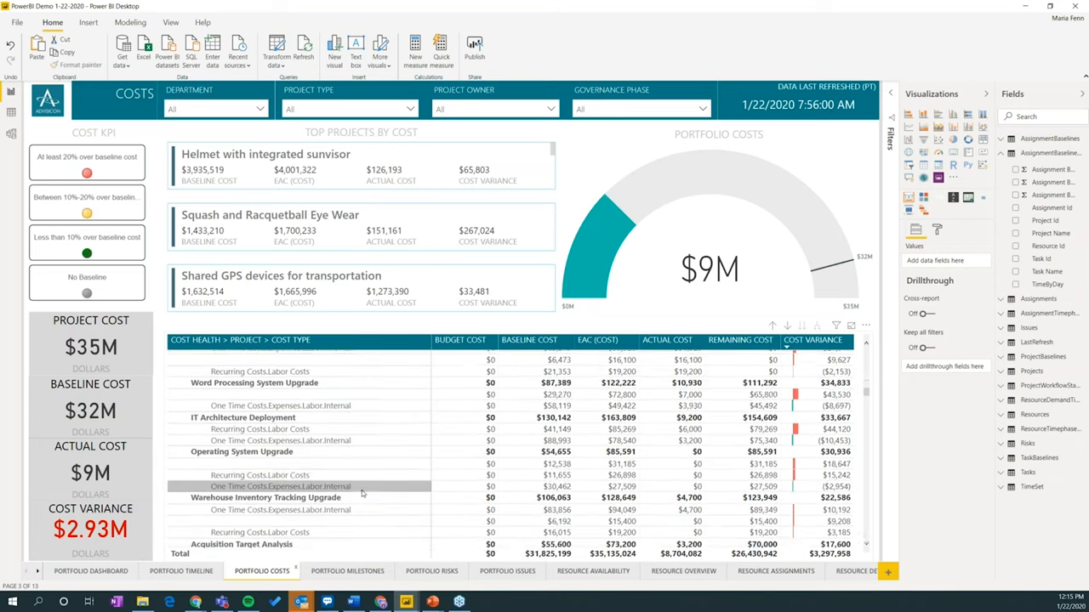
scroll("down", 3)
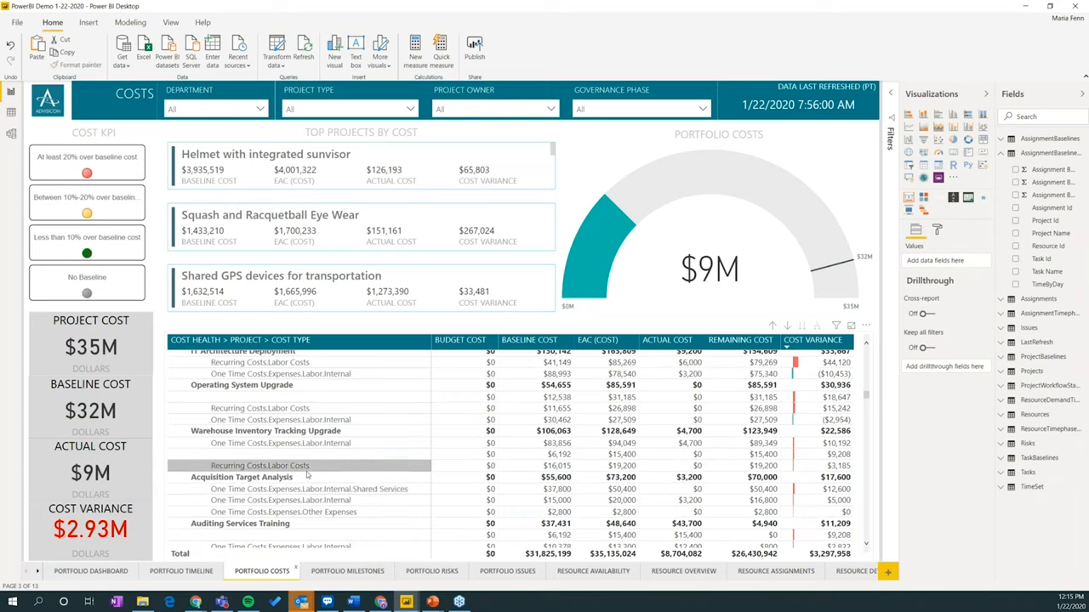
mouse_move(383, 475)
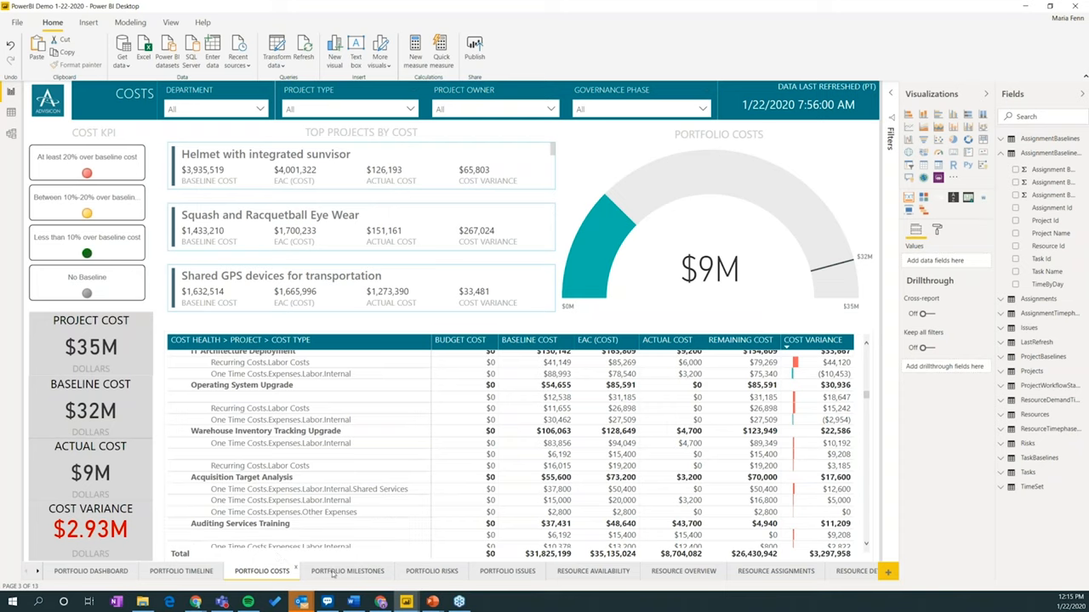
left_click(347, 572)
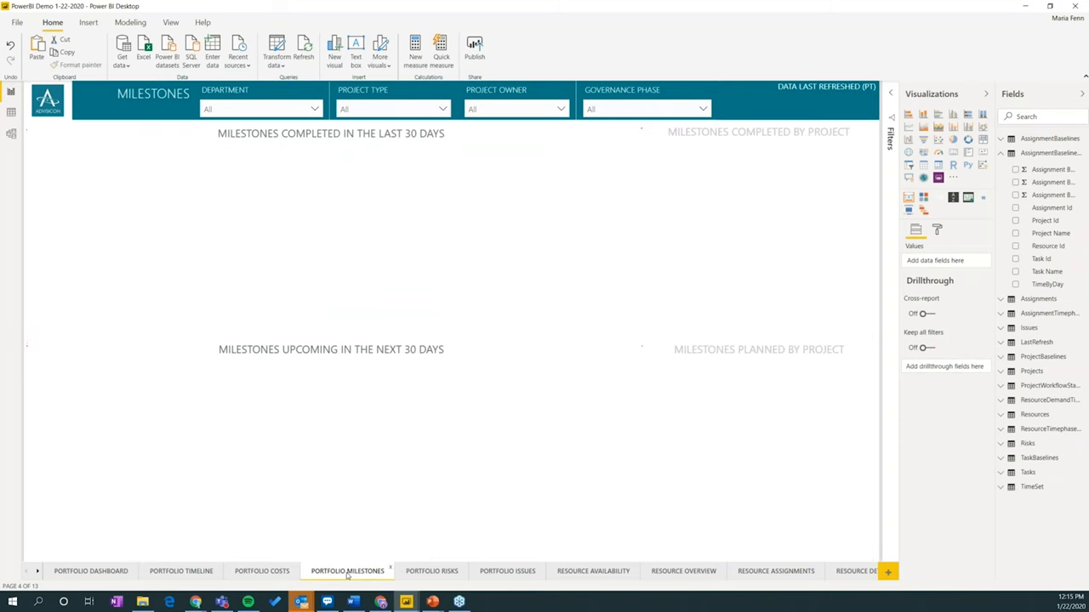
left_click(347, 571)
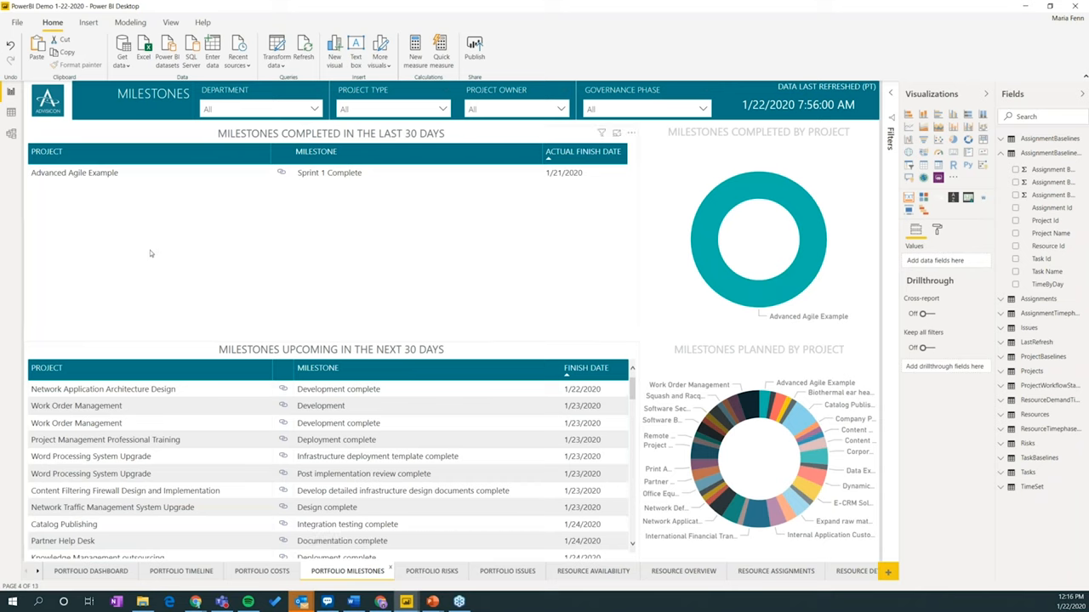
mouse_move(347, 318)
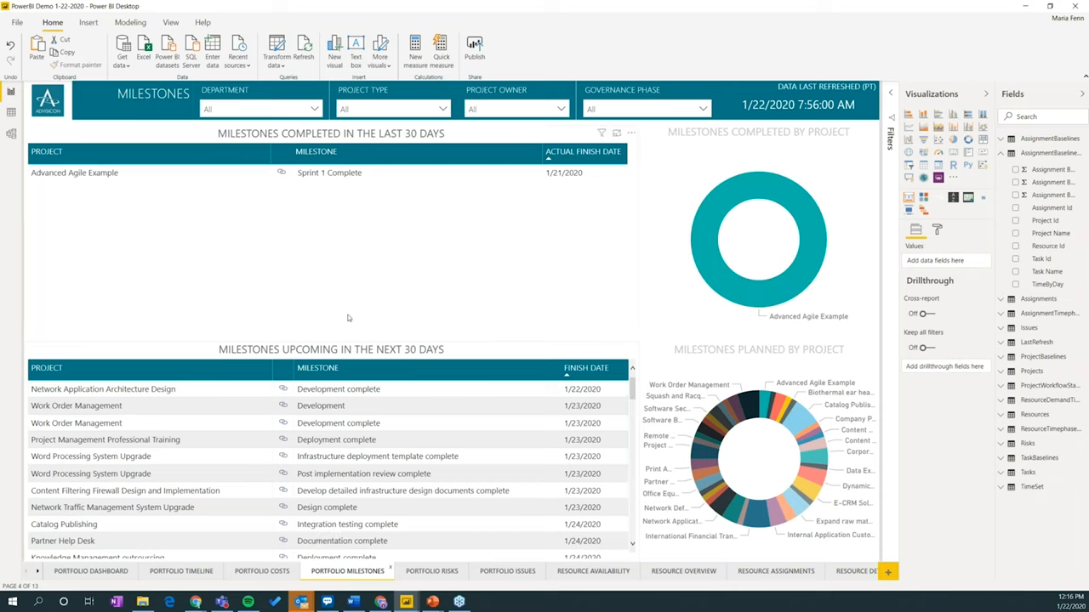
mouse_move(554, 281)
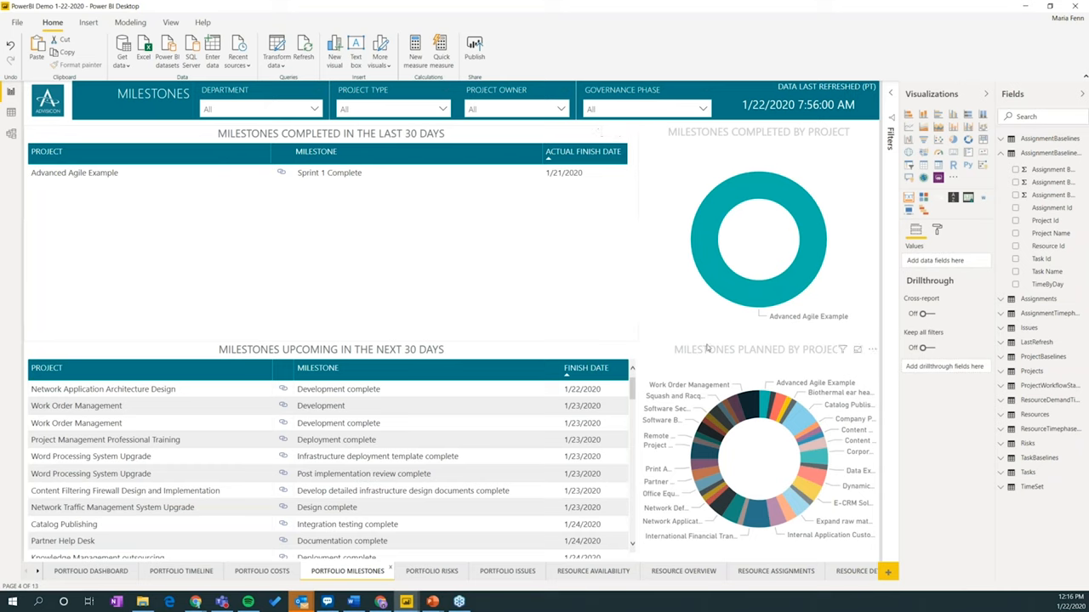
left_click(757, 460)
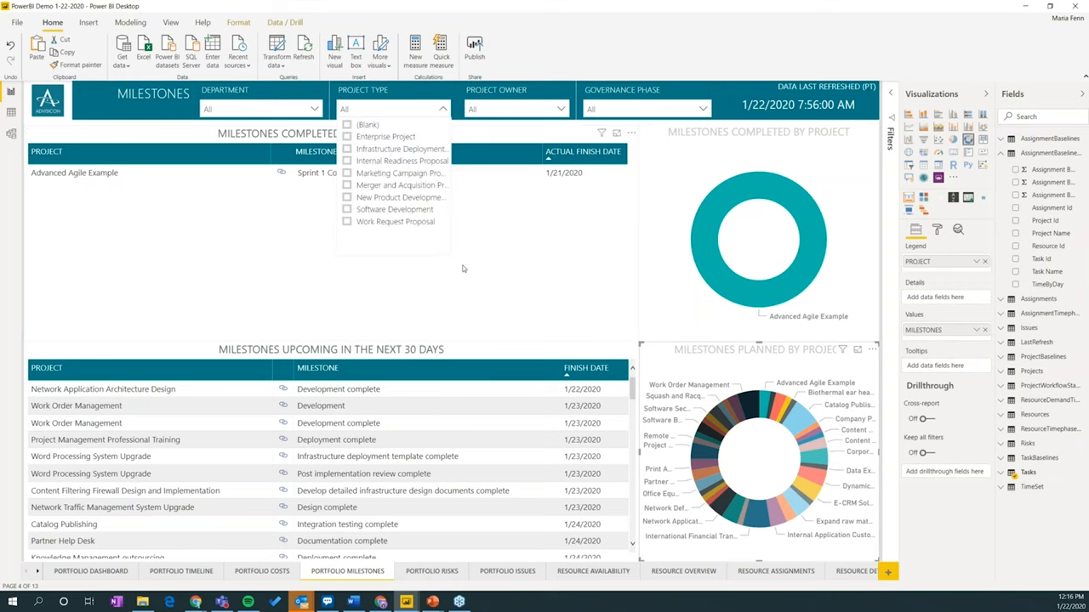
mouse_move(544, 112)
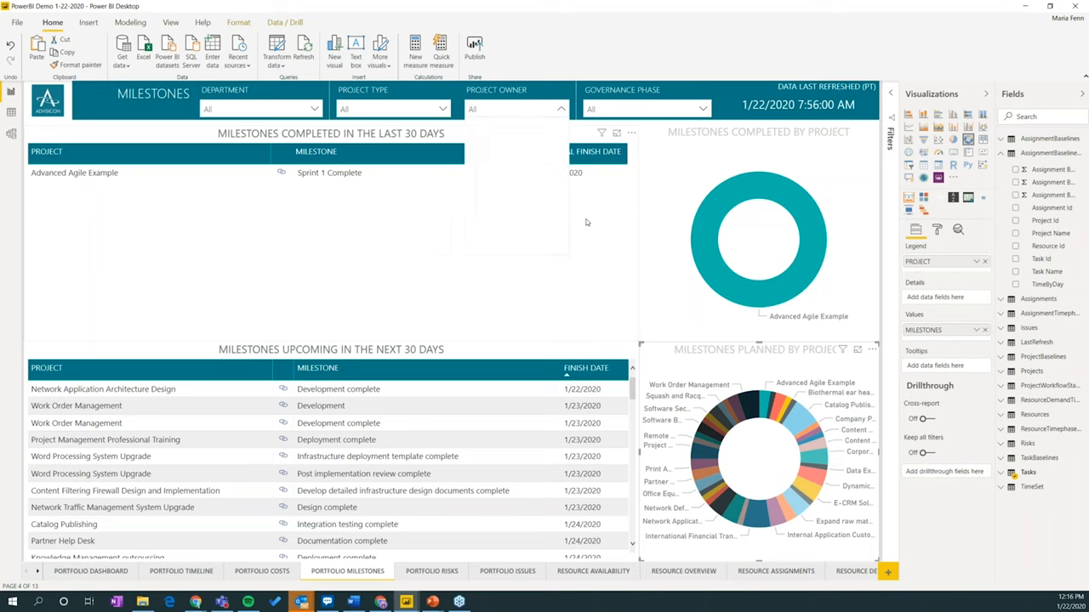
left_click(558, 109)
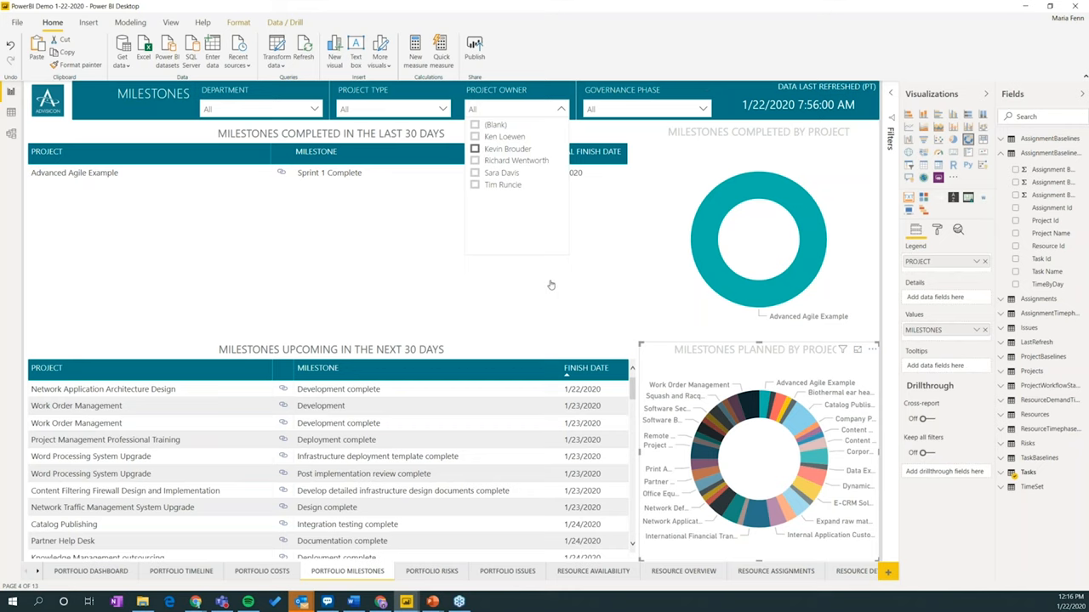
left_click(475, 149)
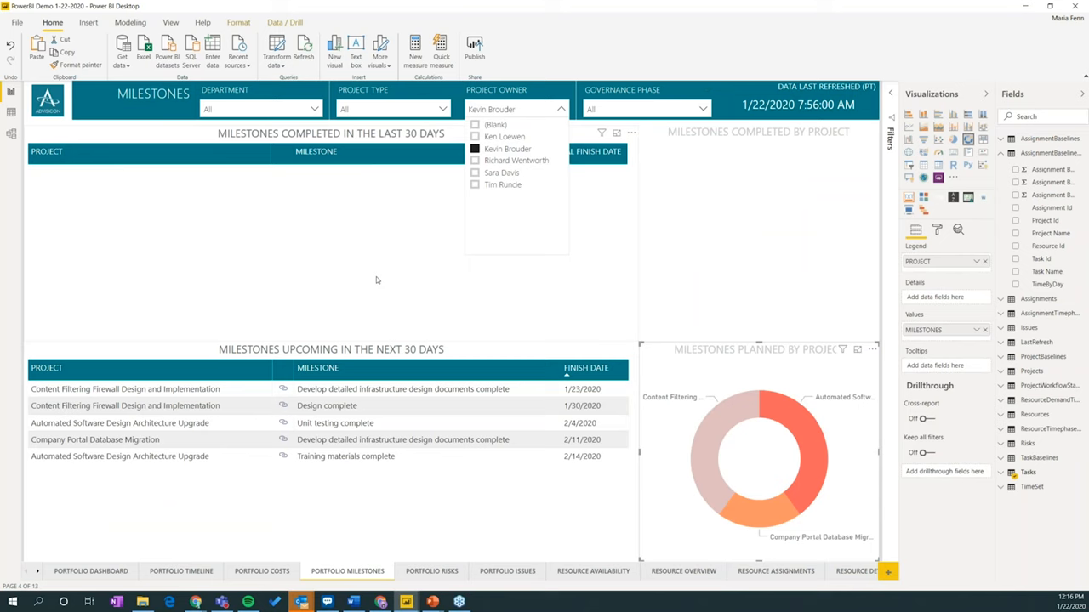
mouse_move(384, 277)
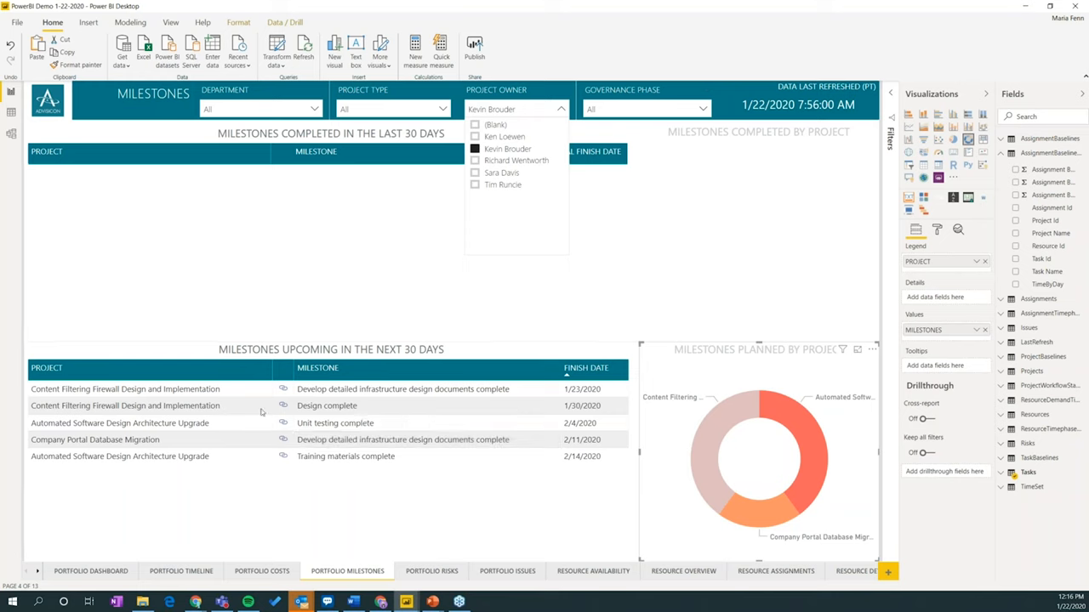
left_click(327, 405)
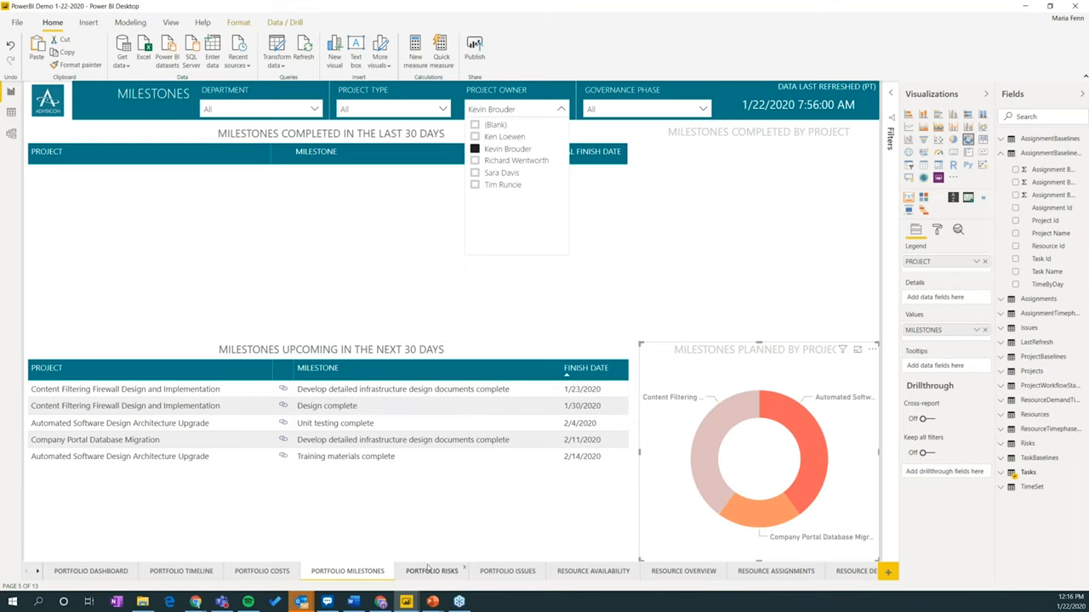
Move through Portfolio Risks to the Resource Availability page with its demand, capacity and heatmap visuals.
left_click(432, 571)
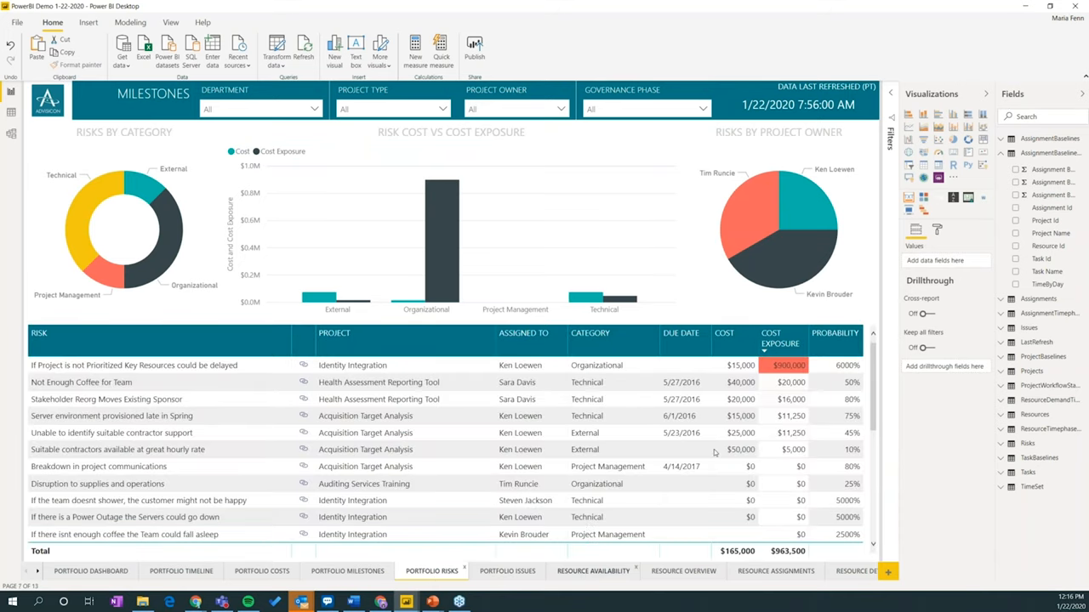
left_click(592, 572)
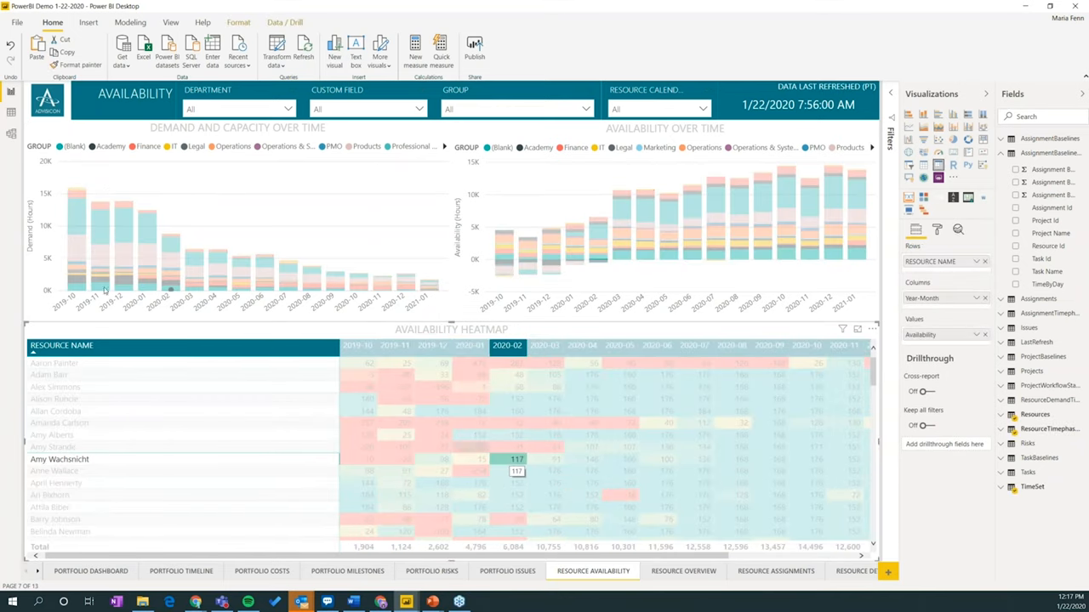
Switch to the Resource Assignments page showing work by group, actual versus remaining work and tasks.
left_click(59, 459)
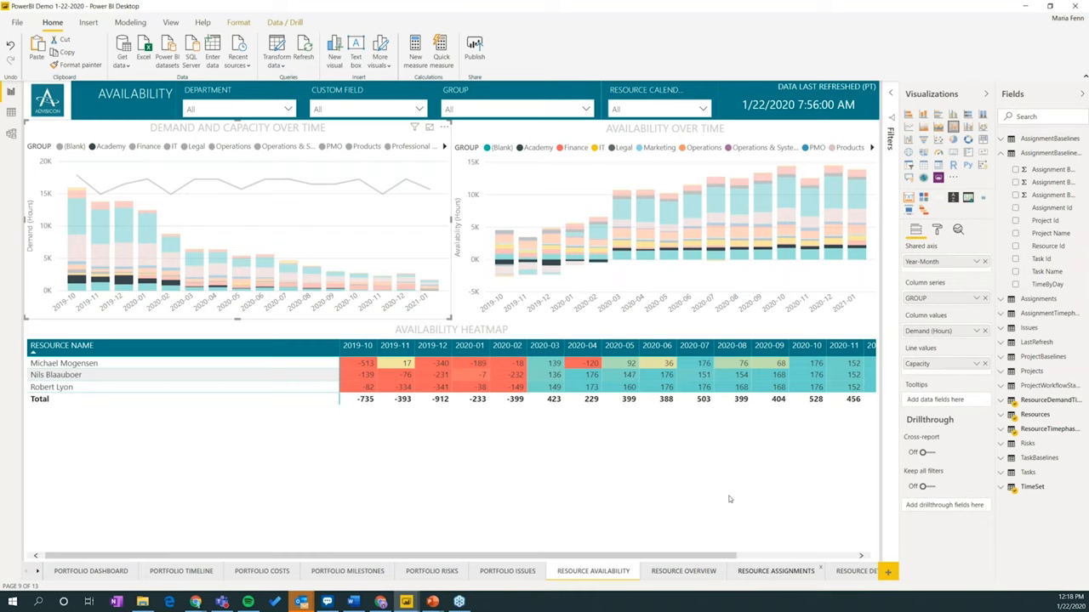
left_click(776, 572)
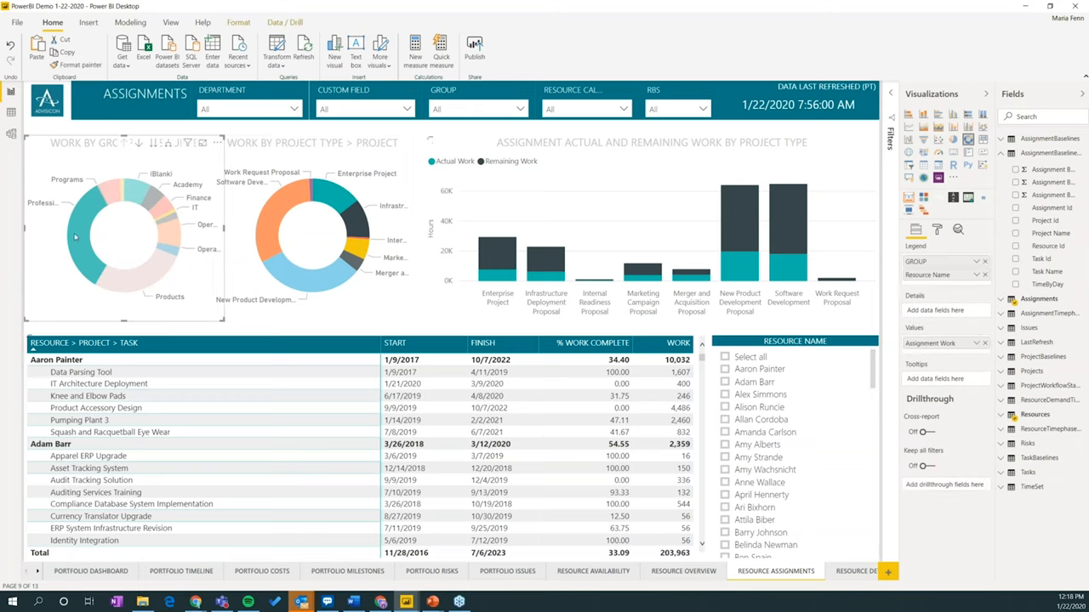
Show the Resource Assignments page with work by group, project type and assignments per resource.
left_click(76, 218)
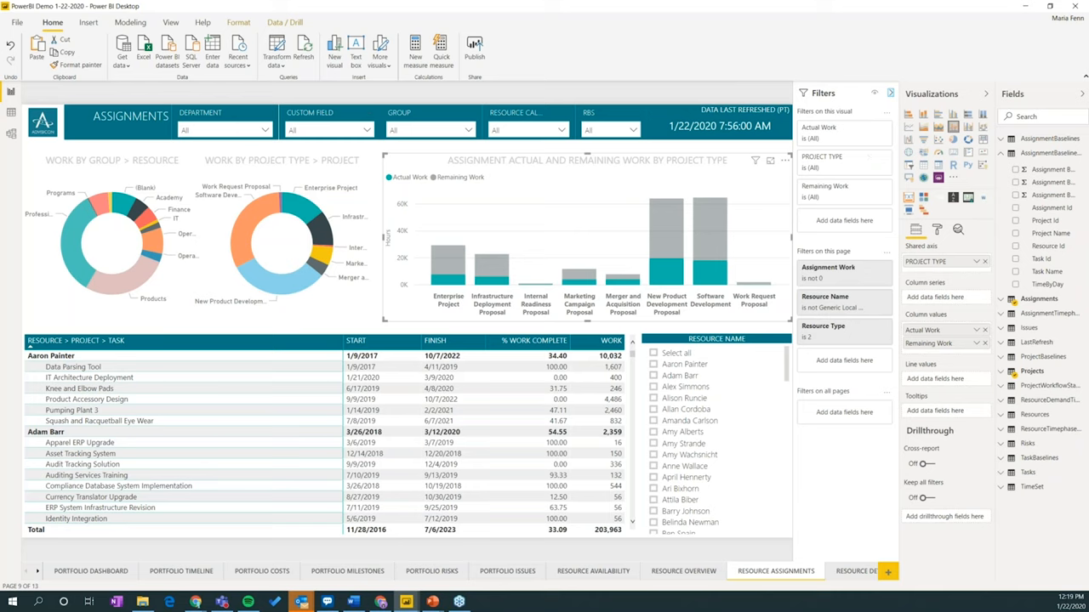
mouse_move(810, 541)
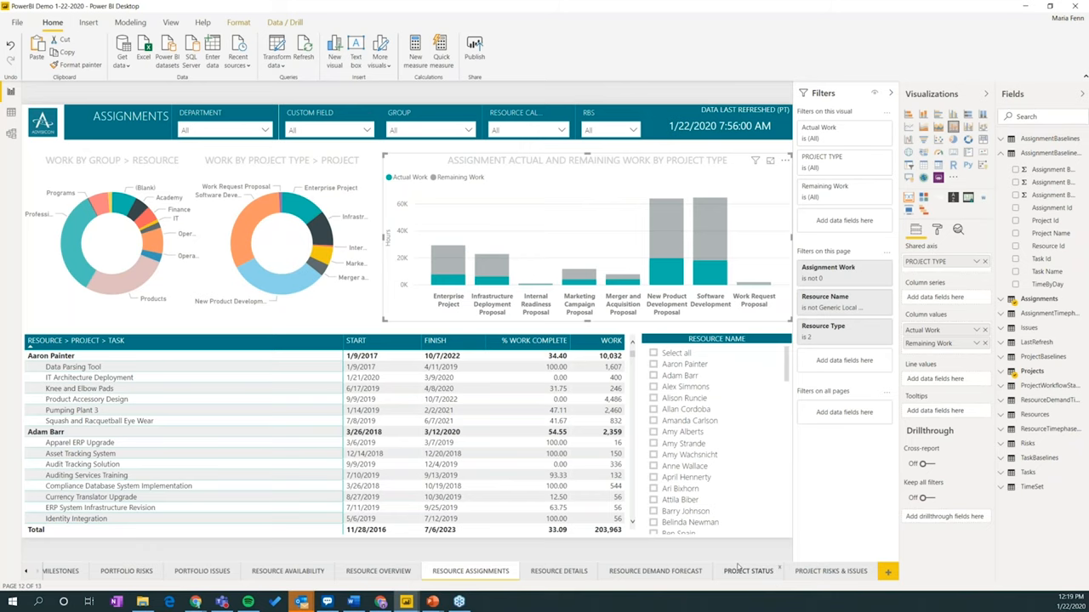
Show the Project Status page with its schedule, work and cost variances.
left_click(749, 571)
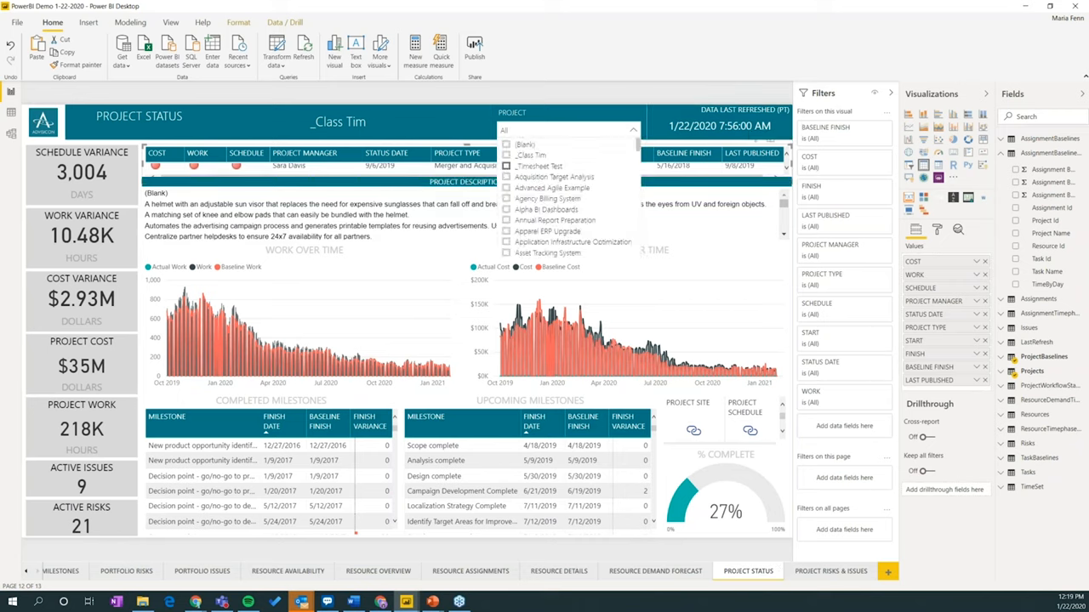
mouse_move(521, 231)
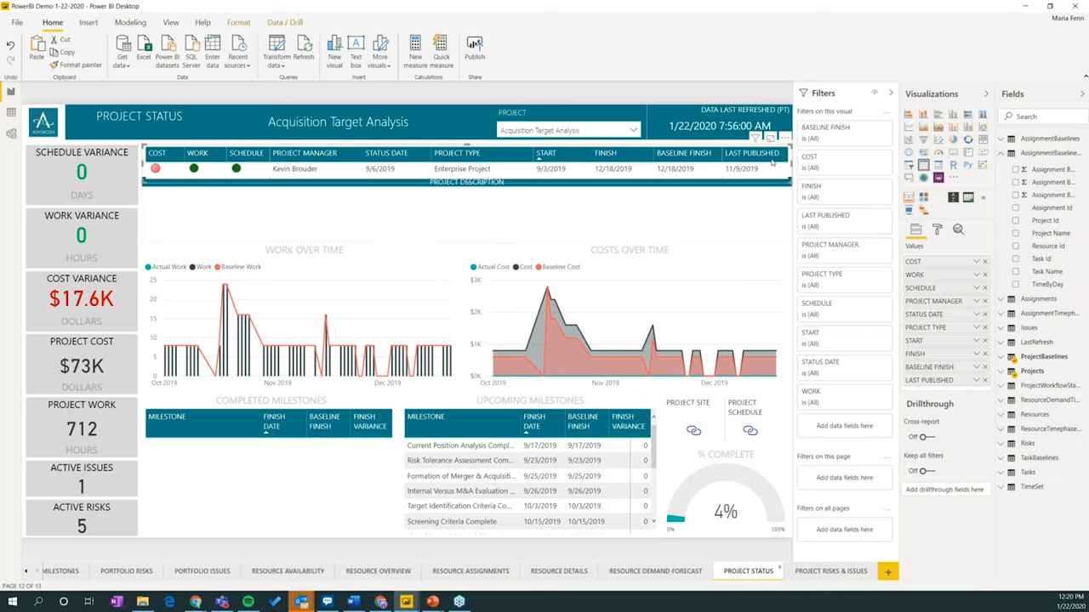
mouse_move(762, 168)
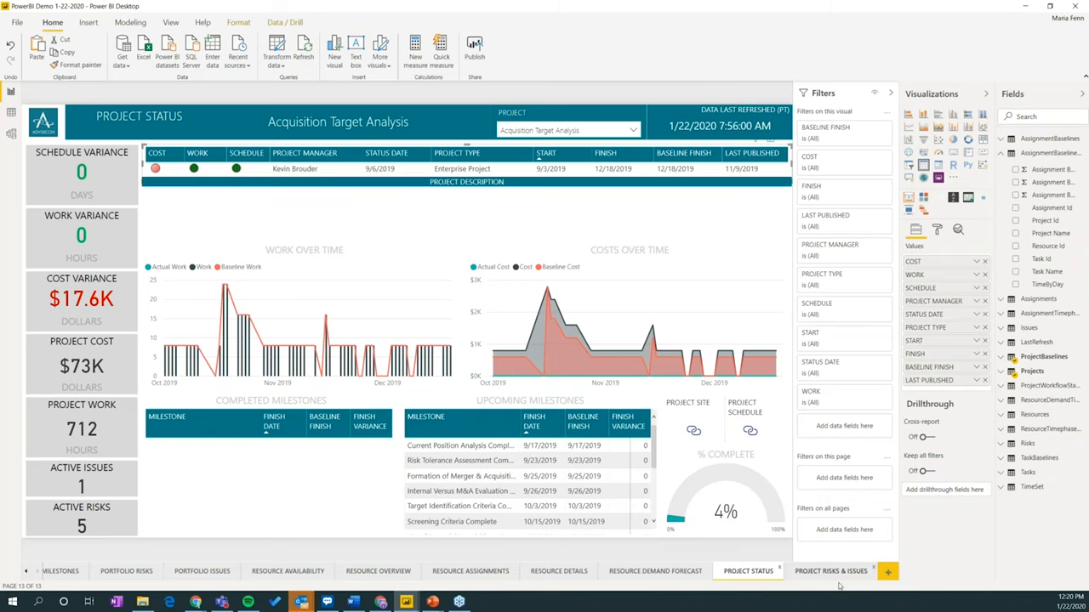
Show the Project Risks & Issues page for Acquisition Target Analysis with its risk matrix.
left_click(831, 572)
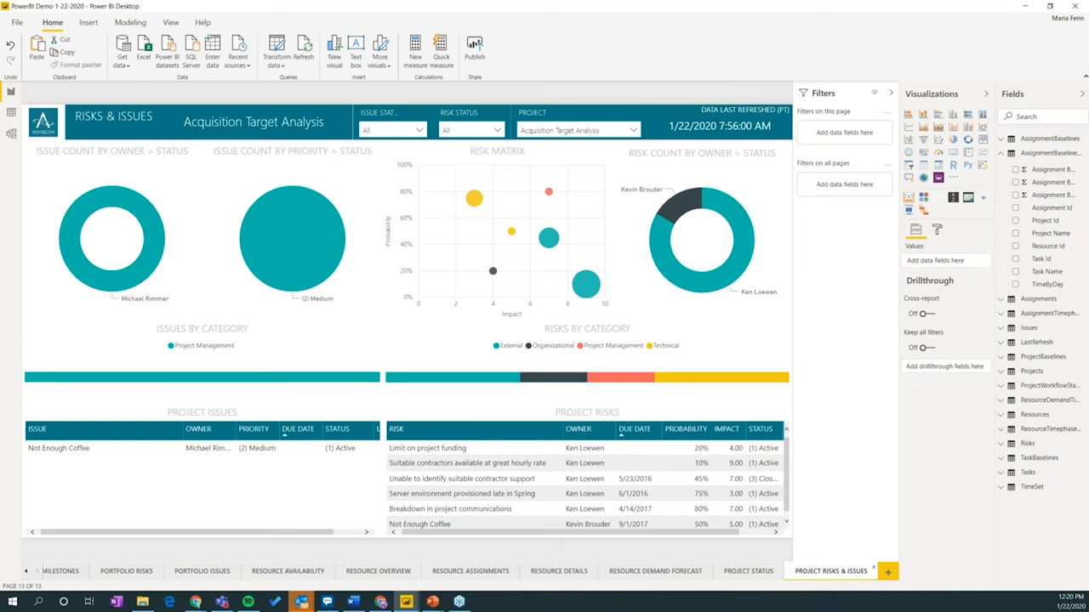
mouse_move(582, 317)
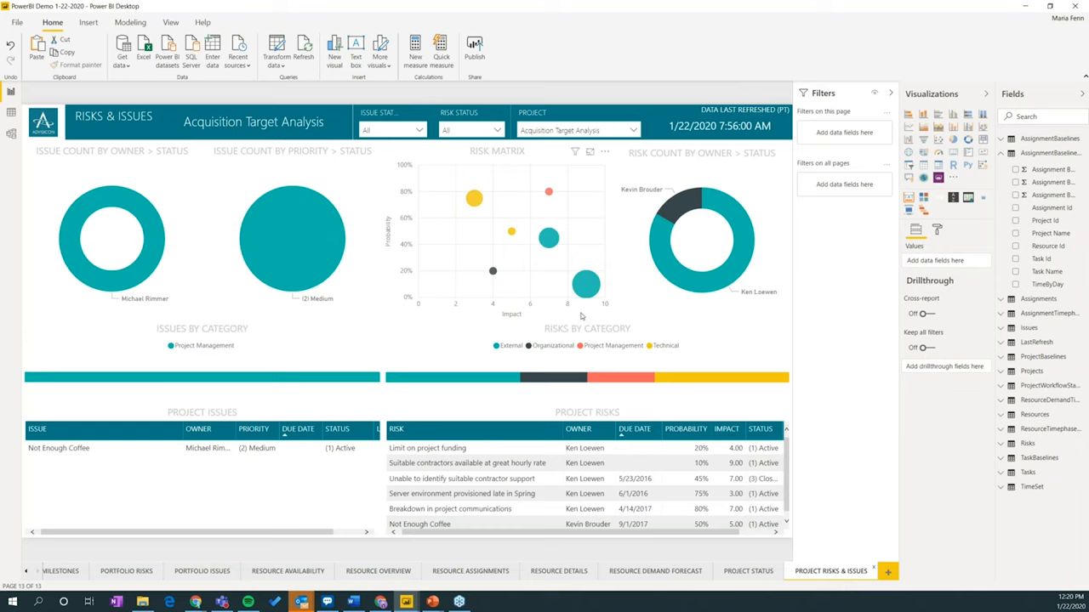
mouse_move(643, 377)
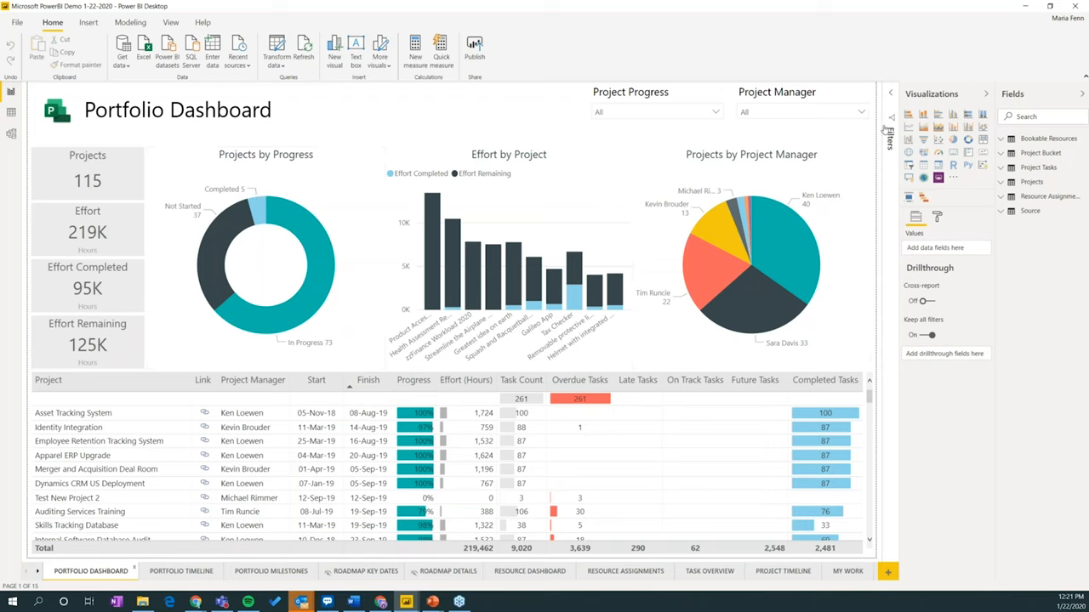
Reveal the page filters and switch to the Portfolio Timeline page colored by project manager.
left_click(888, 111)
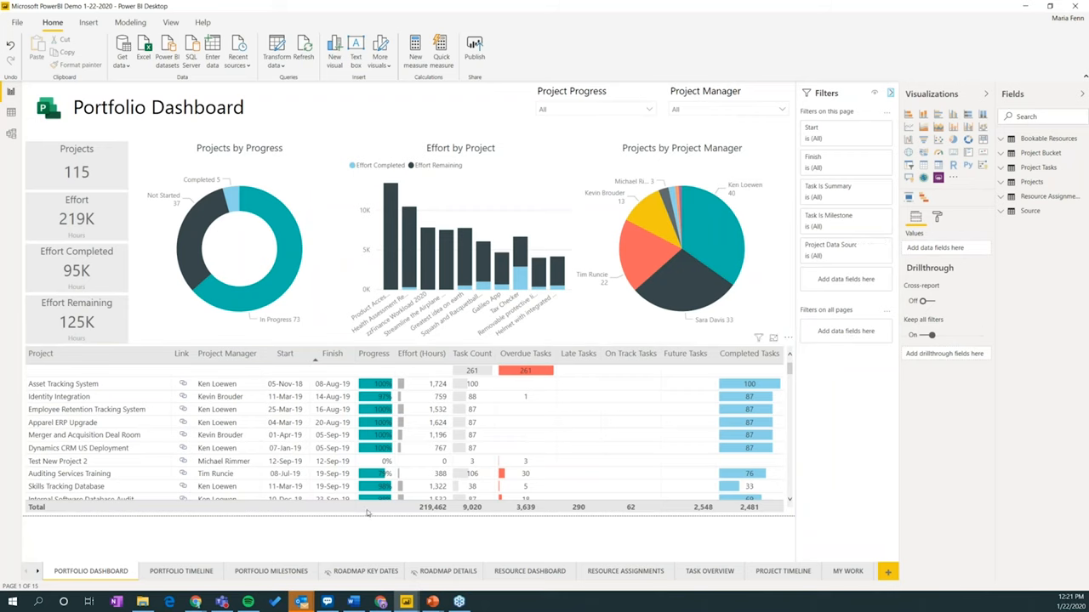
left_click(181, 571)
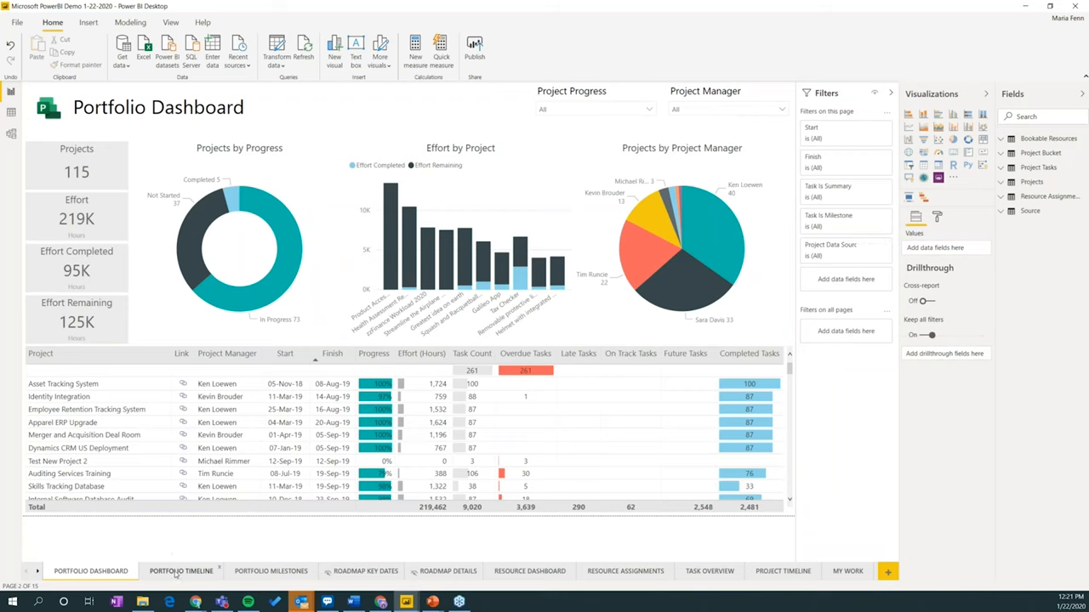
left_click(180, 572)
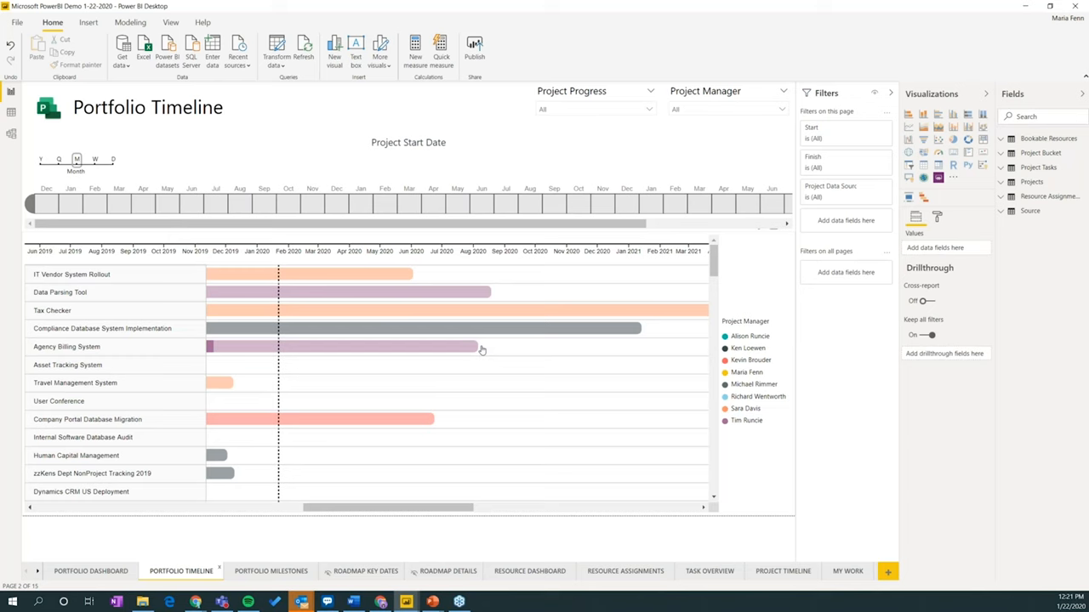
mouse_move(402, 386)
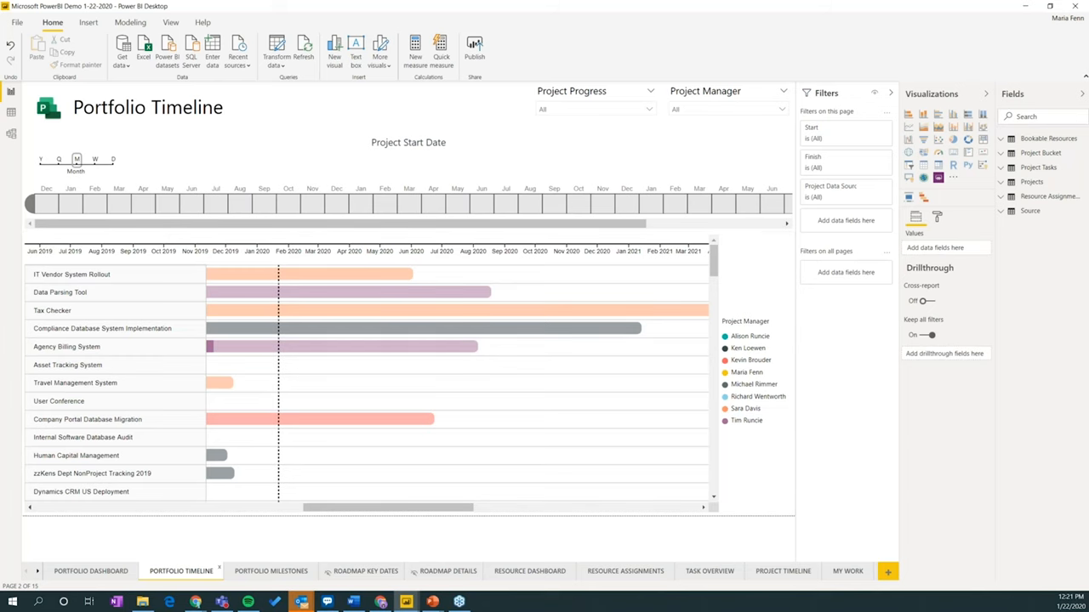
mouse_move(743, 293)
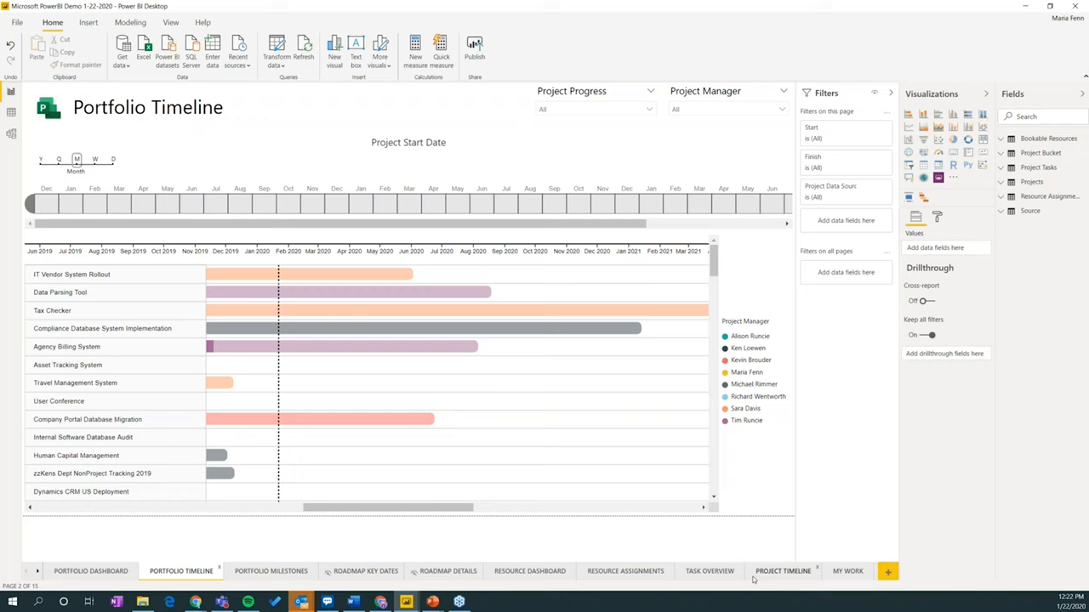
mouse_move(796, 453)
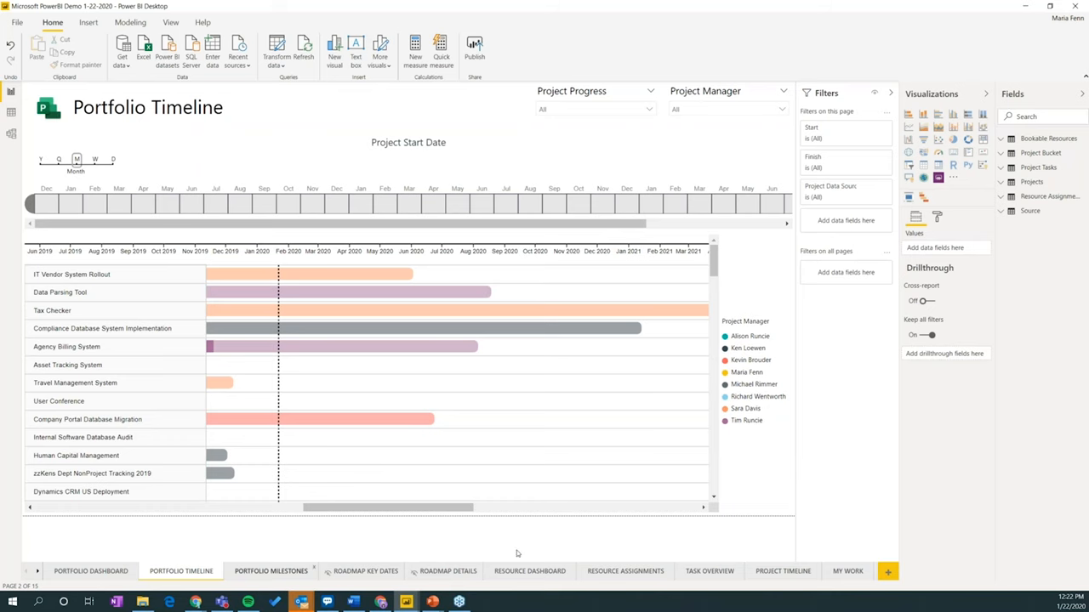
Show the Portfolio Milestones page with recent and upcoming milestone lists and donuts.
left_click(270, 571)
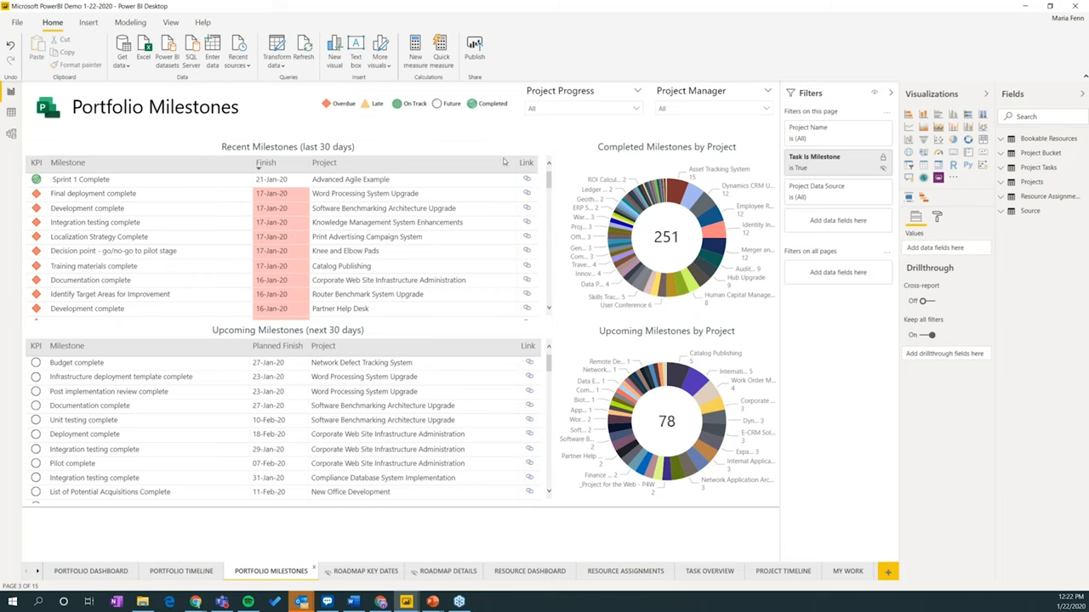
mouse_move(425, 524)
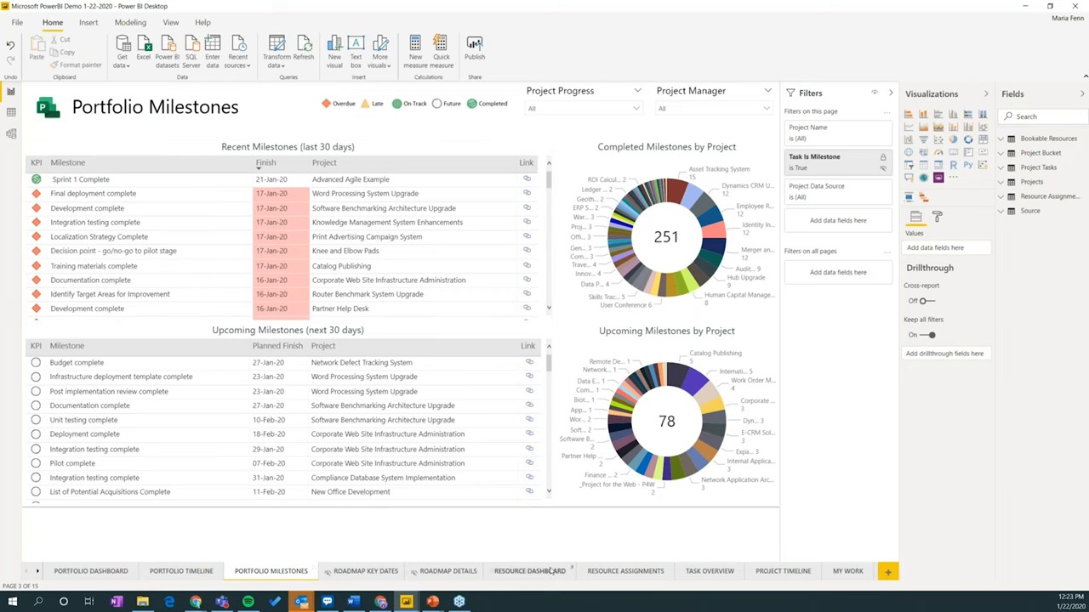
left_click(529, 572)
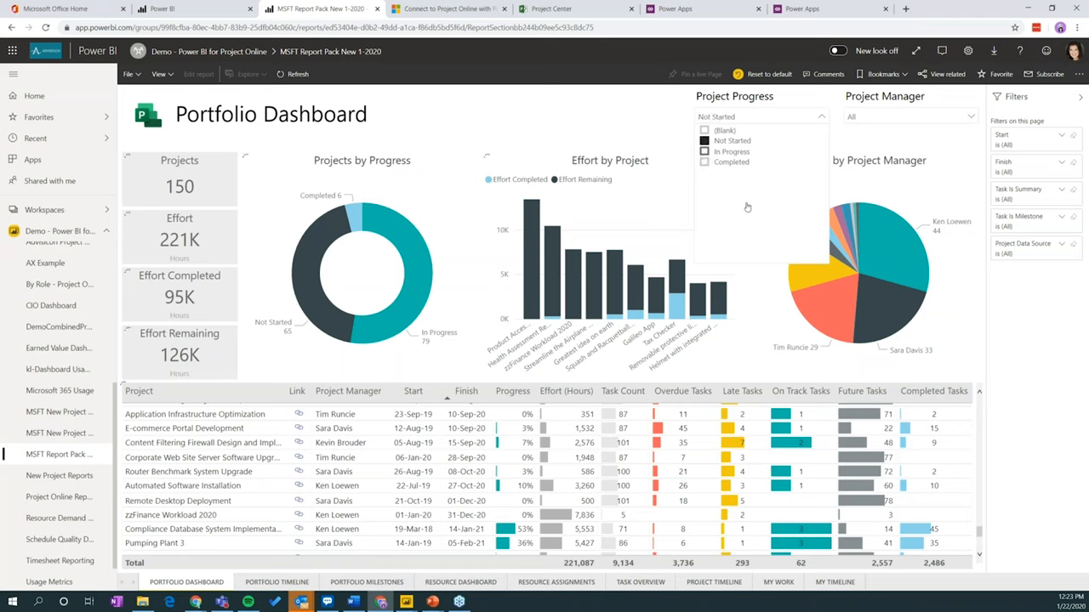
Filter the Portfolio Dashboard to In Progress projects, now counting 79 projects.
left_click(705, 150)
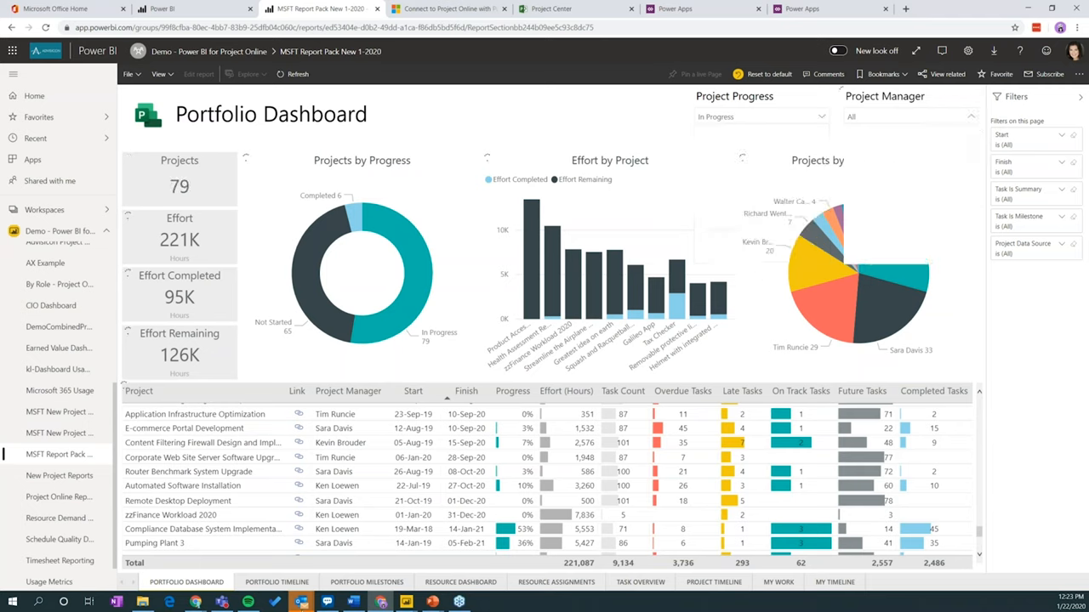
mouse_move(429, 582)
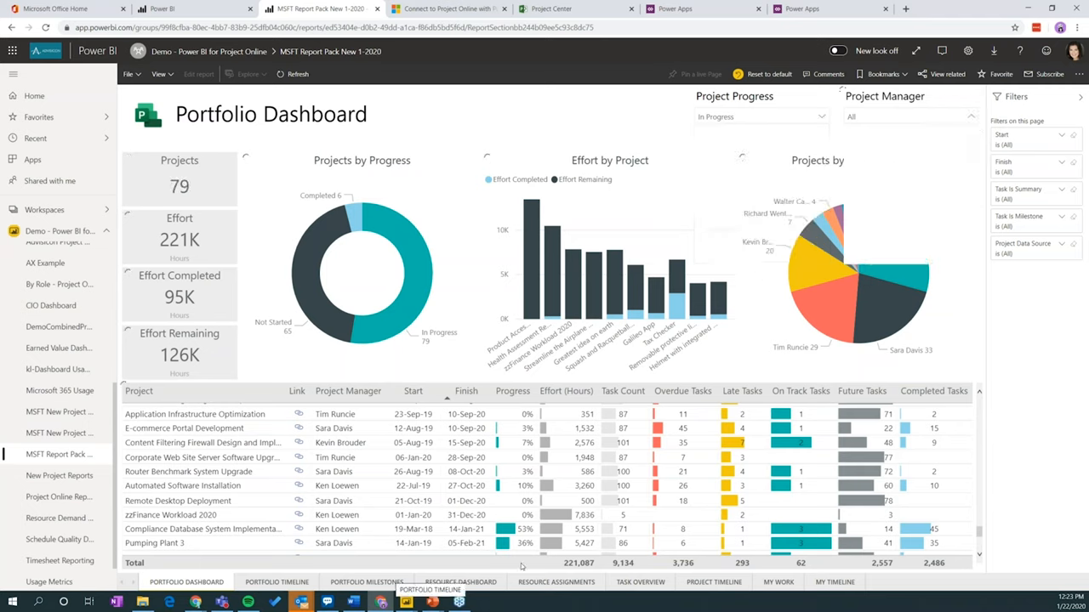
Show the Portfolio Timeline page, then go to the Apps area in the other browser tab.
left_click(276, 582)
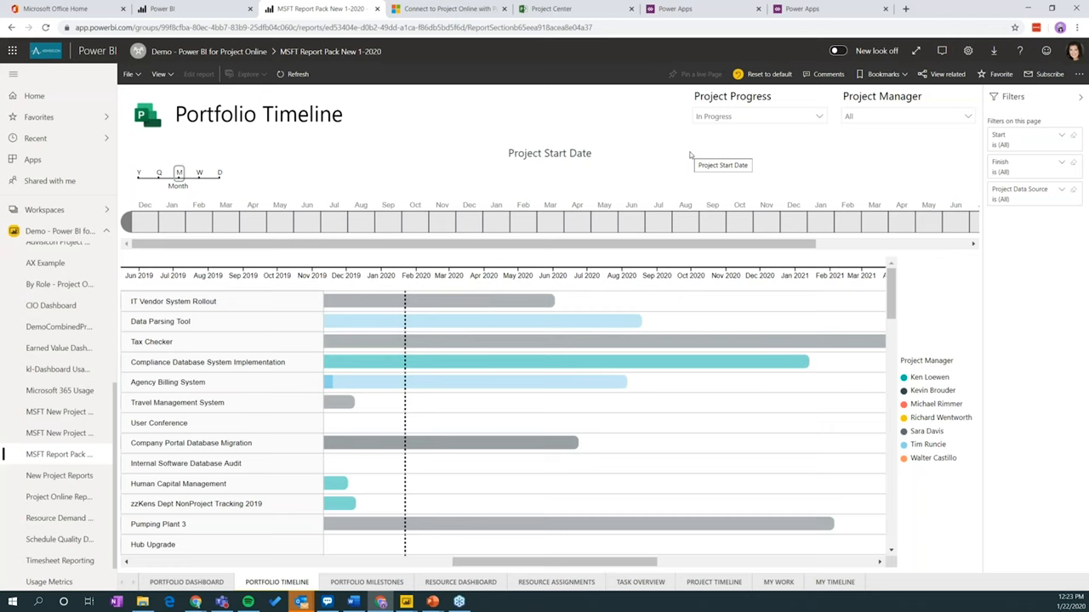
mouse_move(871, 132)
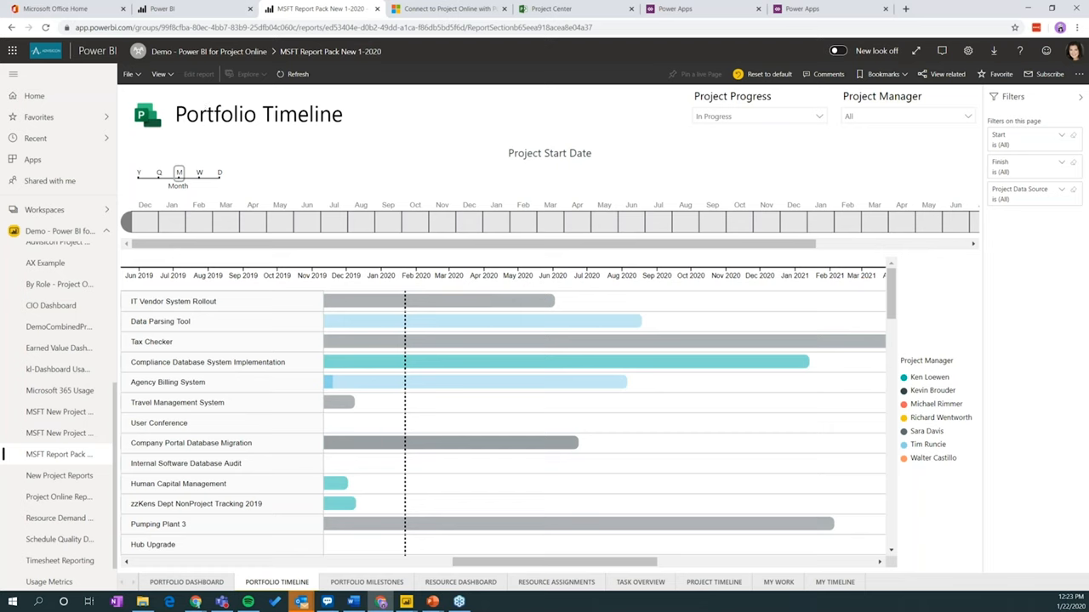
left_click(159, 75)
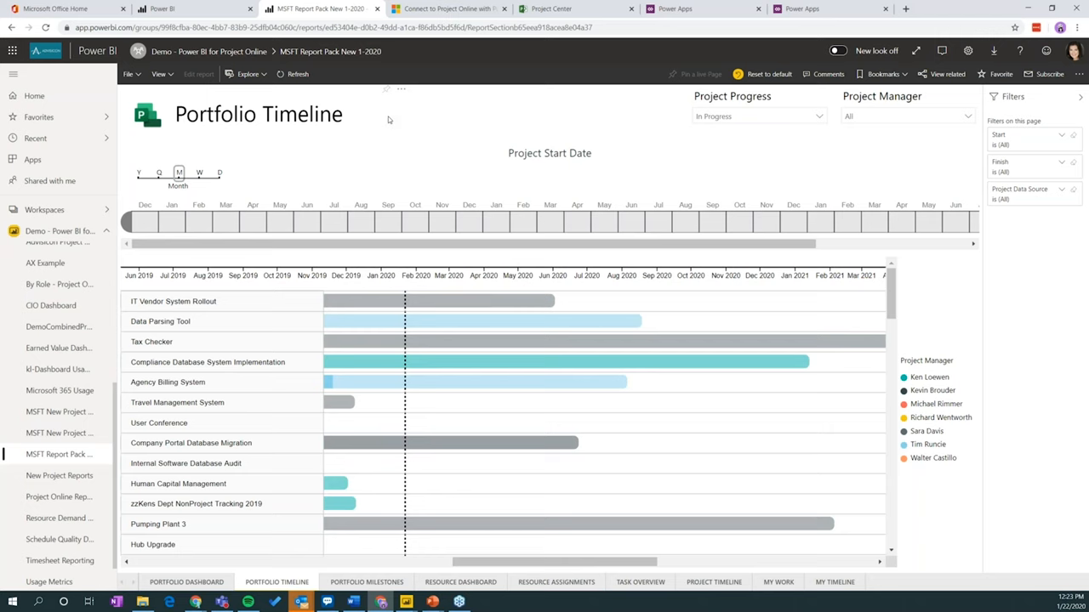
mouse_move(384, 221)
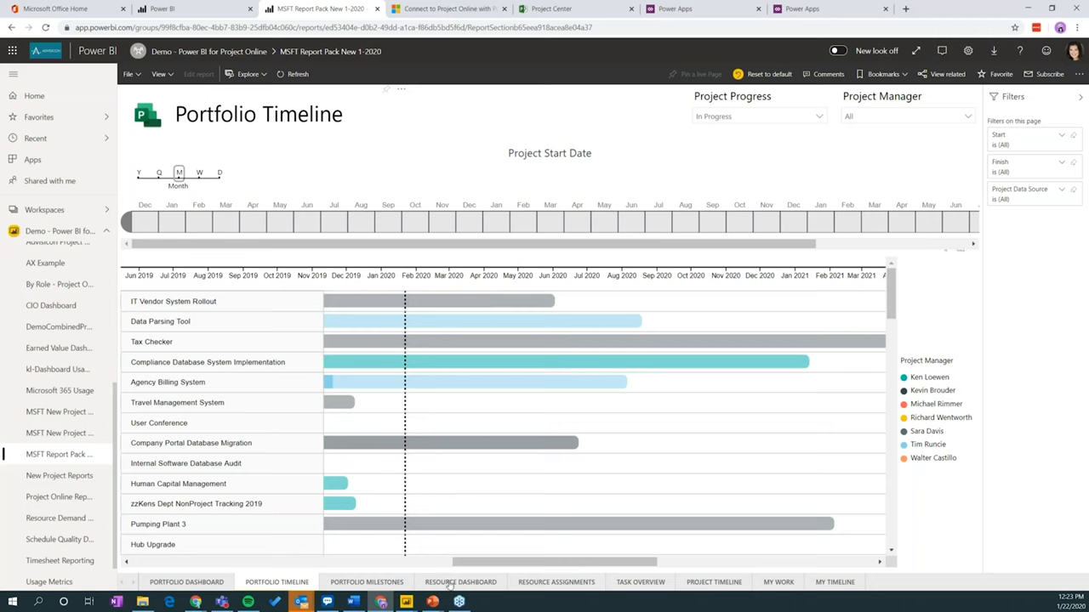
left_click(367, 582)
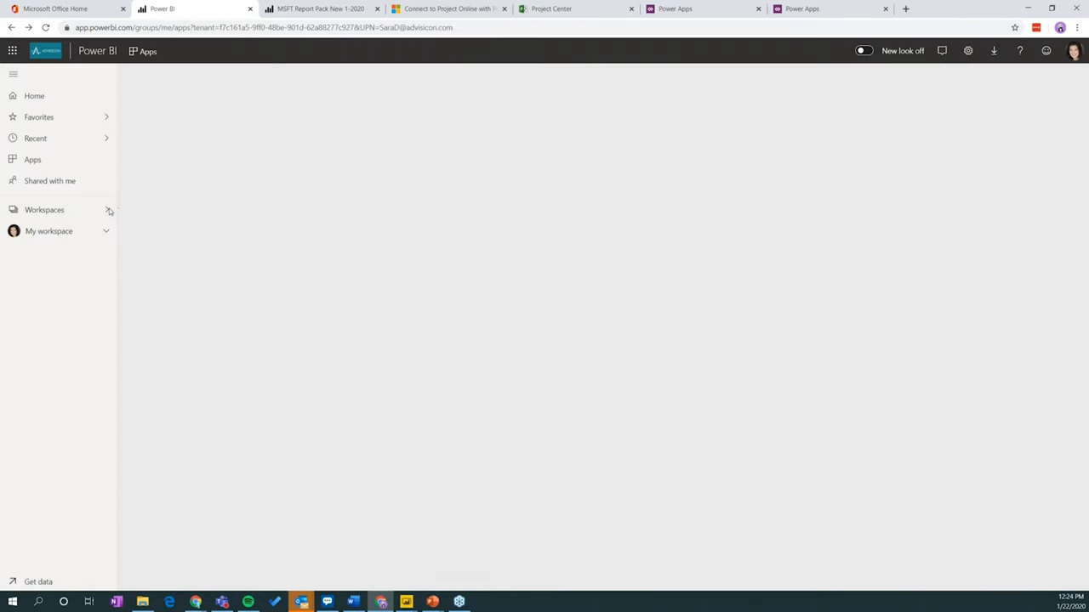
Show Edit workspace settings for Easter Weekend Preparation with members and Advanced expanded.
left_click(44, 210)
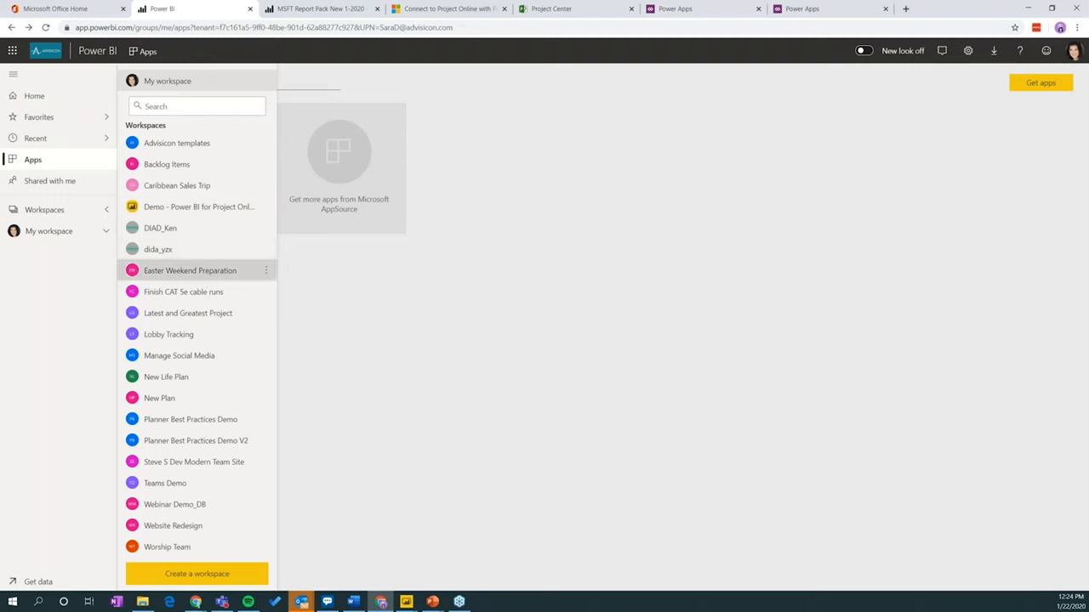
left_click(191, 269)
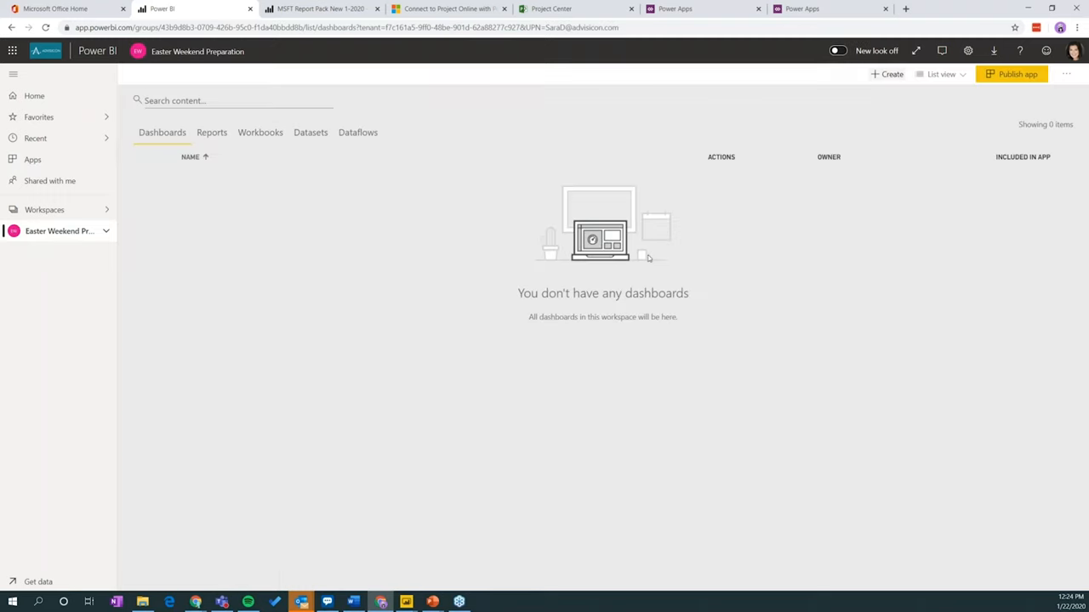
mouse_move(750, 207)
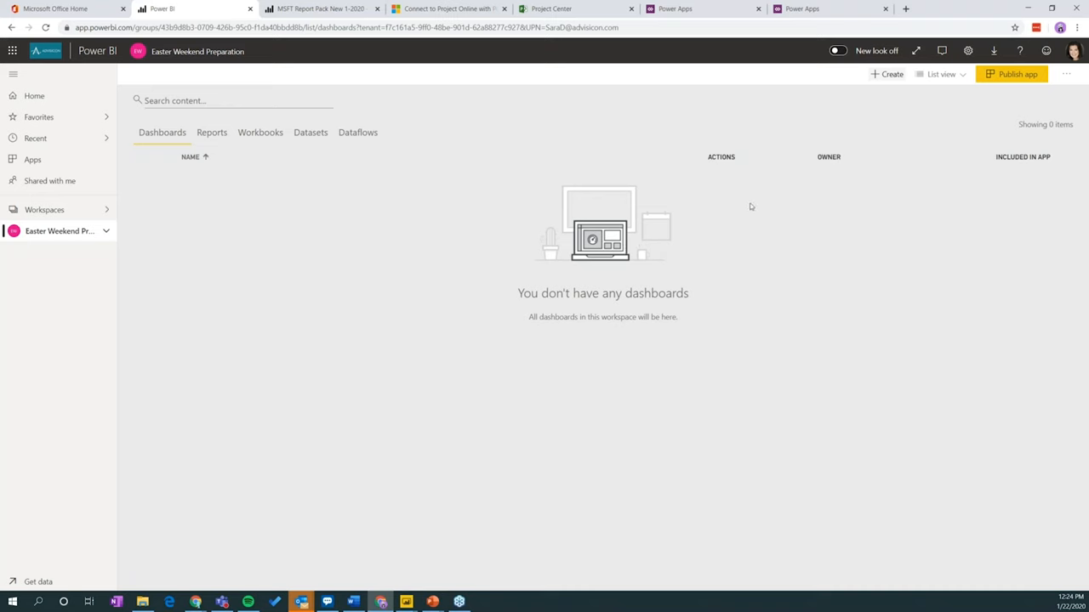
left_click(1067, 74)
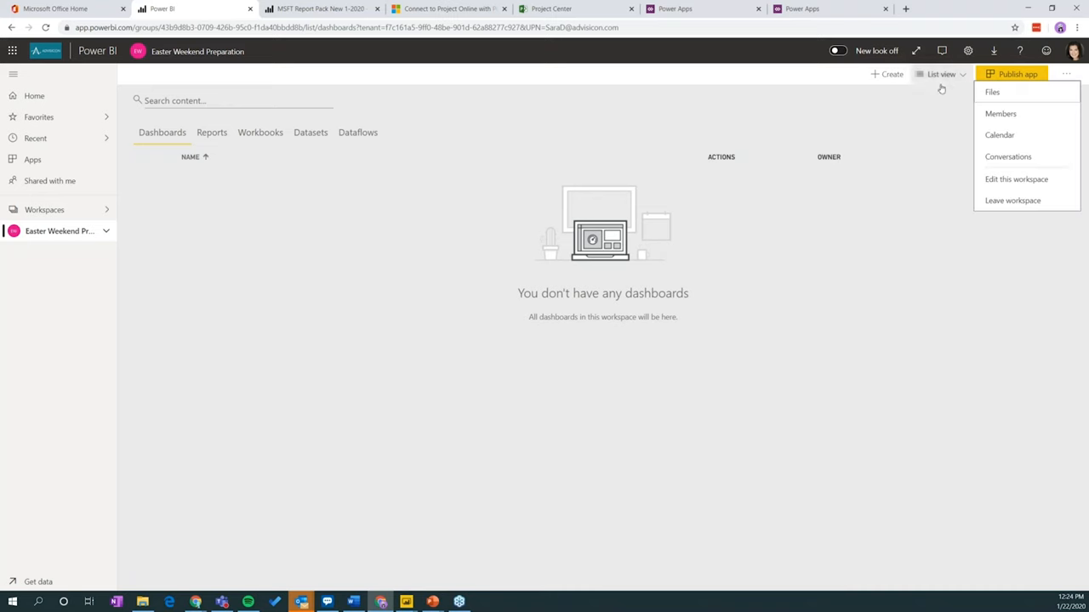
left_click(1016, 178)
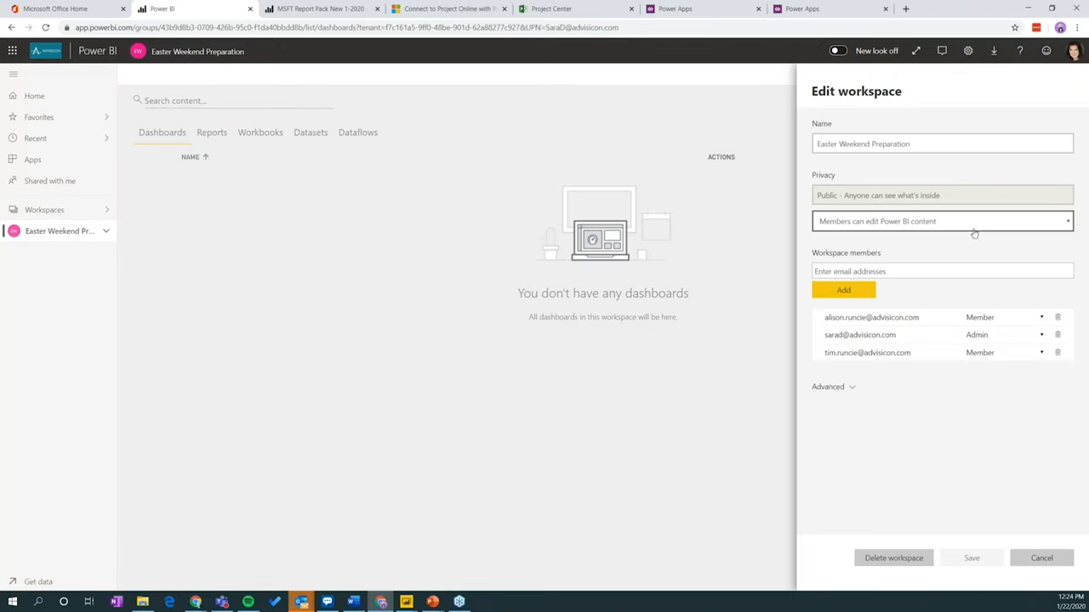
left_click(827, 386)
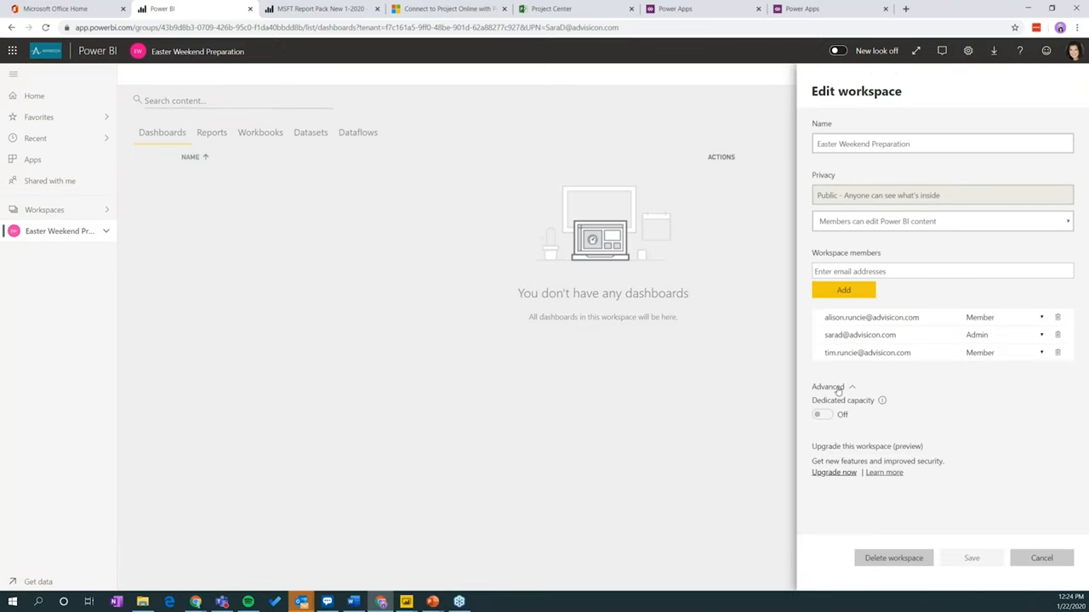
mouse_move(854, 500)
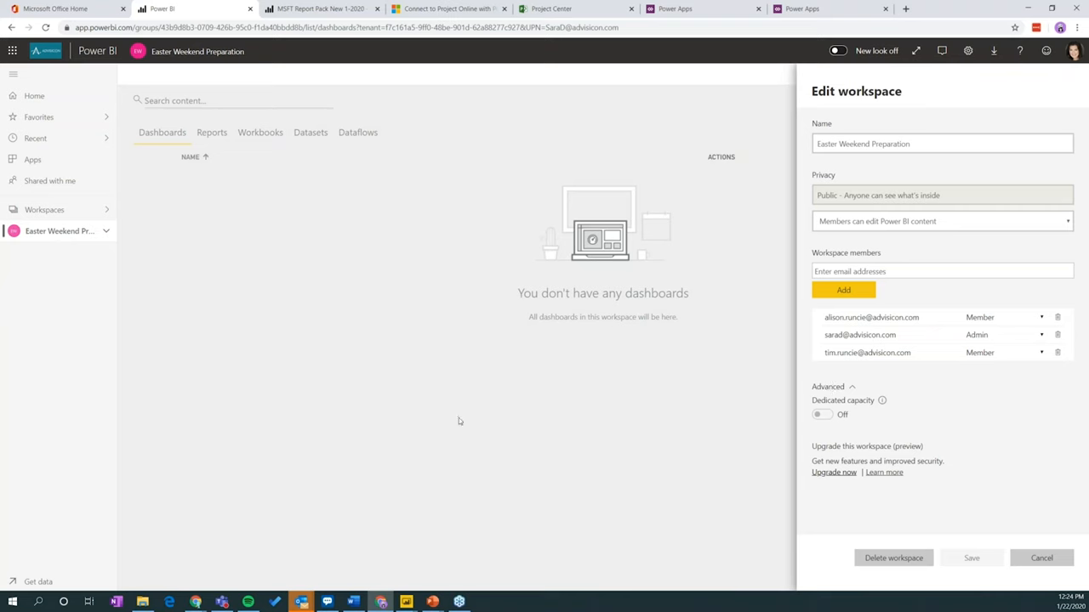
mouse_move(990, 423)
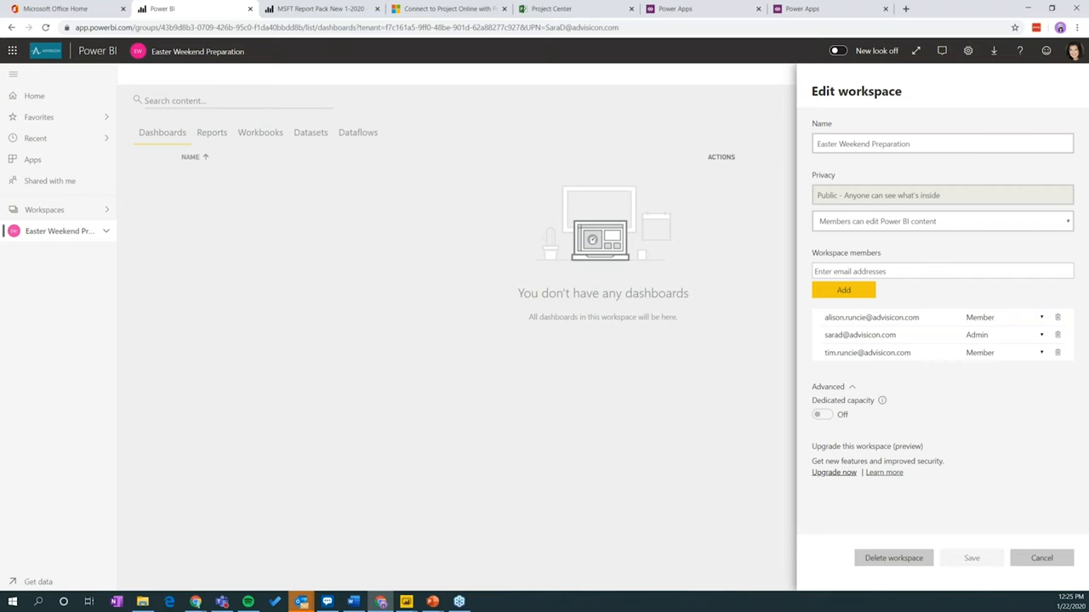
mouse_move(600, 469)
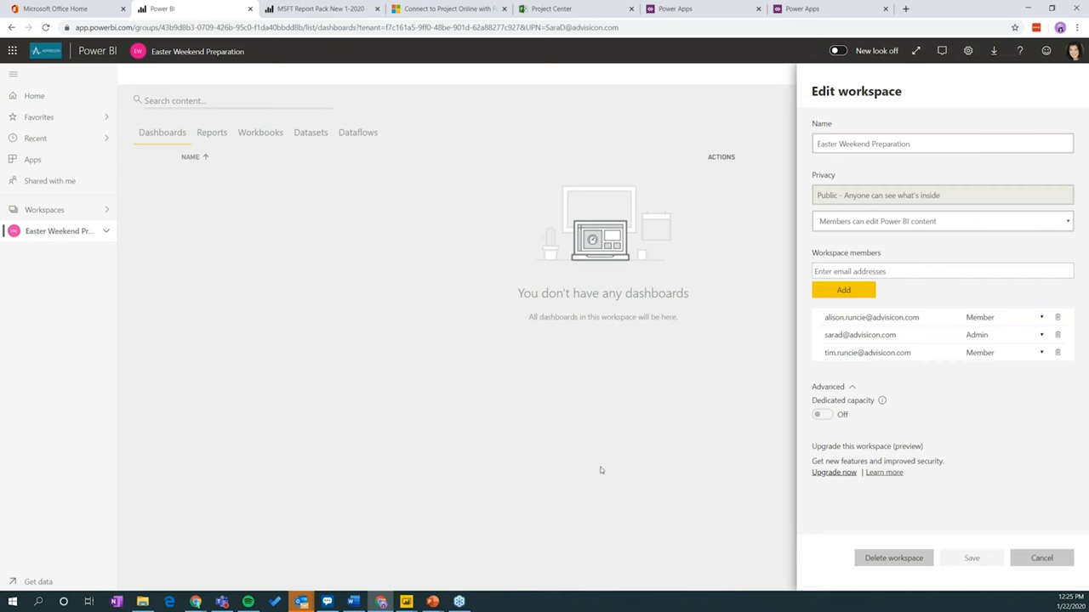
mouse_move(565, 490)
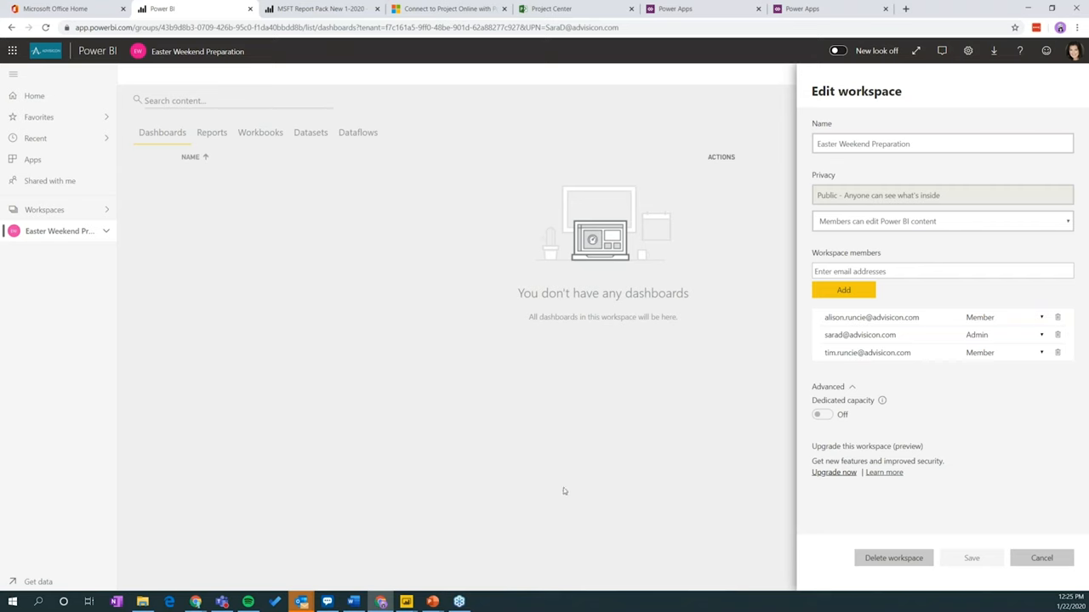
mouse_move(275, 51)
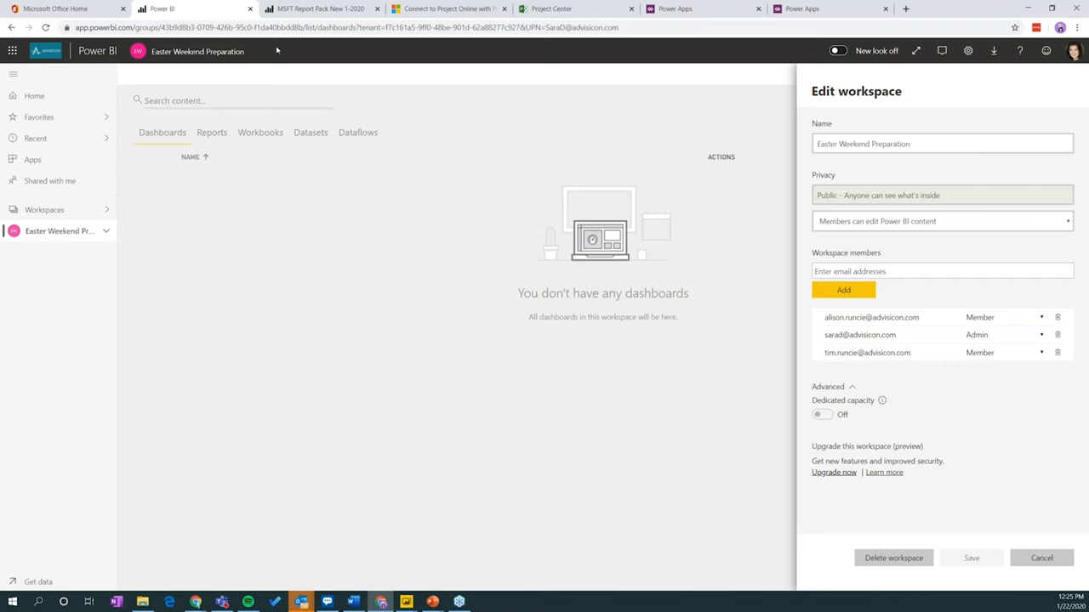
mouse_move(374, 83)
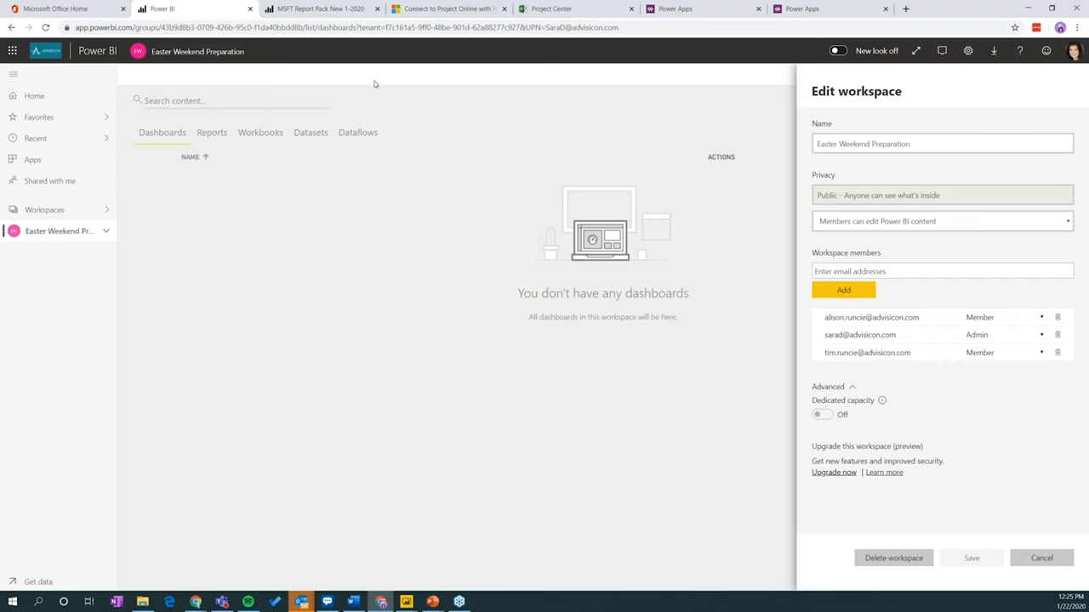
mouse_move(358, 179)
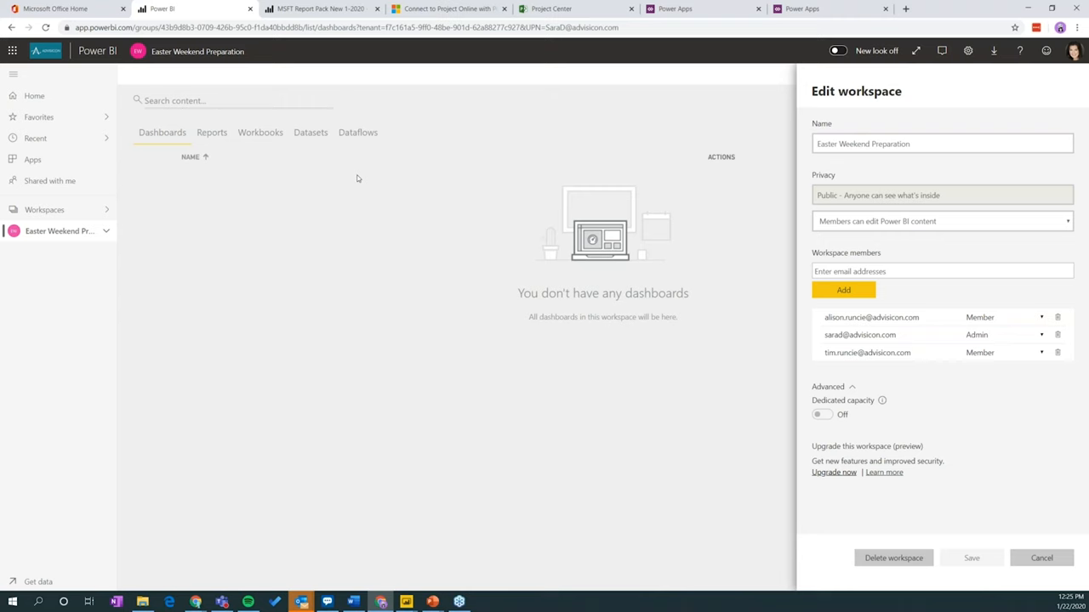
mouse_move(562, 286)
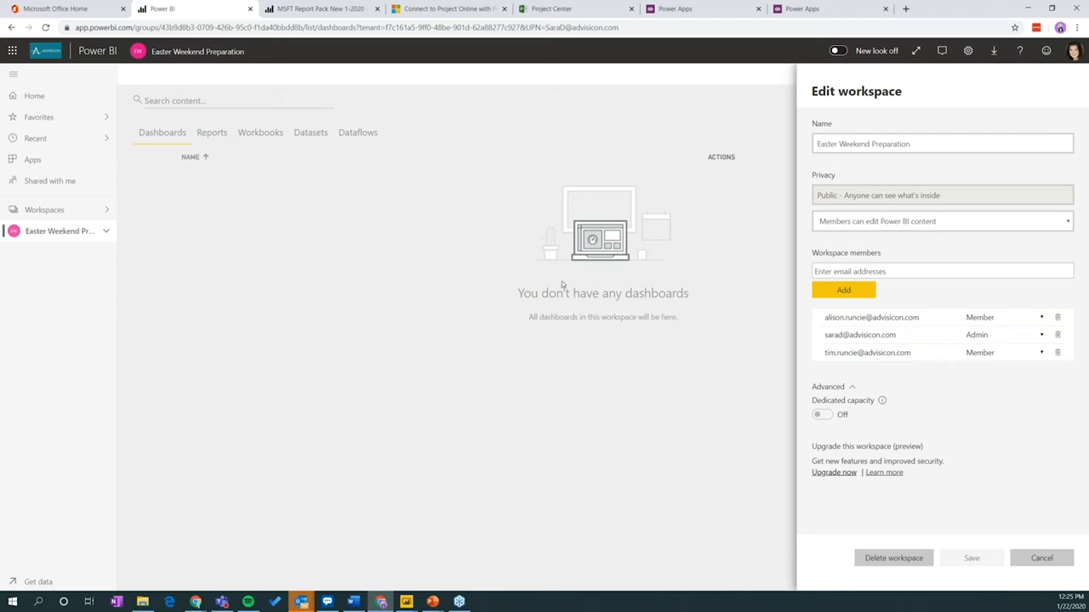
mouse_move(667, 439)
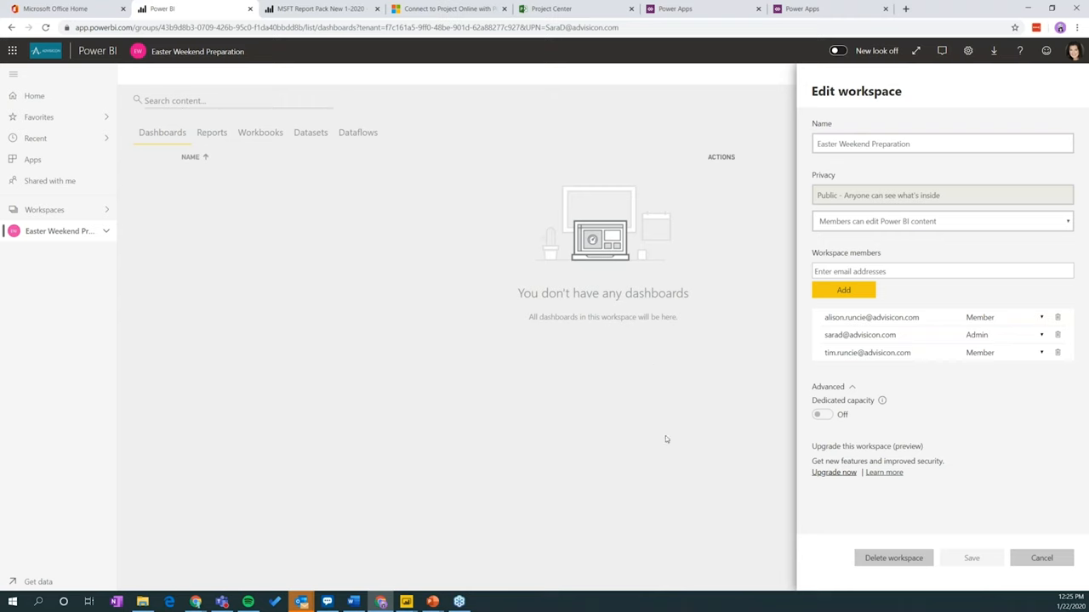
mouse_move(656, 442)
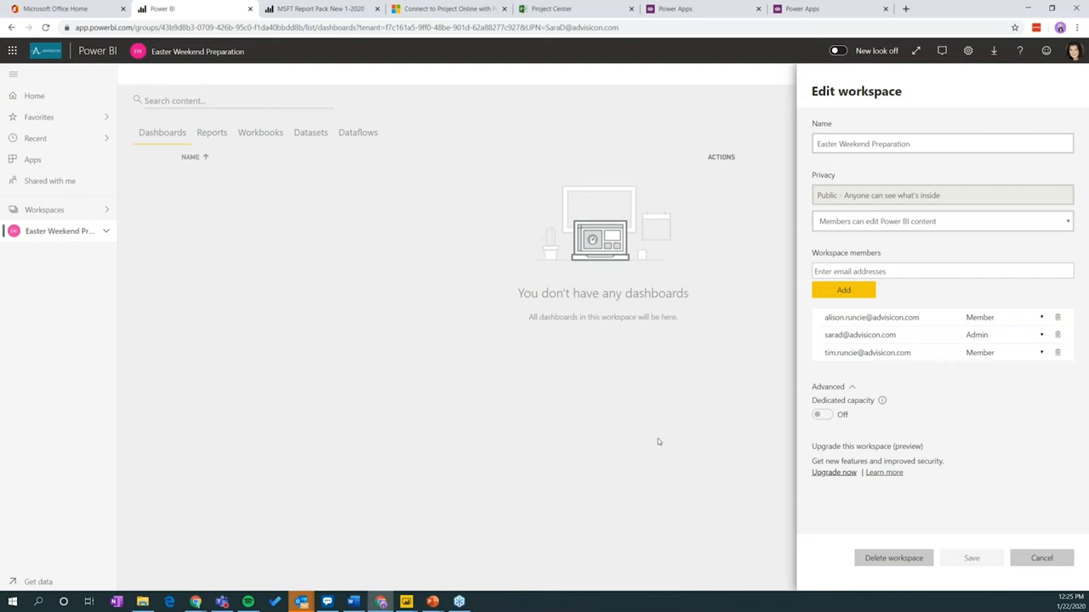
mouse_move(657, 442)
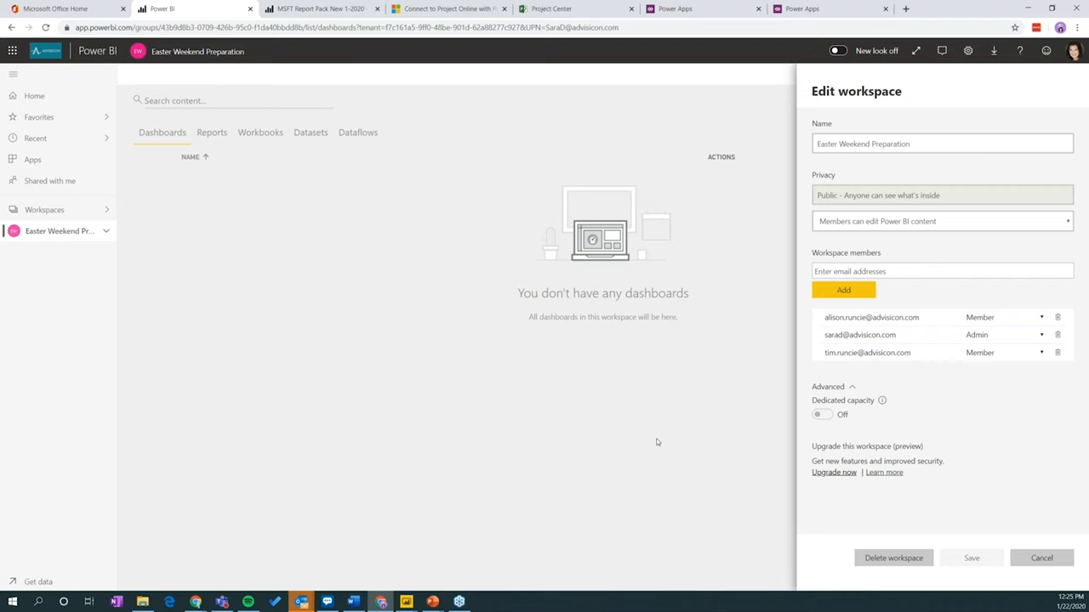
mouse_move(722, 465)
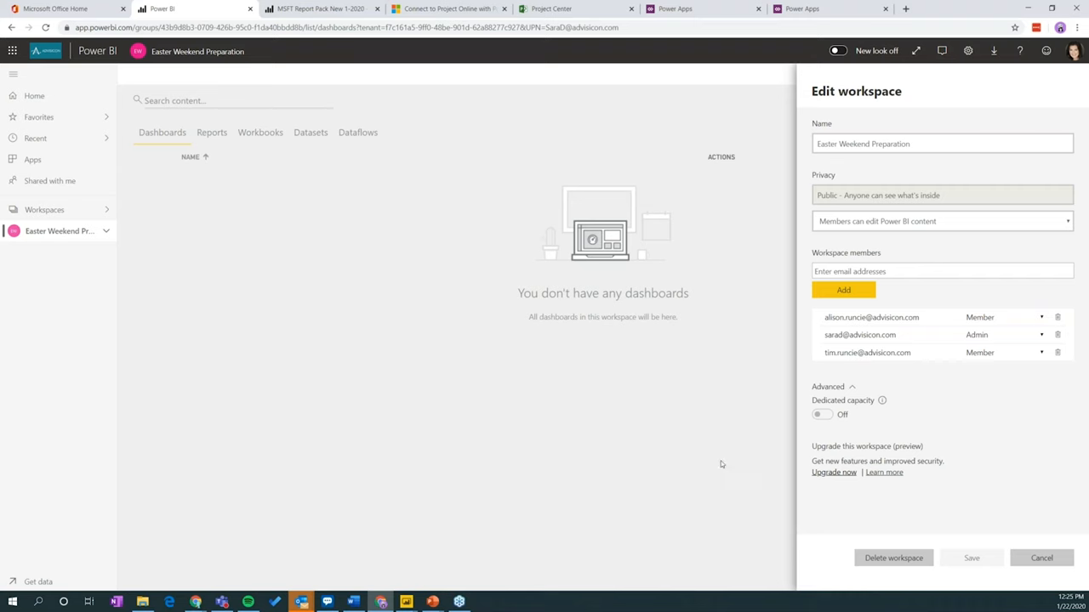
mouse_move(808, 490)
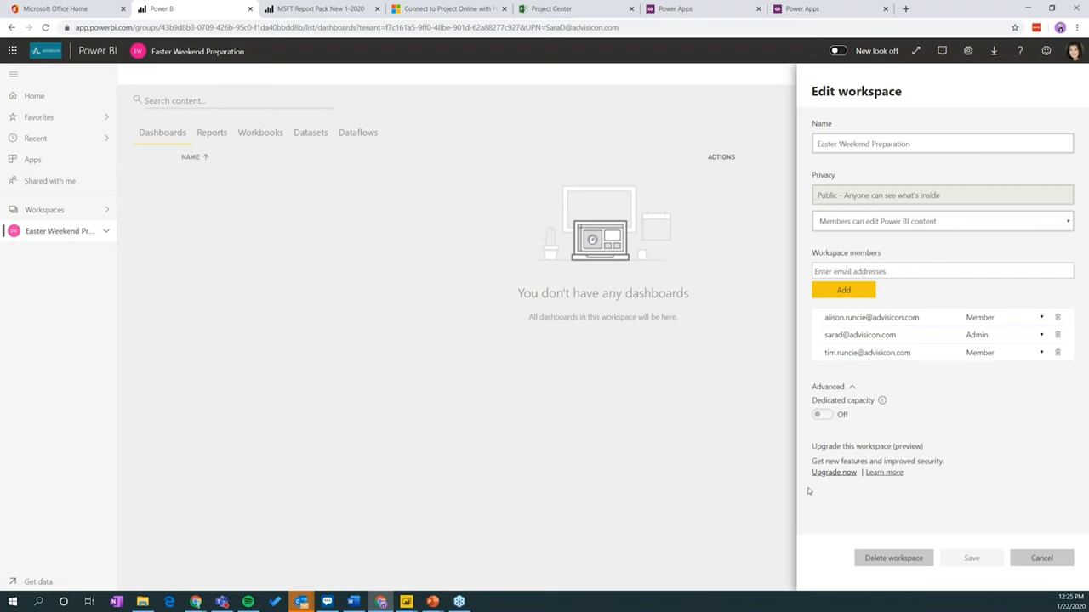
mouse_move(658, 419)
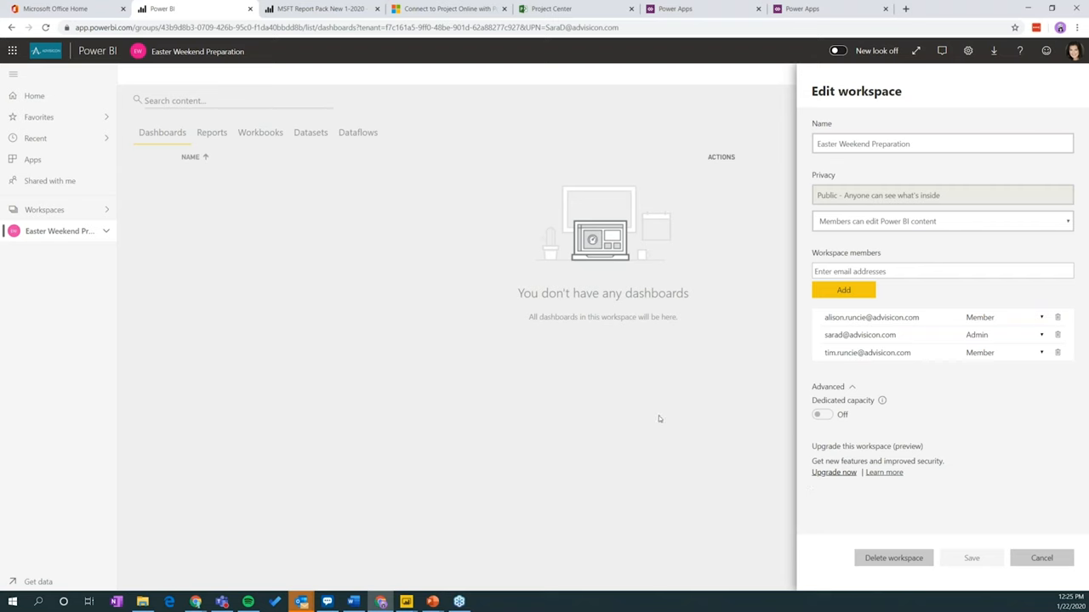
mouse_move(749, 332)
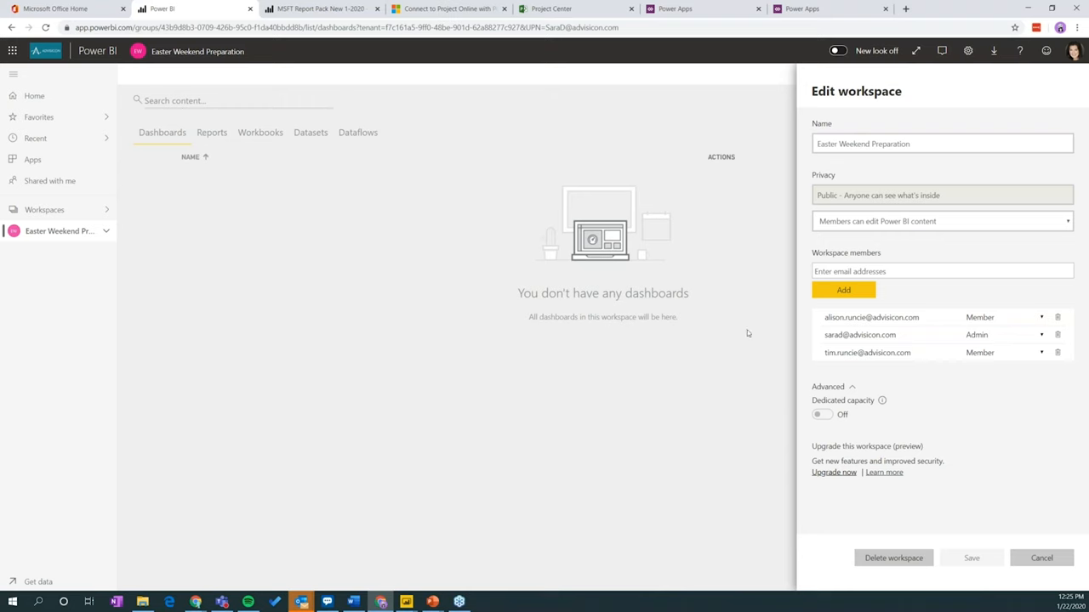
mouse_move(963, 494)
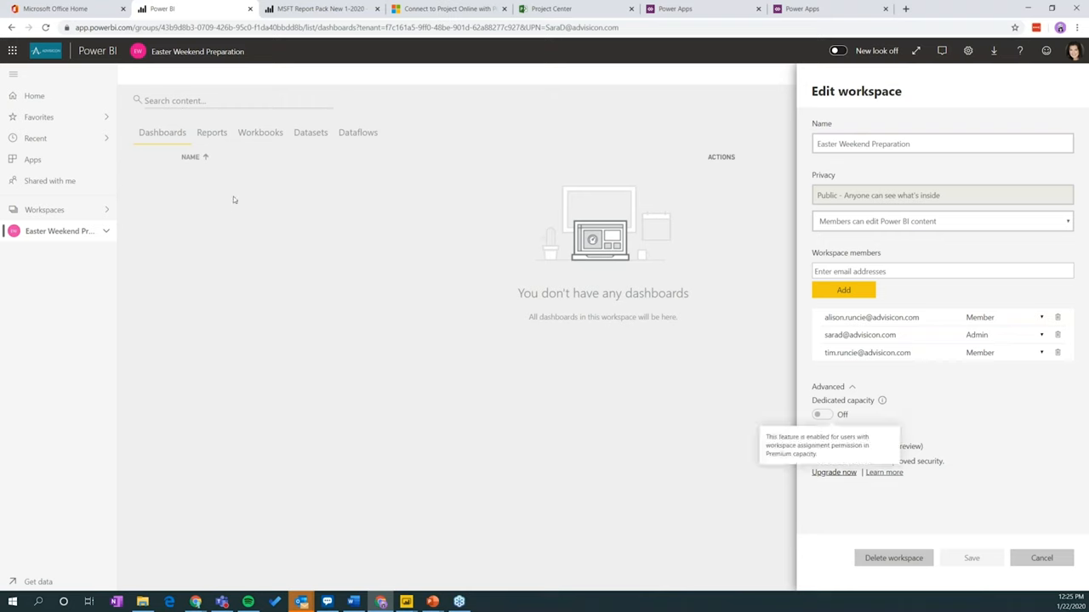
Switch to the MSFT Report Pack tab showing the Portfolio Milestones page.
left_click(320, 9)
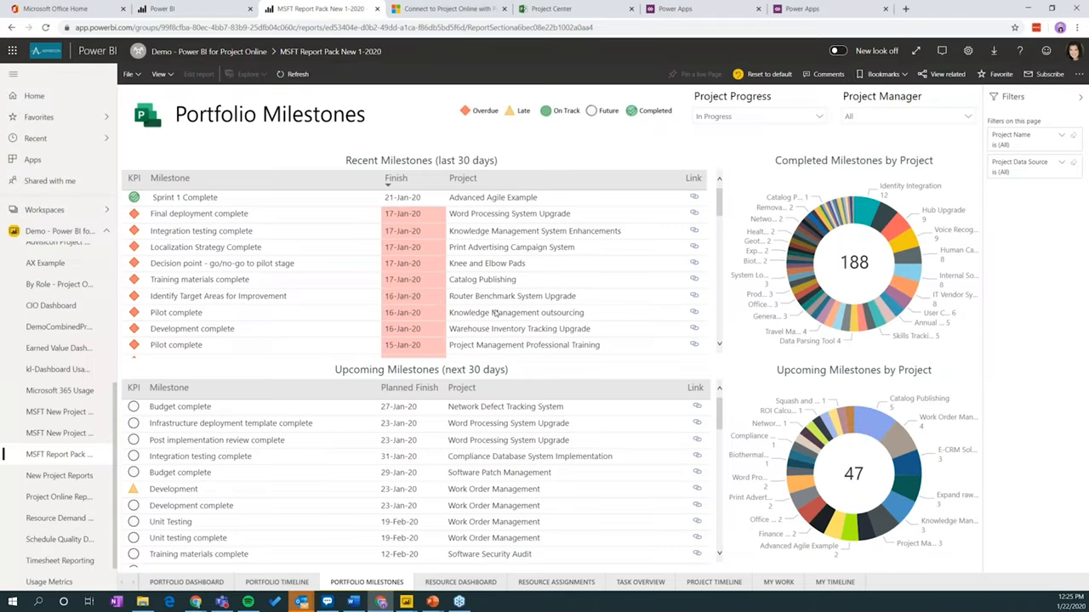
mouse_move(515, 313)
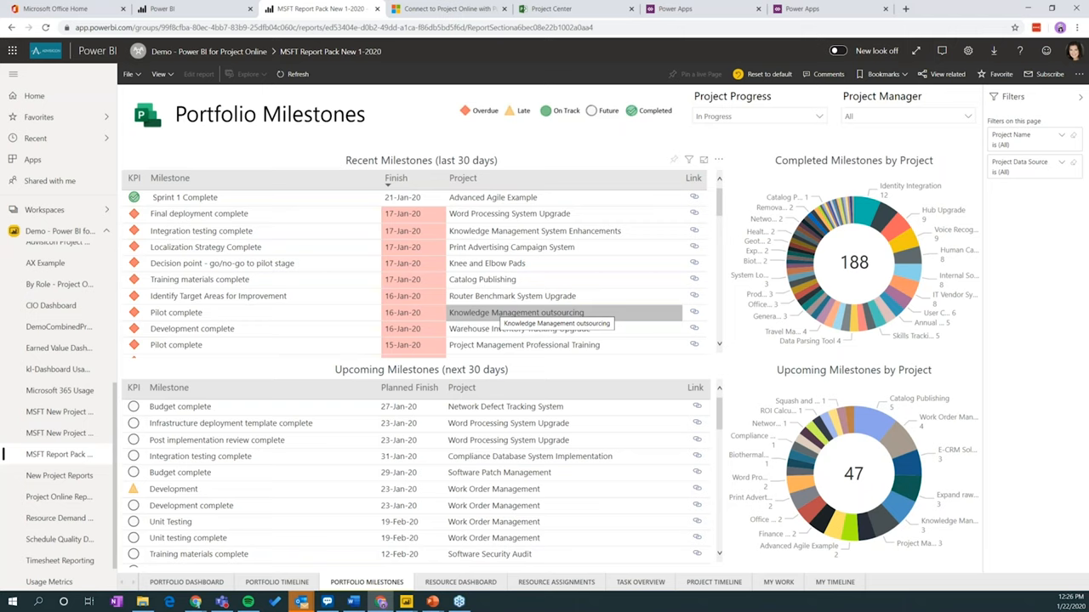
mouse_move(498, 472)
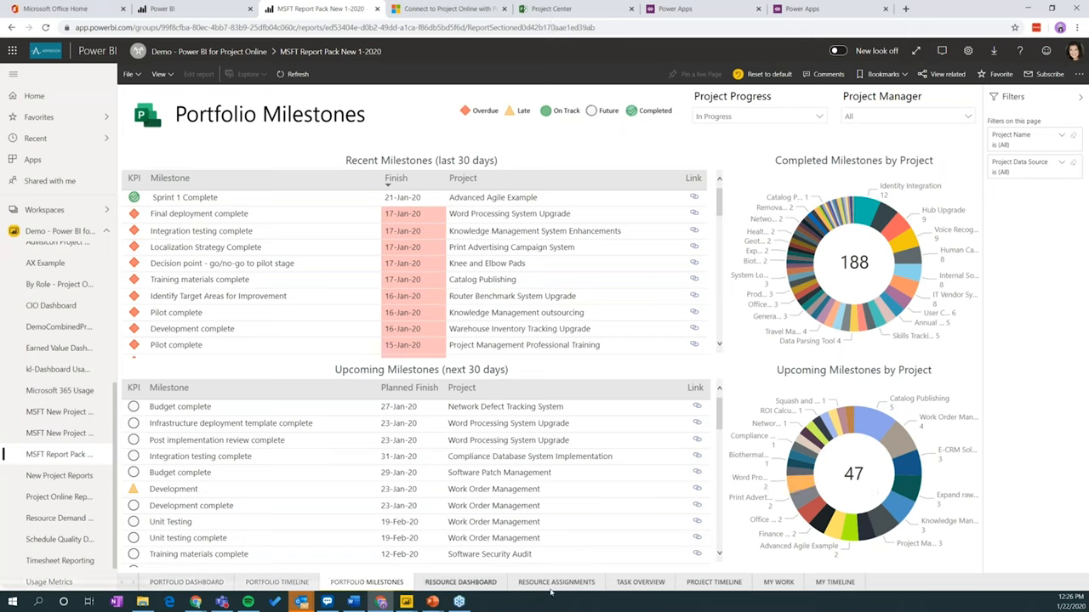
mouse_move(696, 587)
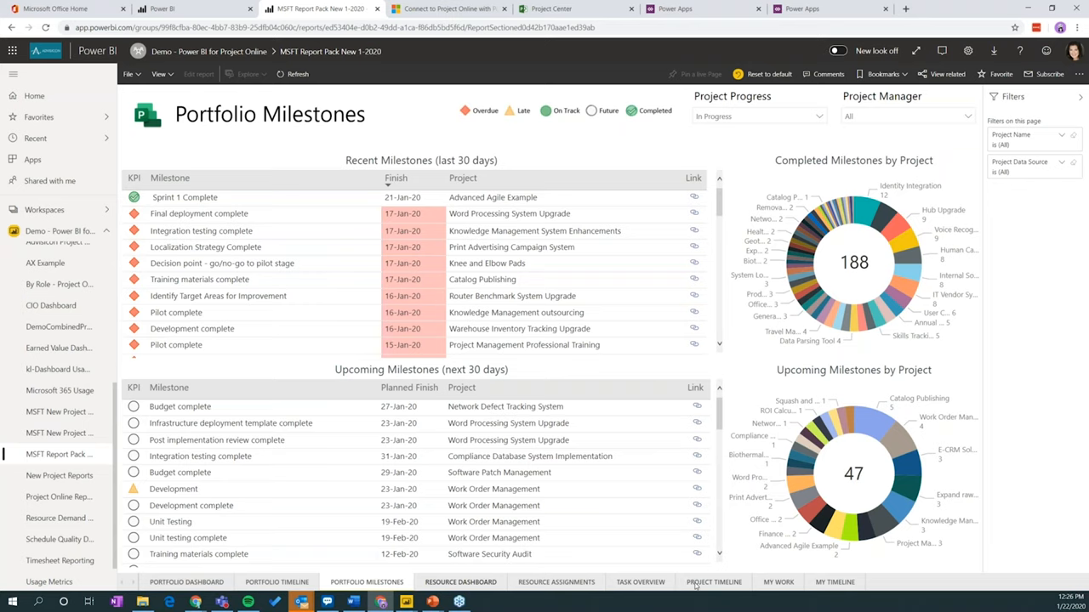
left_click(460, 581)
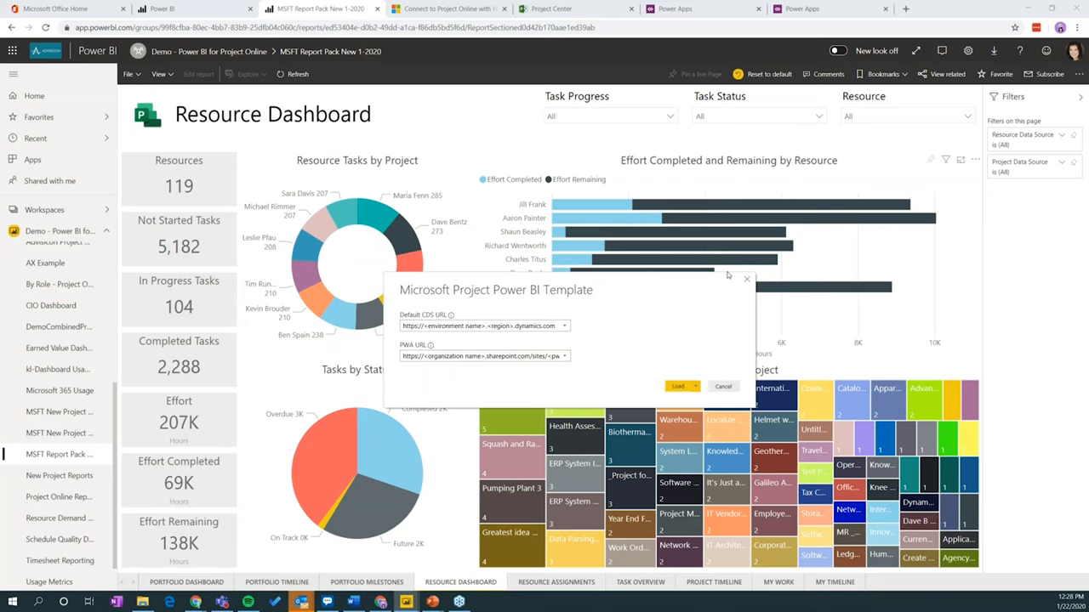
mouse_move(679, 286)
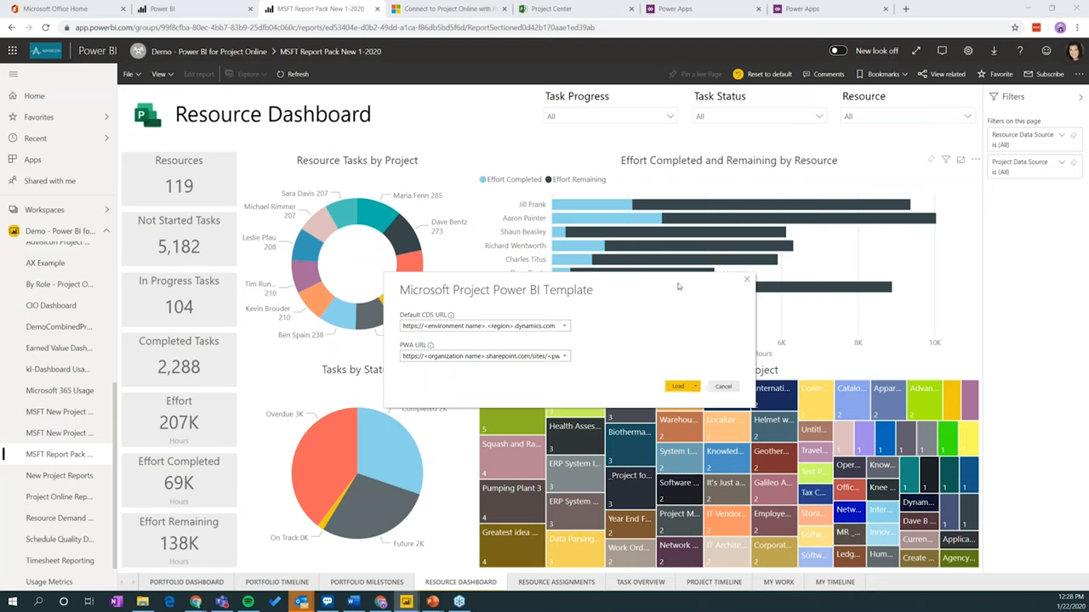
mouse_move(412, 316)
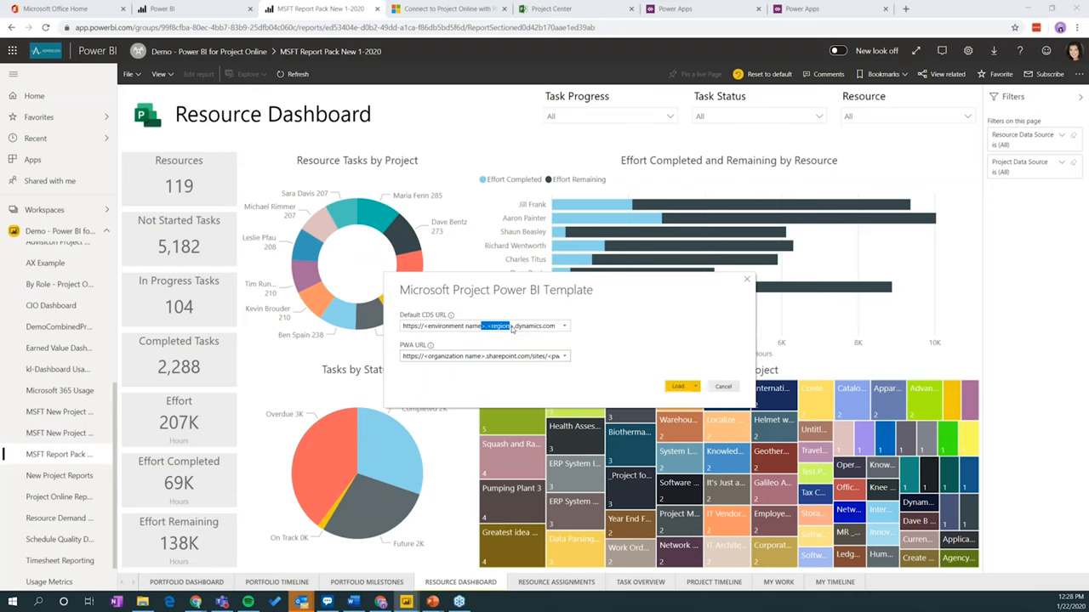
triple_click(485, 355)
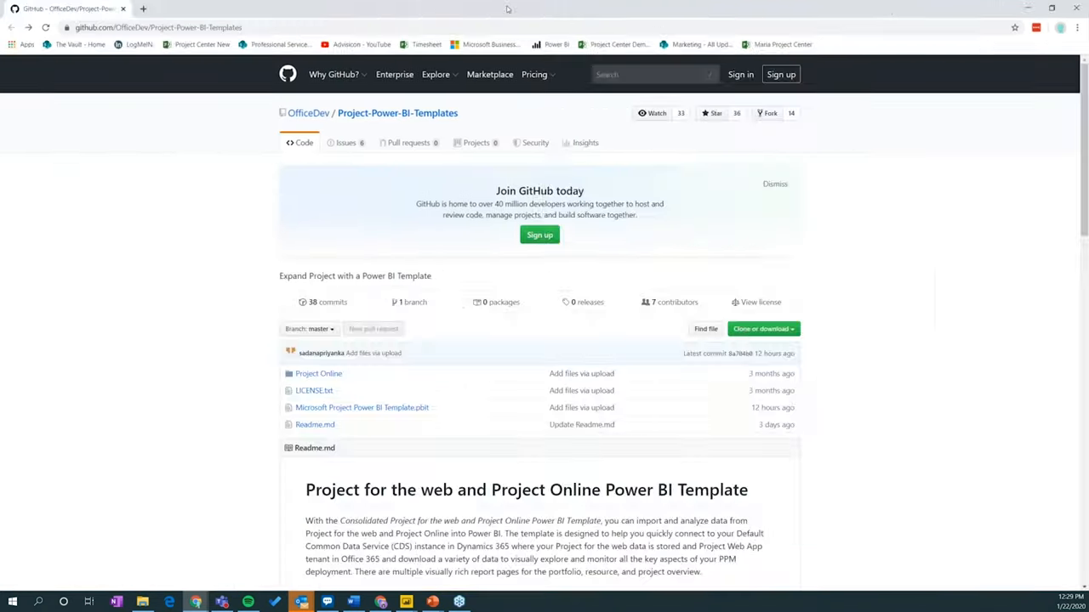
mouse_move(1004, 351)
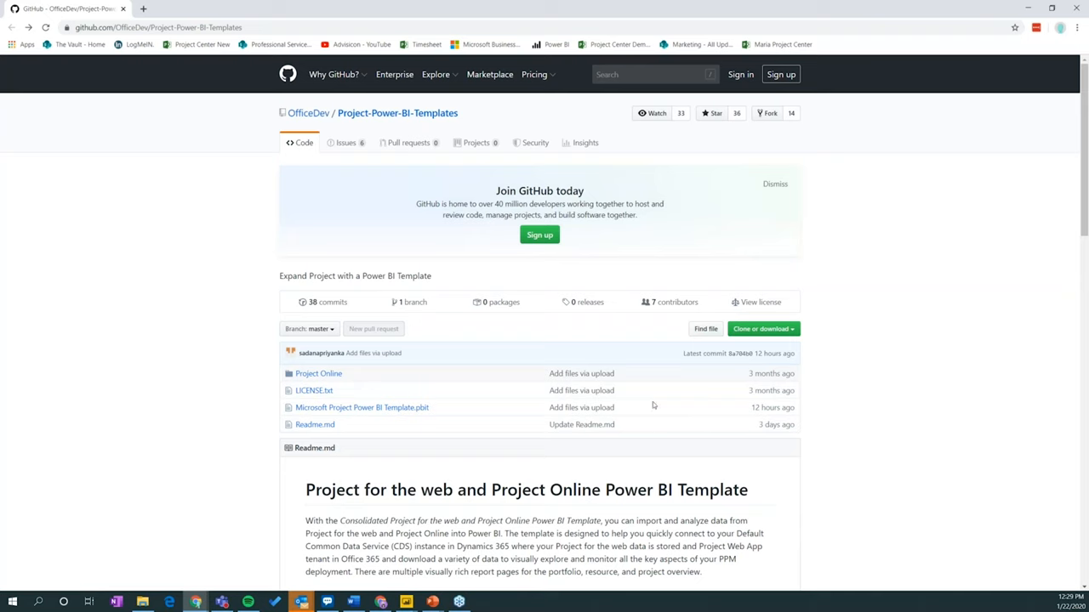
mouse_move(443, 415)
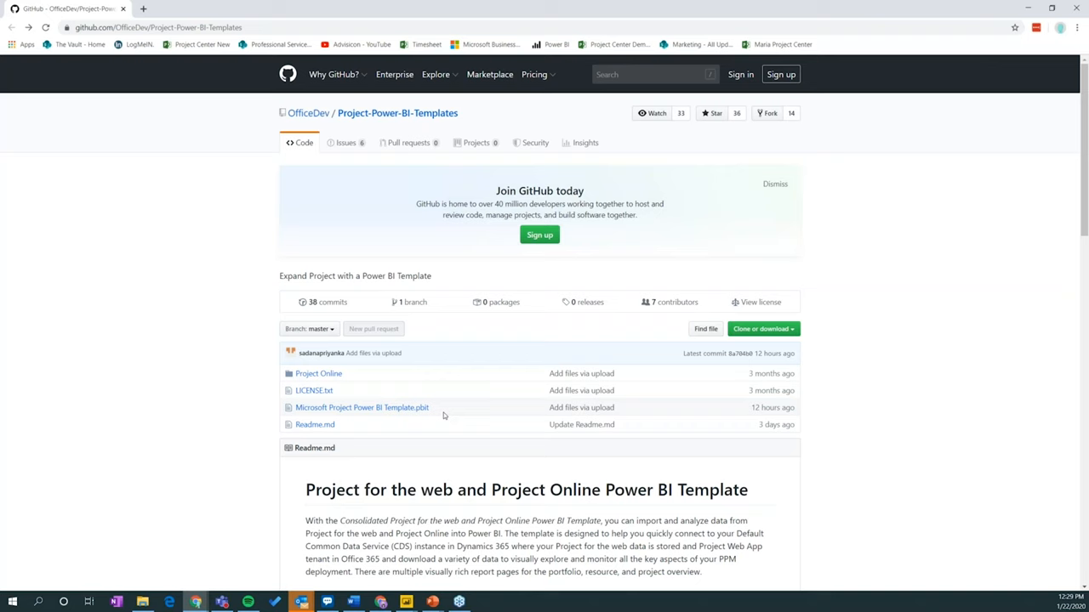
mouse_move(453, 378)
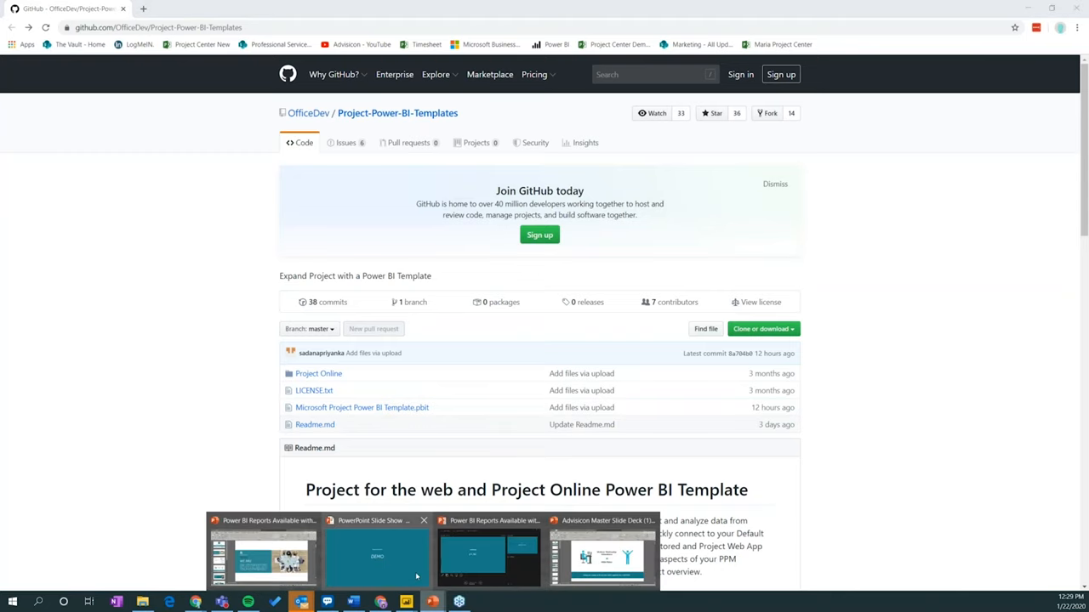
Bring up the closing Thanks for Watching slide show from the taskbar.
left_click(378, 558)
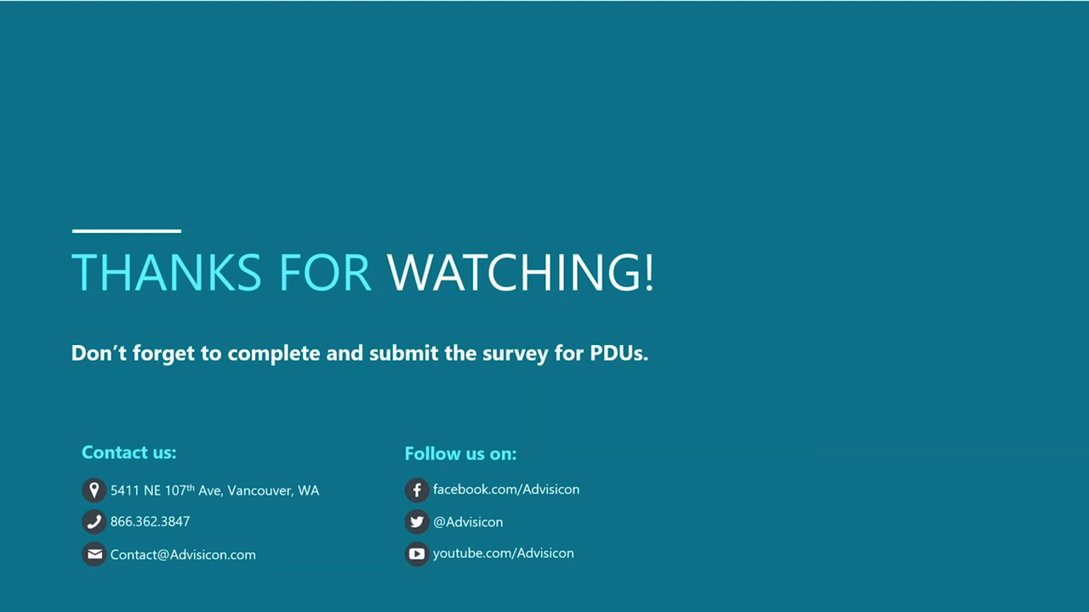